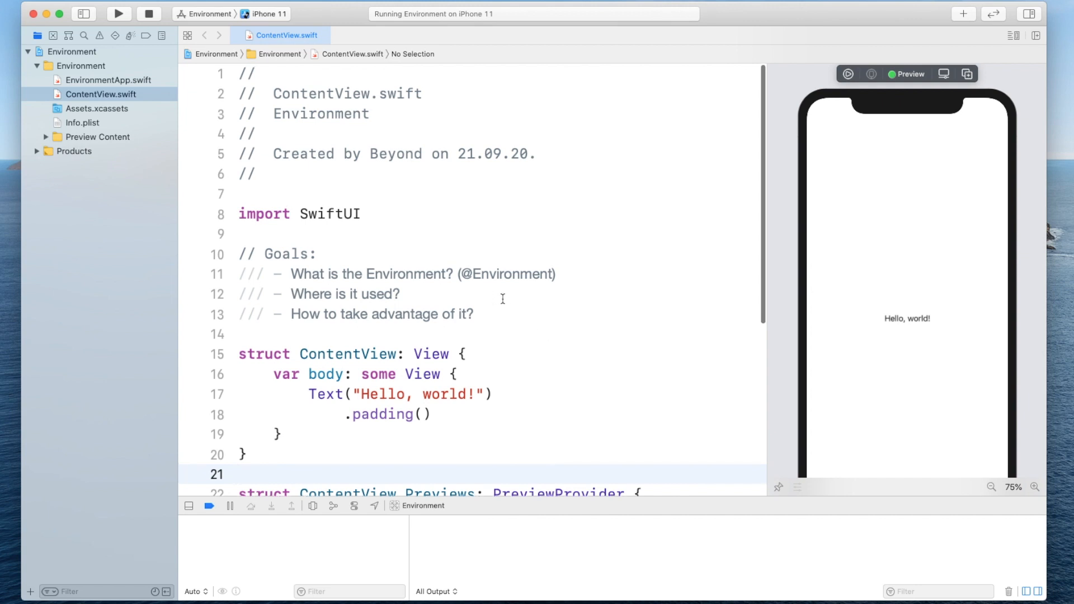
- Embed the Hello, world! text in a VStack with .font(.largeTitle) applied
double_click(405, 274)
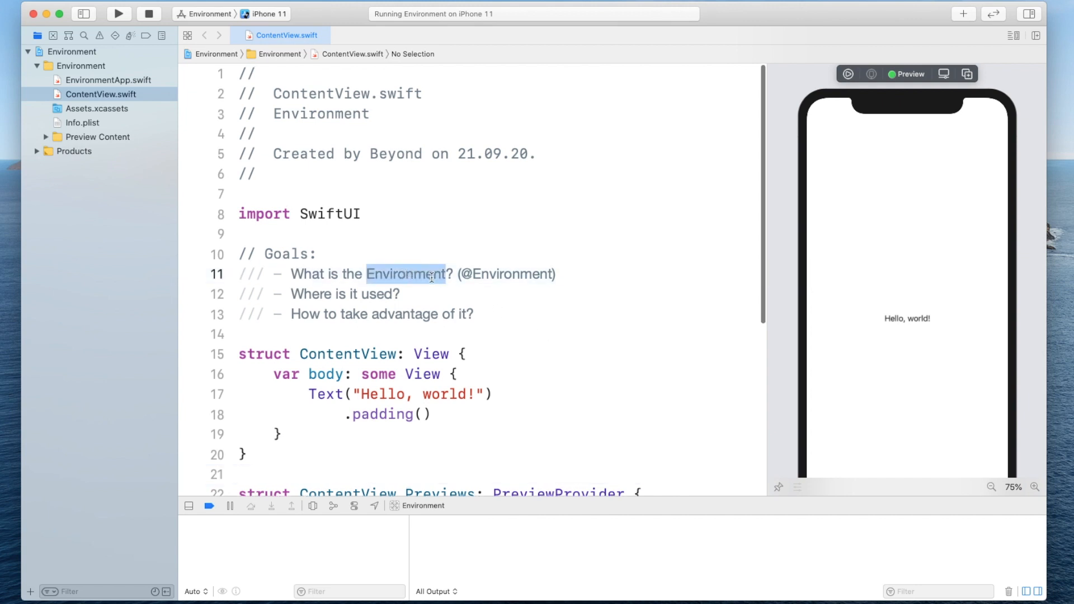
mouse_move(429, 305)
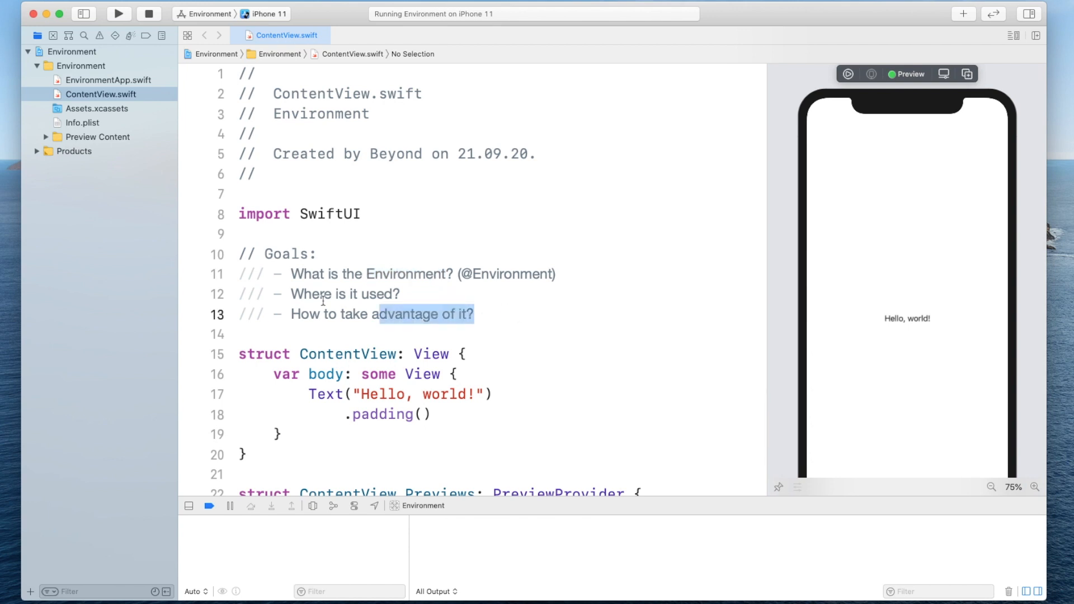
click(475, 315)
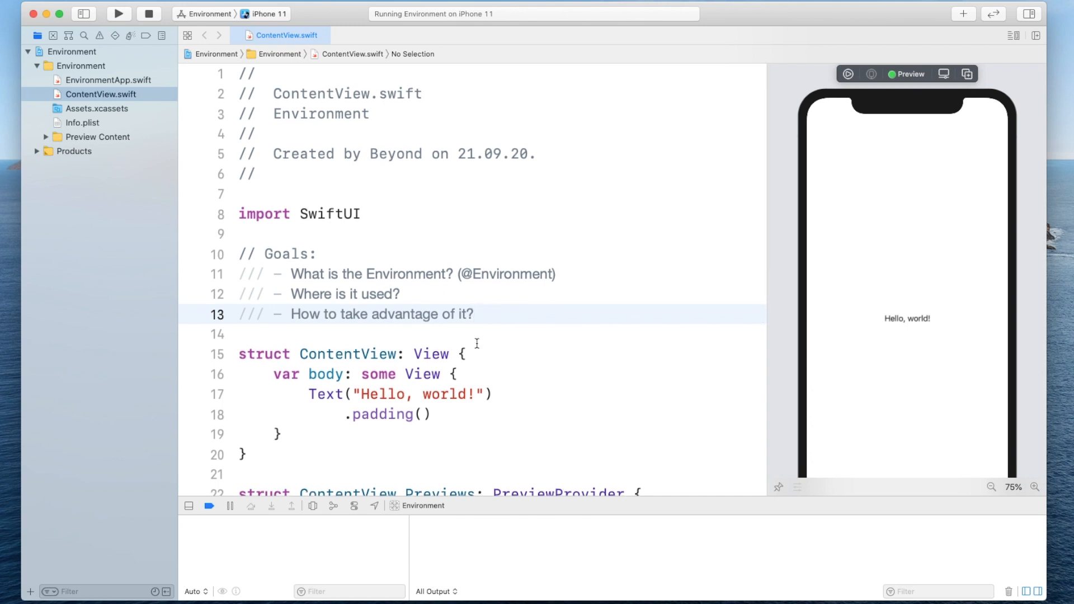
scroll(down, 3)
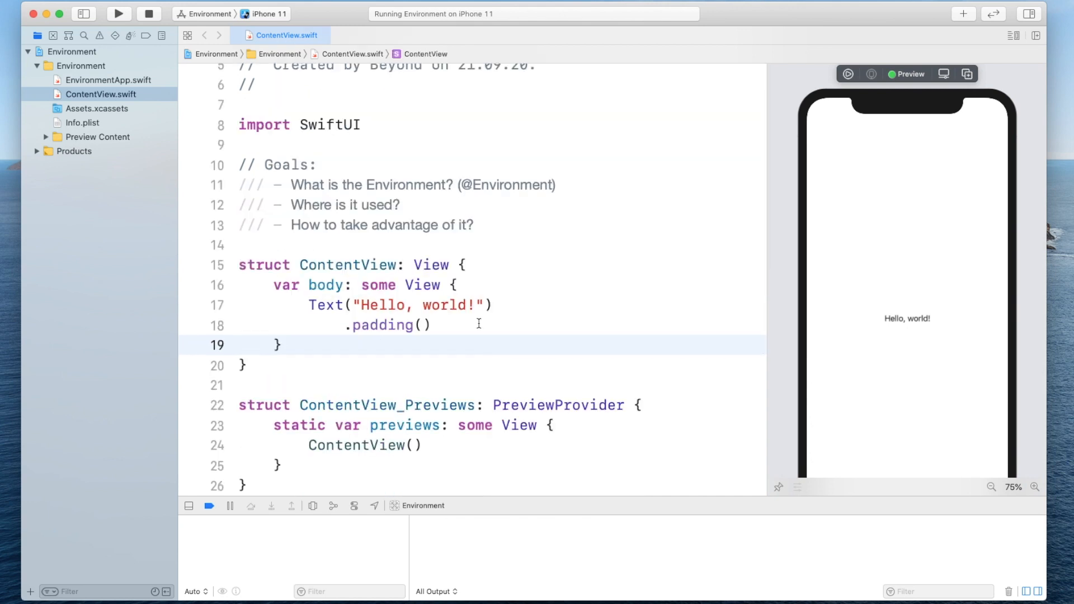
click(397, 305)
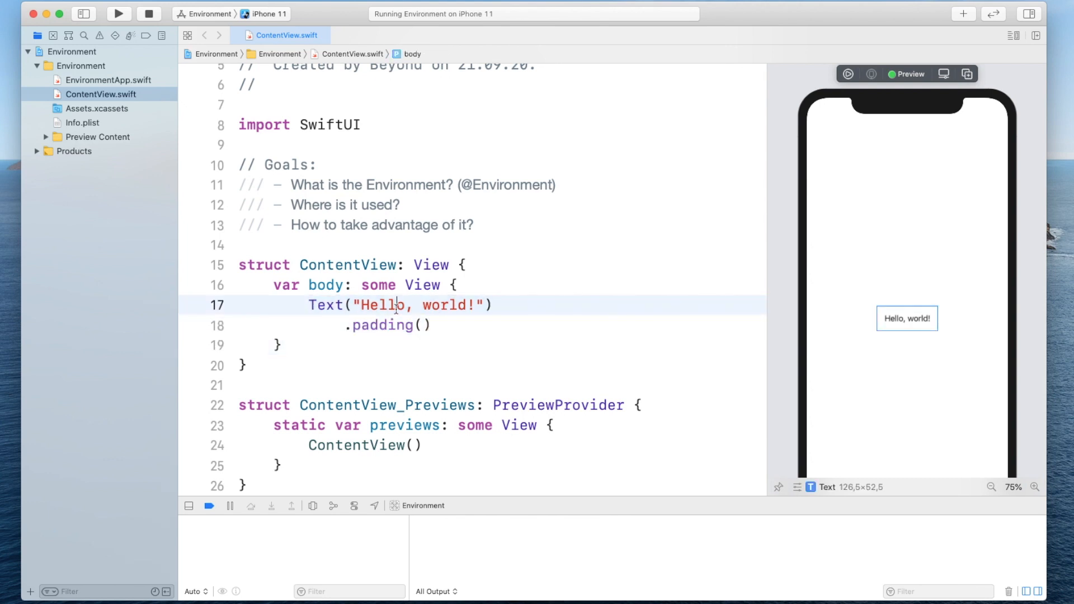
click(460, 324)
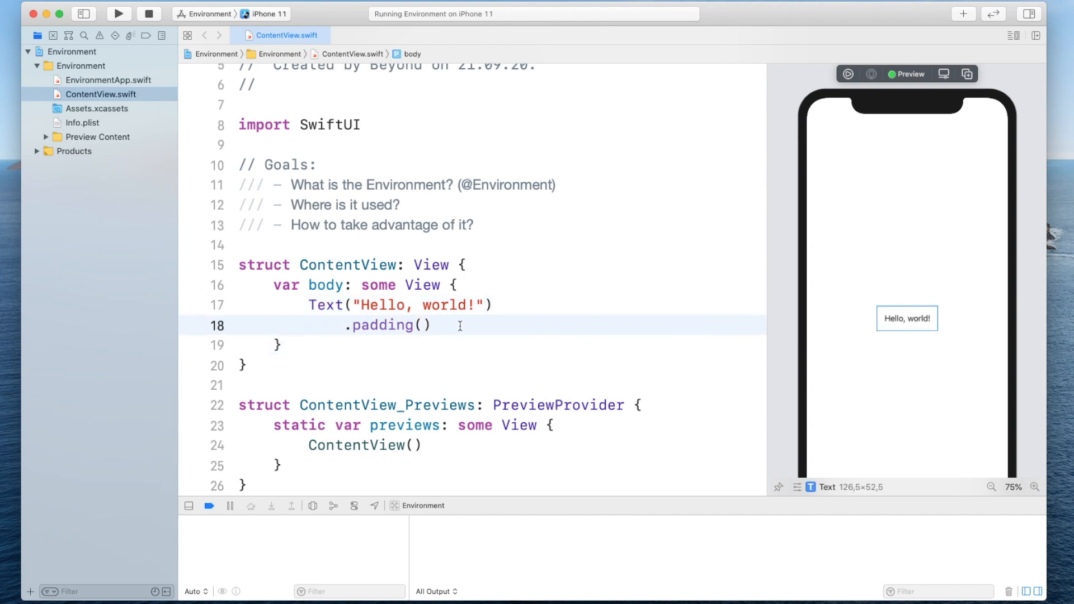
key(return)
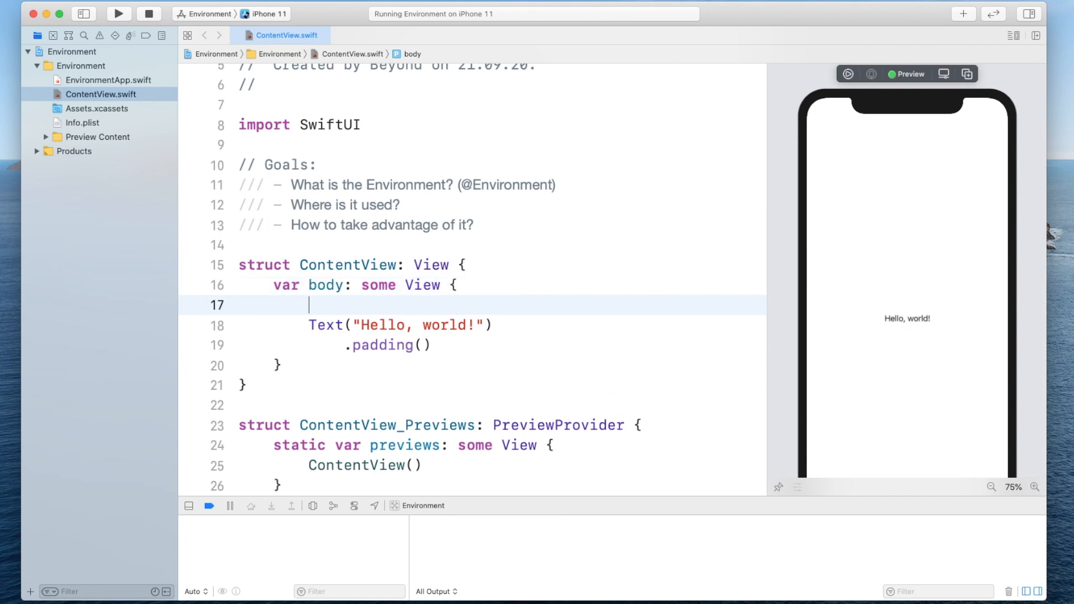
text(VSat)
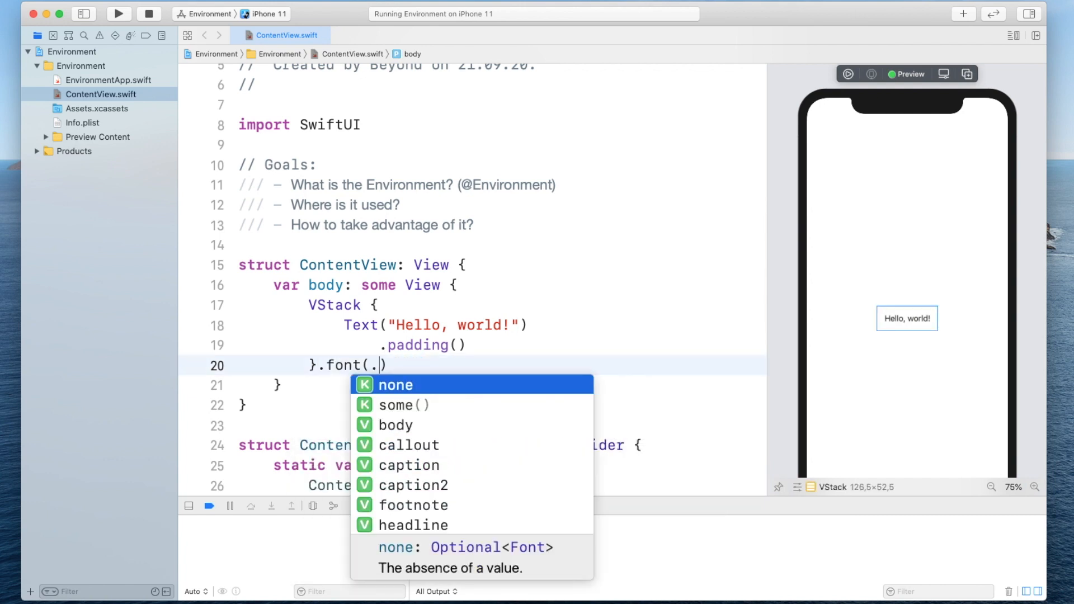
text(largeTitle)
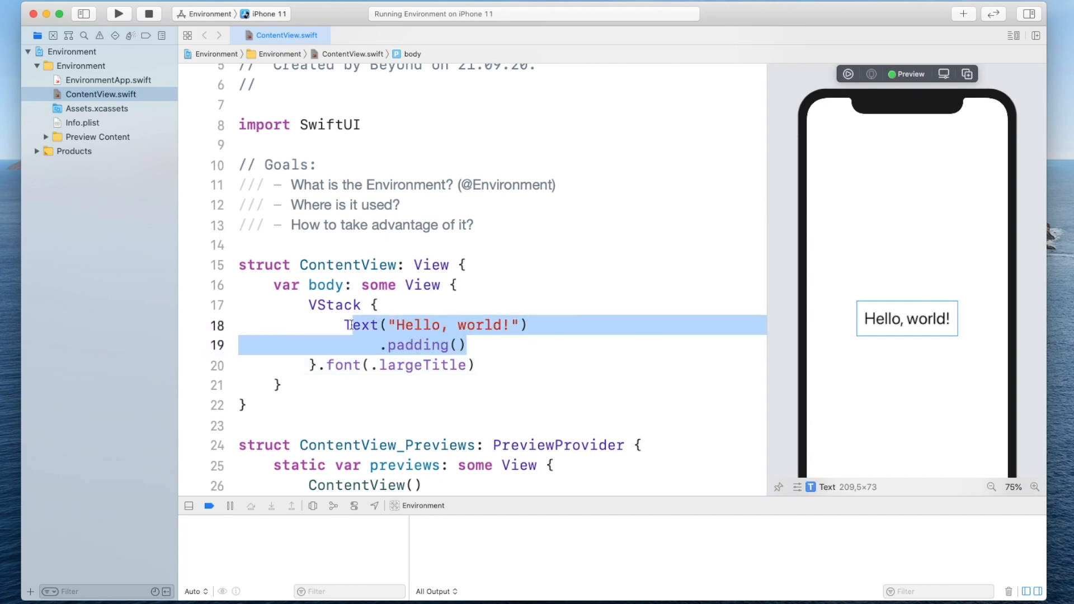
- Select and highlight the font modifier and text block to review the stack
click(390, 364)
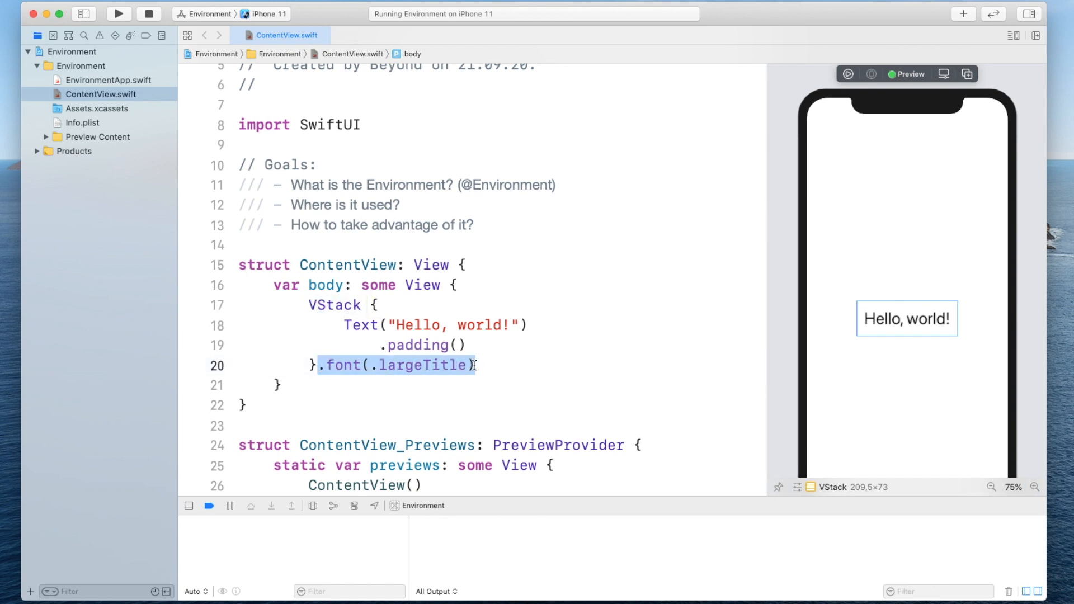
click(486, 365)
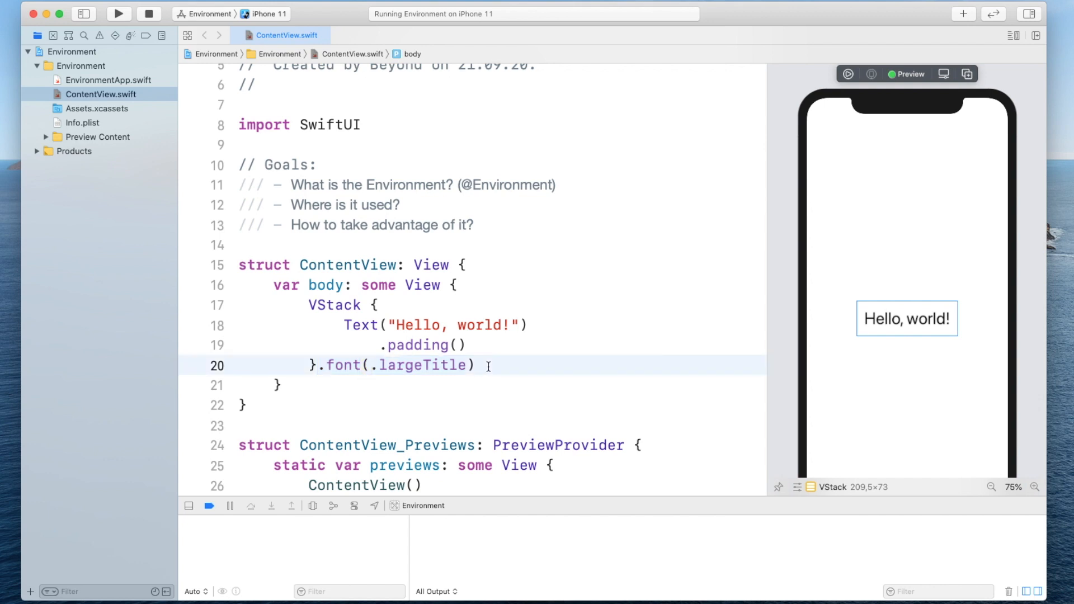
double_click(343, 365)
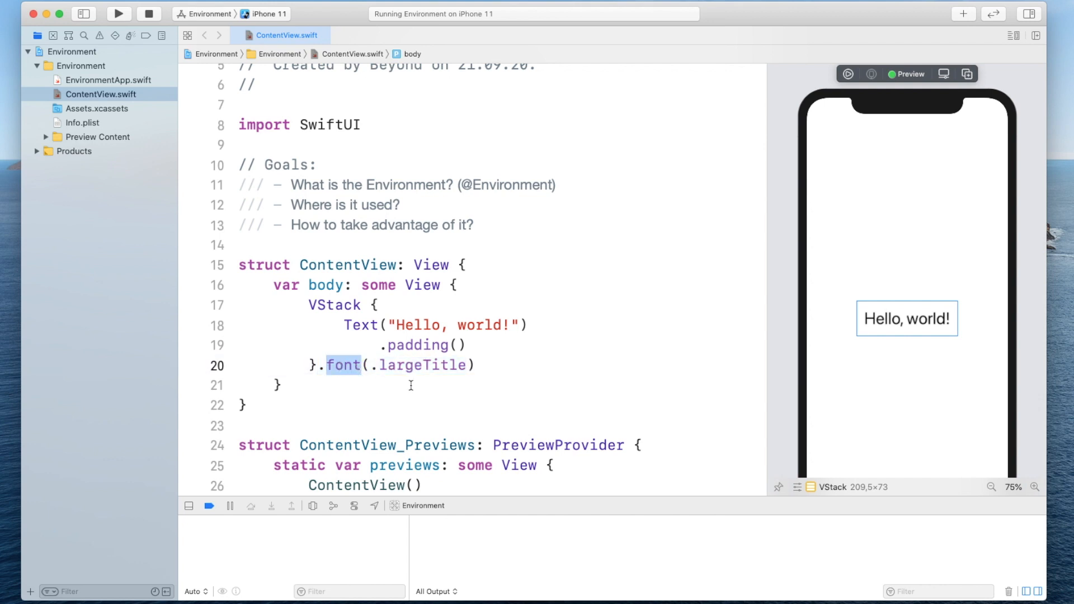
click(384, 305)
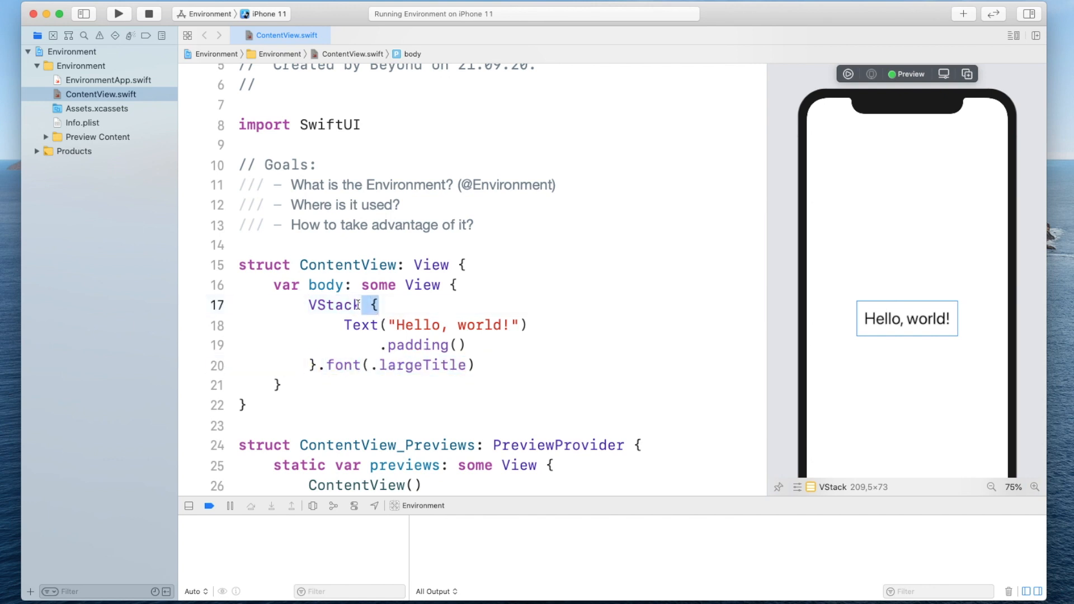
click(481, 365)
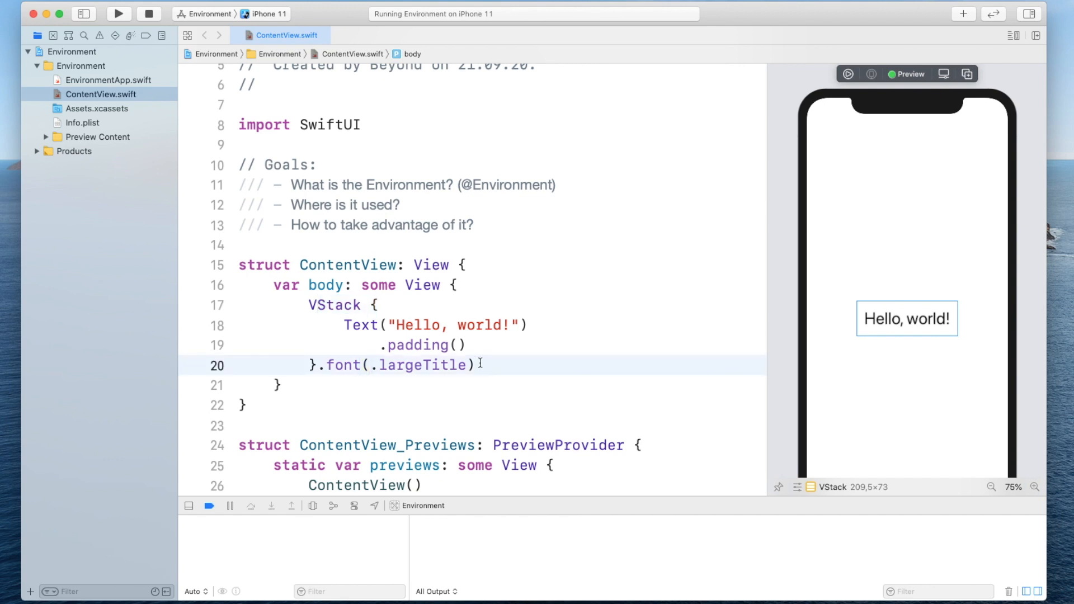
double_click(335, 304)
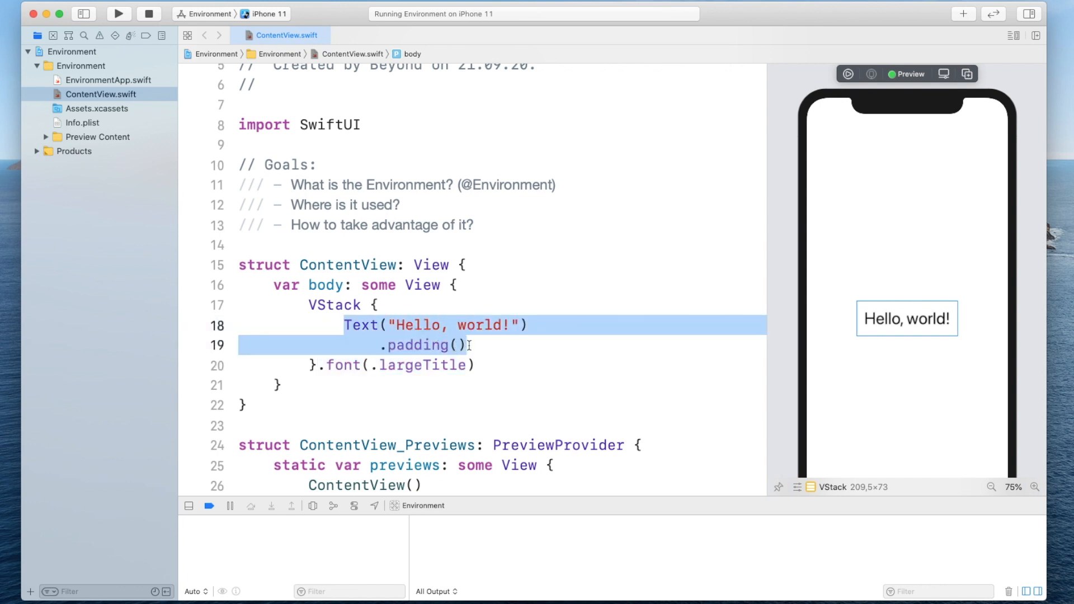
- Add HStack { Text("Hello, world!").padding() } below the .padding() line
click(470, 344)
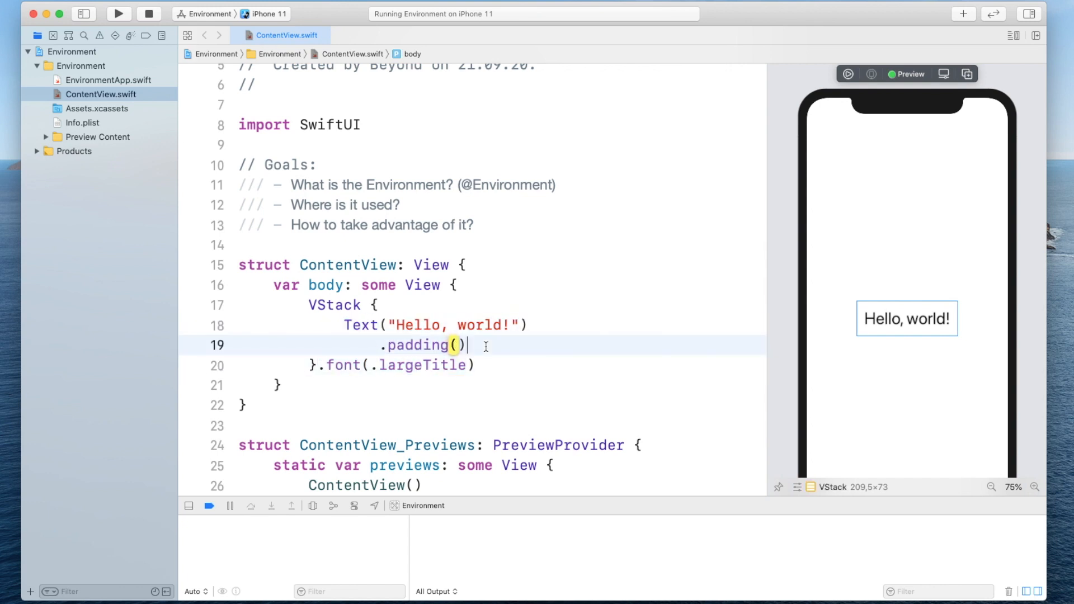
key(return)
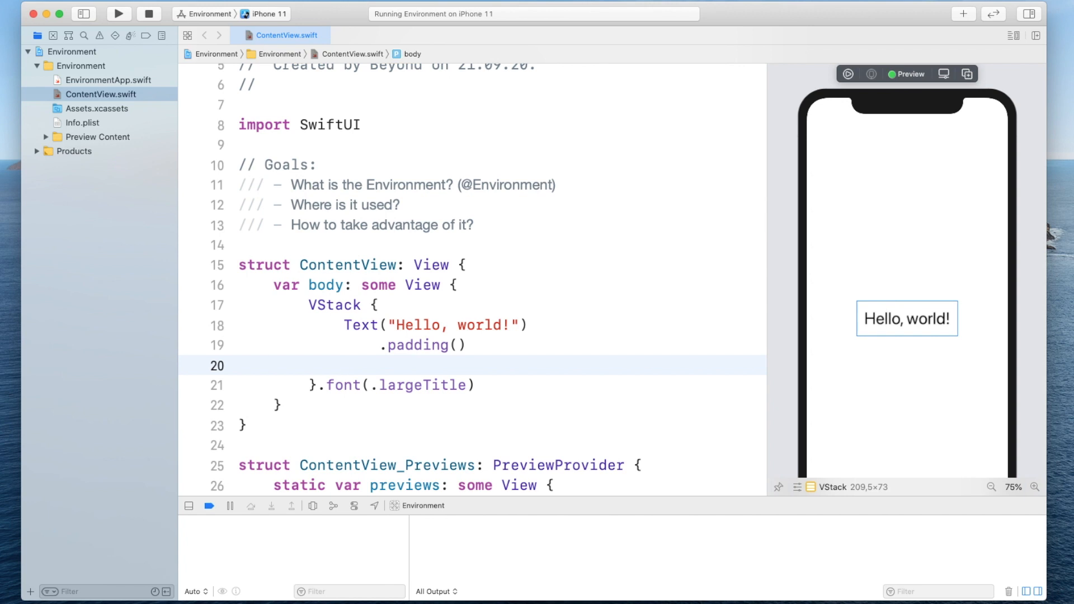
text(HStack)
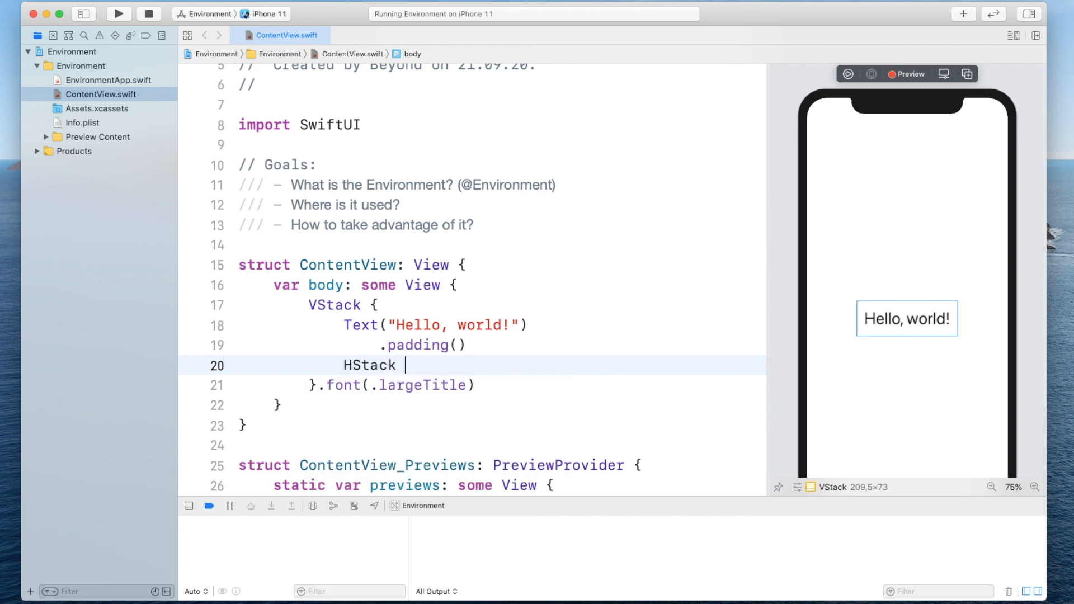
text({)
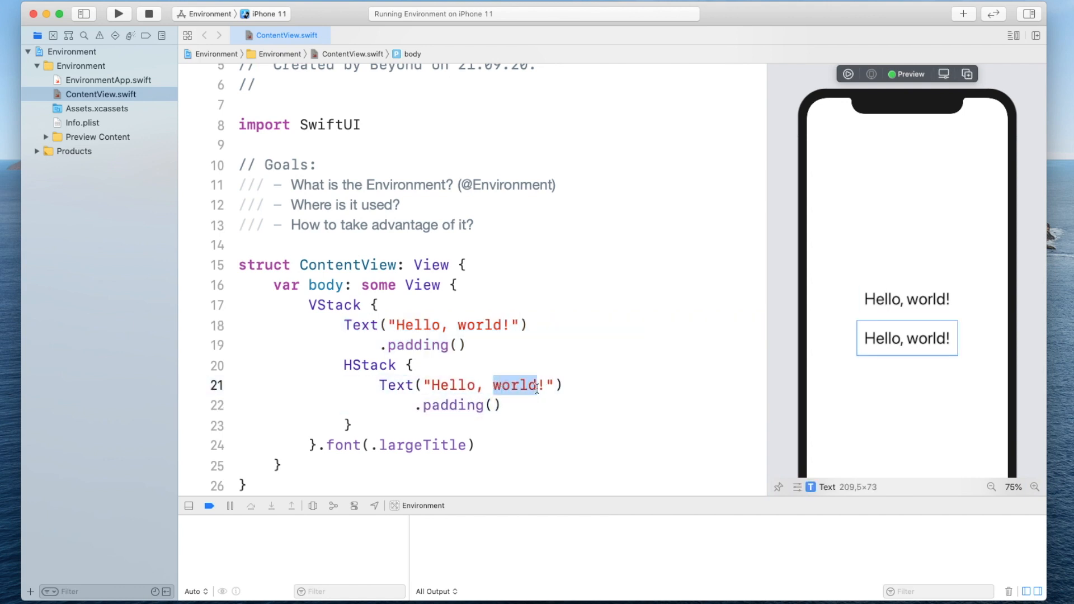
mouse_move(890, 352)
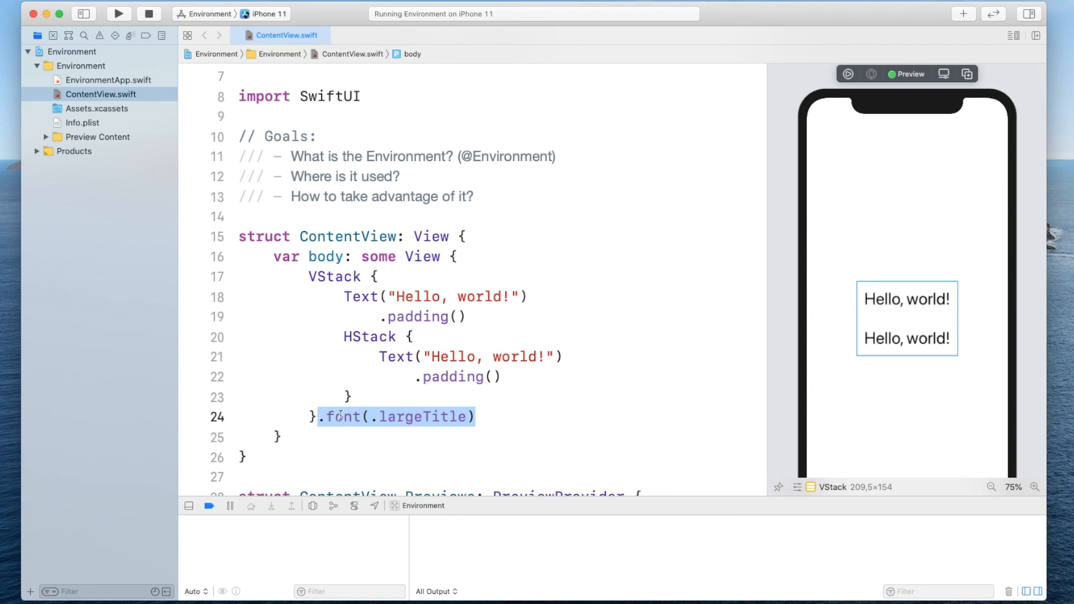
click(336, 276)
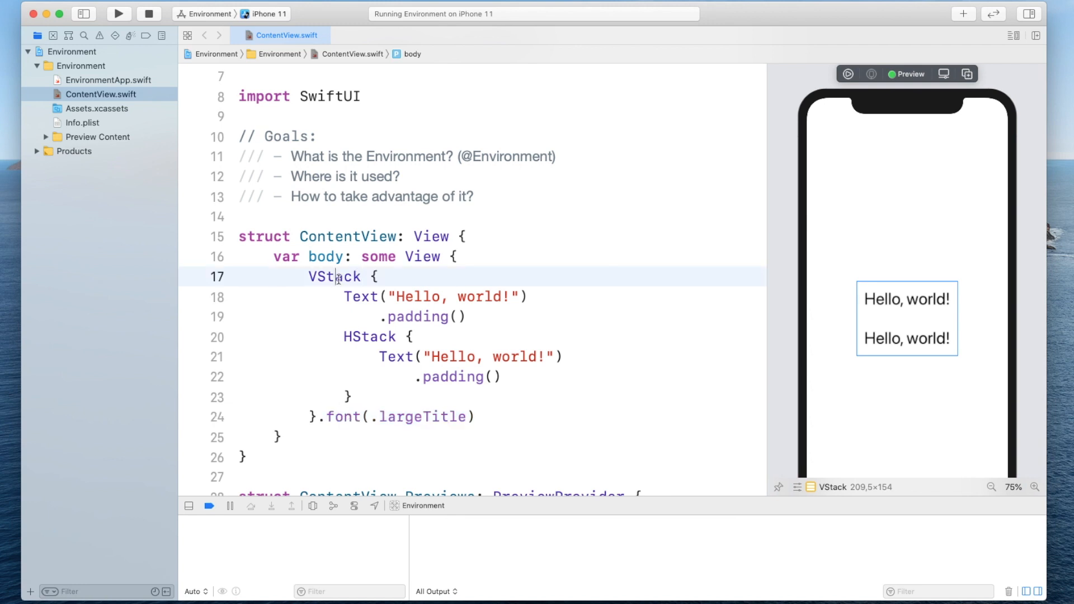
click(399, 417)
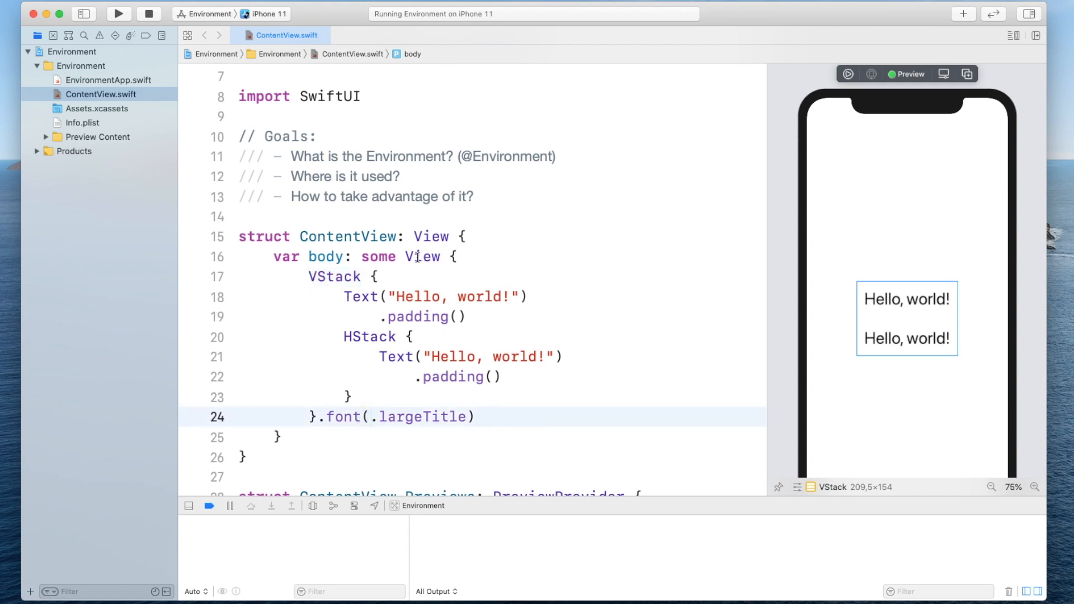
- Wrap the large-title stack in an outer VStack starting with Text("Hi")
text(VStack {)
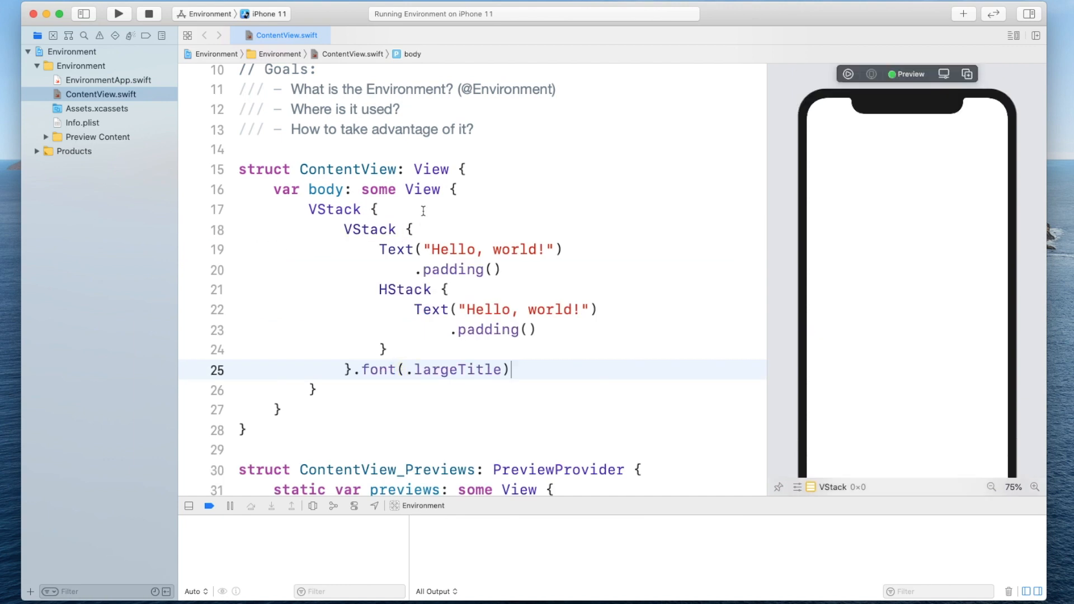
text(Text)
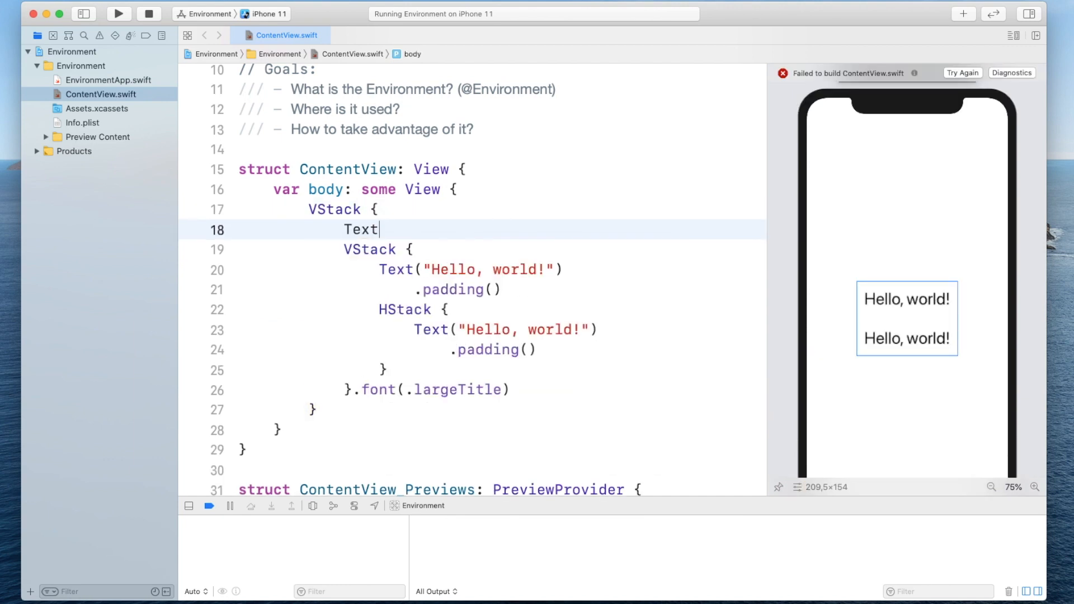
text((""))
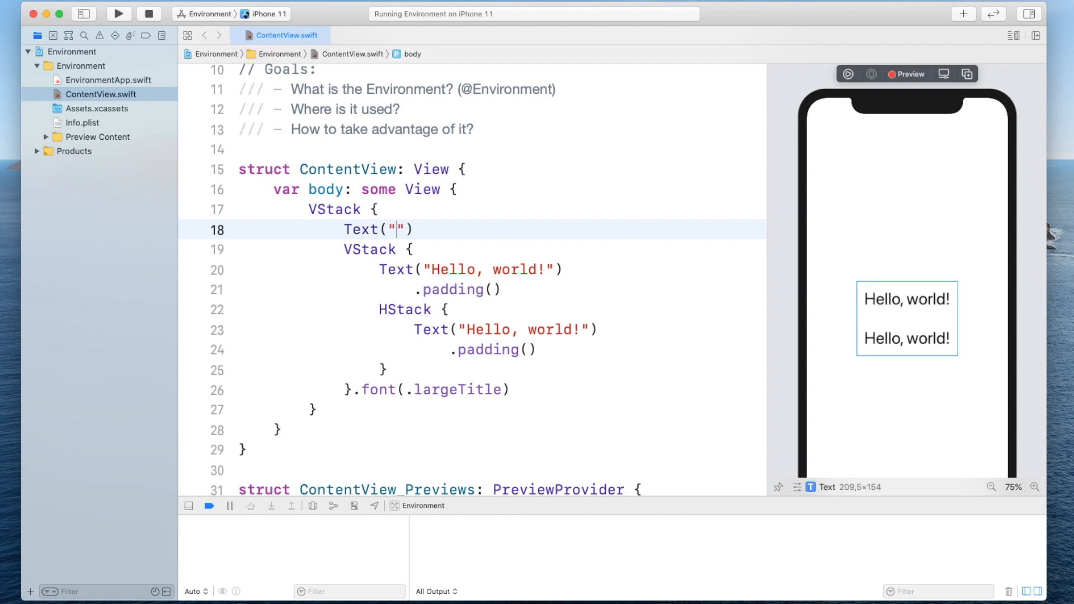
text(Hi)
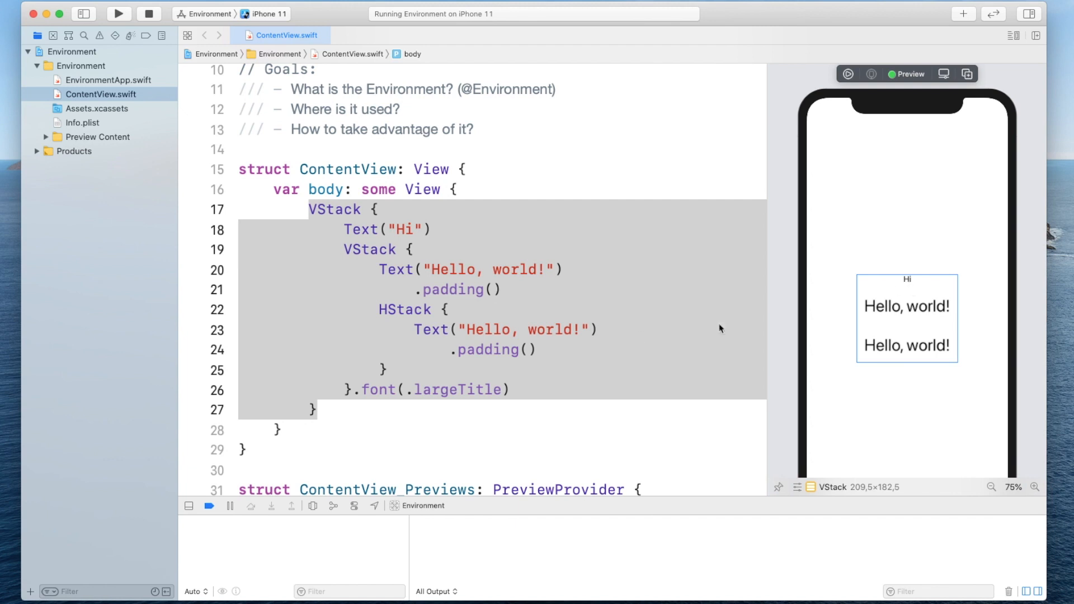
click(390, 229)
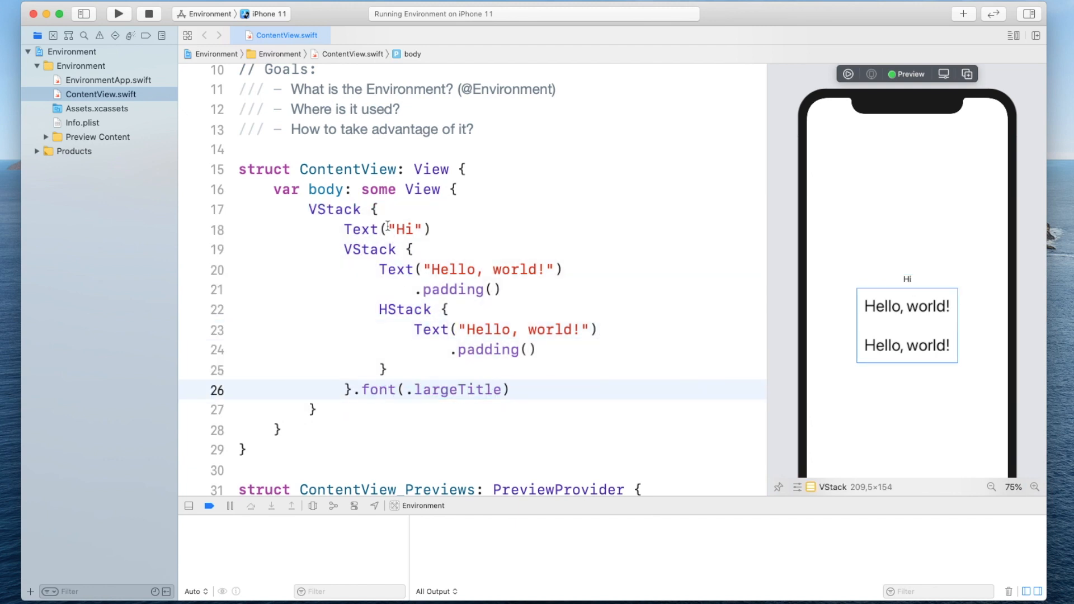
double_click(335, 209)
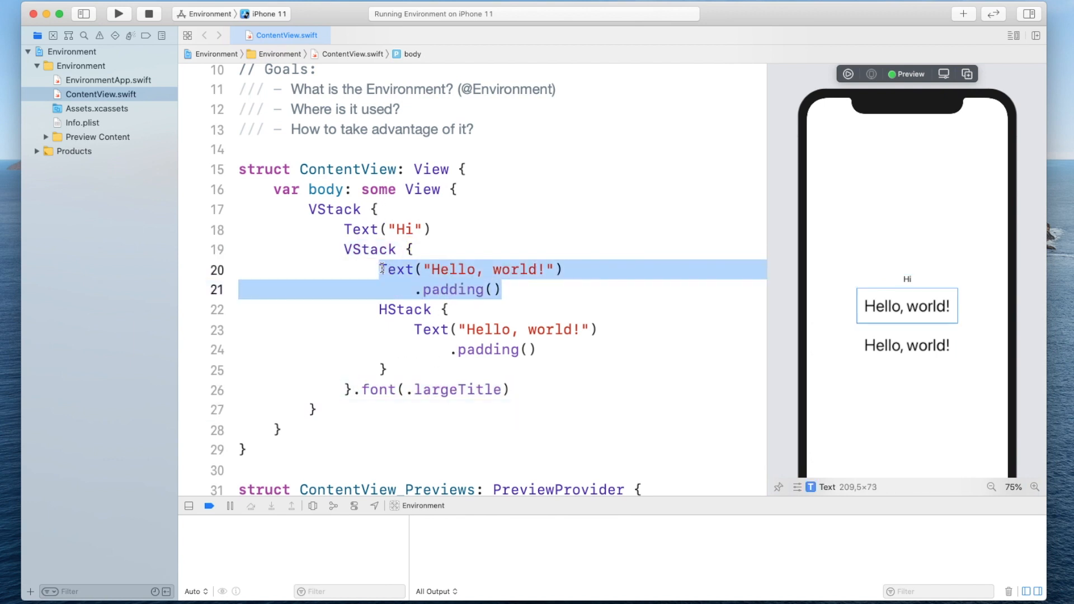
click(333, 430)
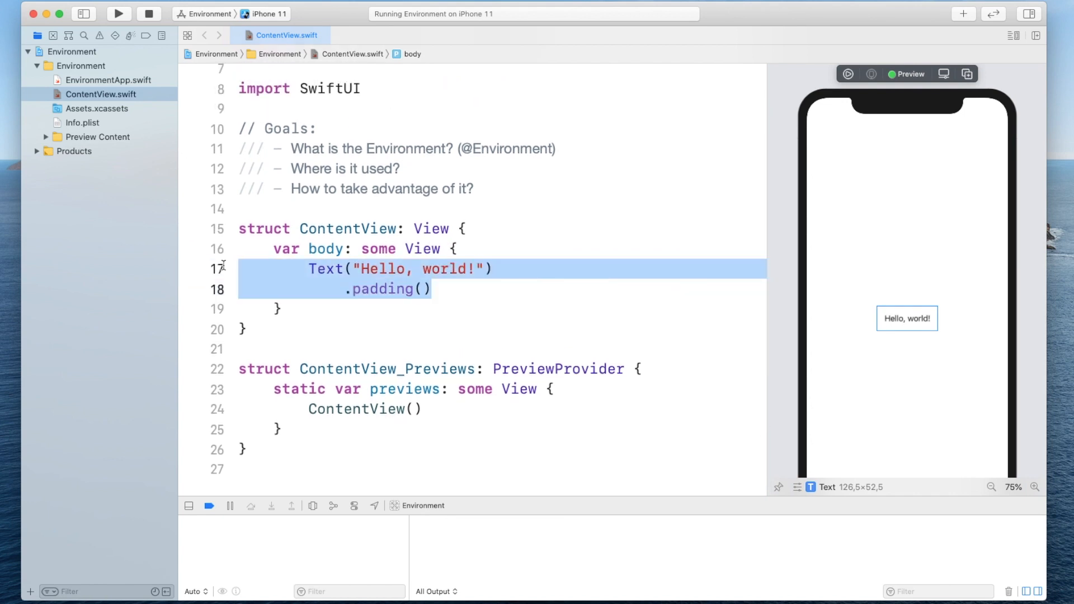
click(433, 289)
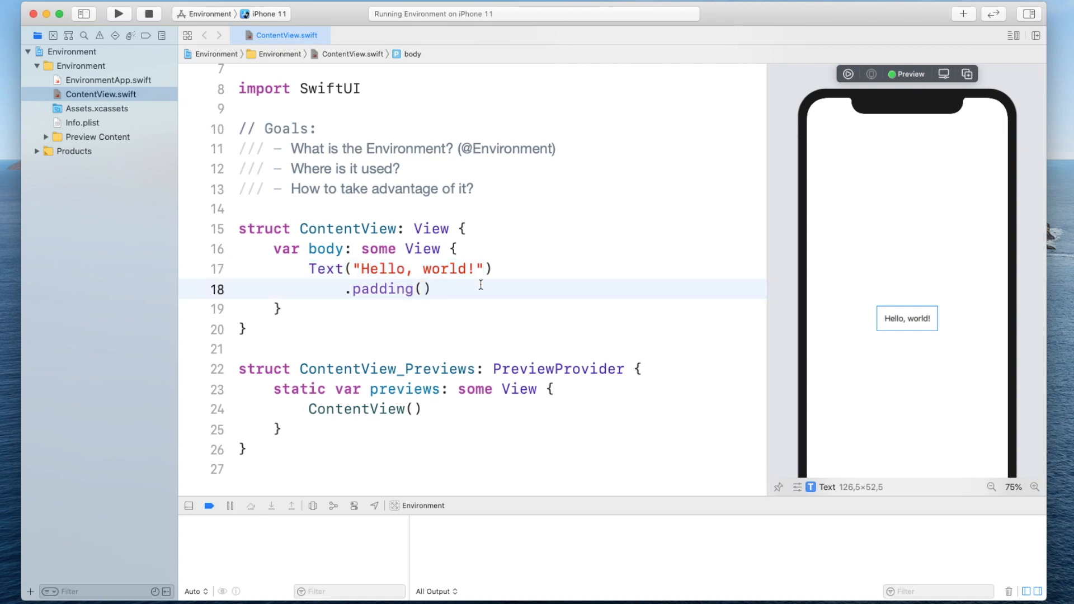
click(494, 269)
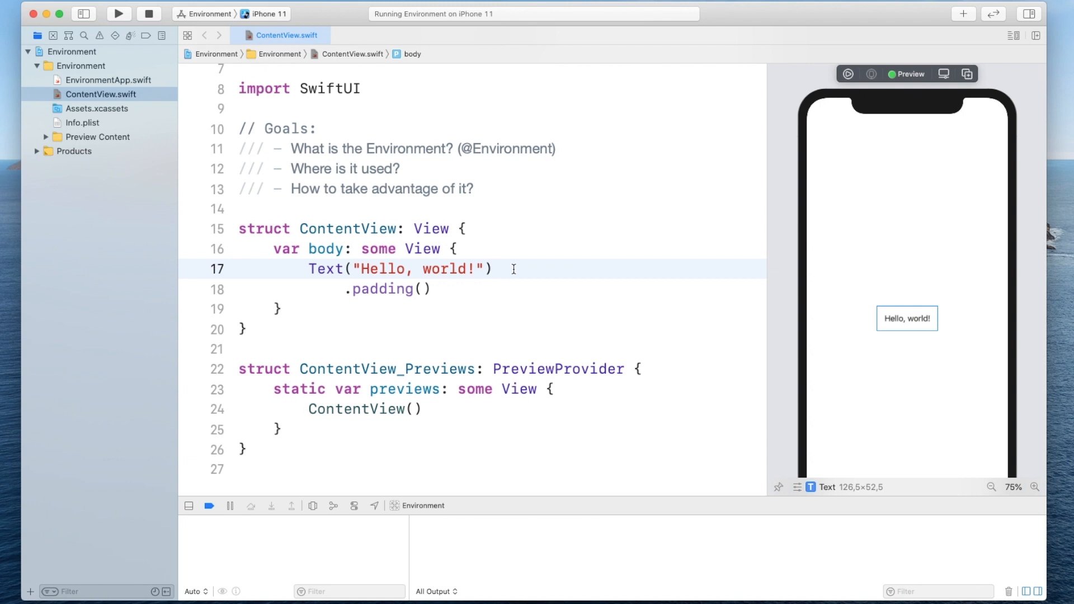
- Add .transformEnvironment(\.self) { dump($0) } to the text and run the app
text(.tra)
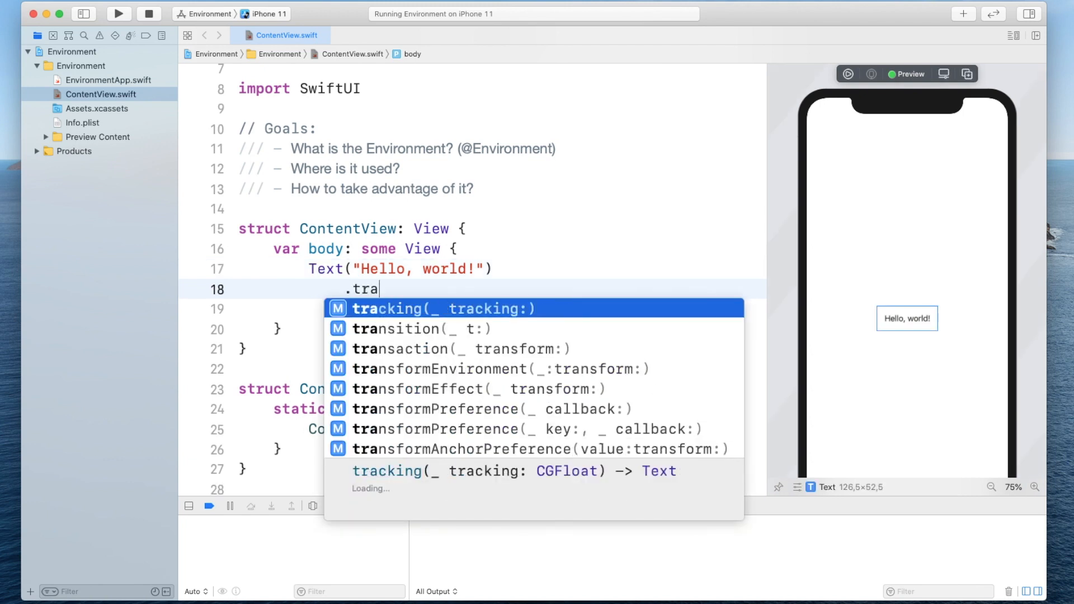
text(nsform)
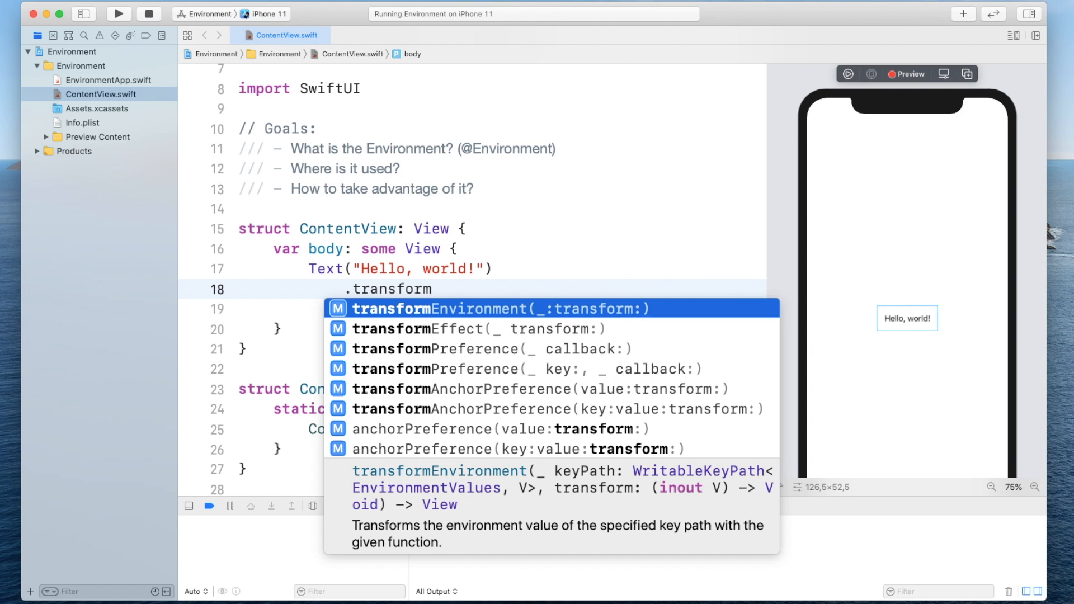
text(Environment(\) { _ in)
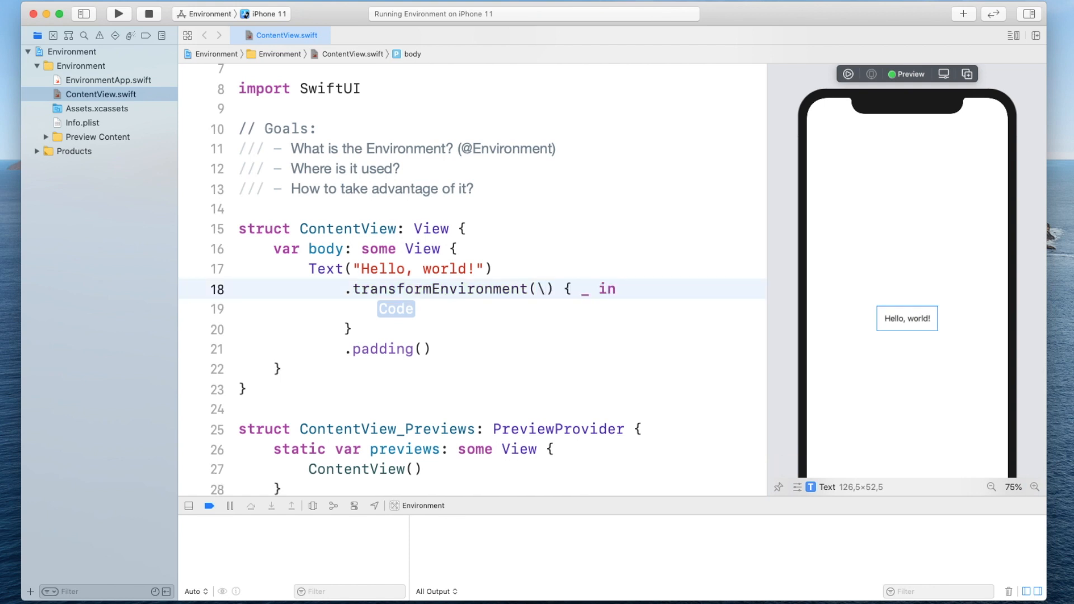
text(.self)
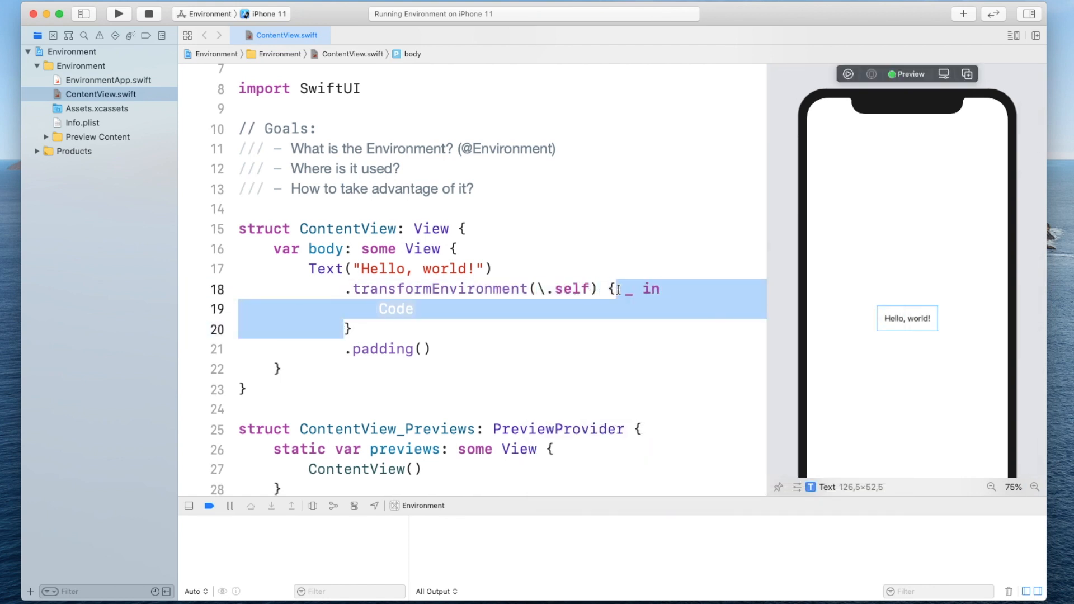
key(delete)
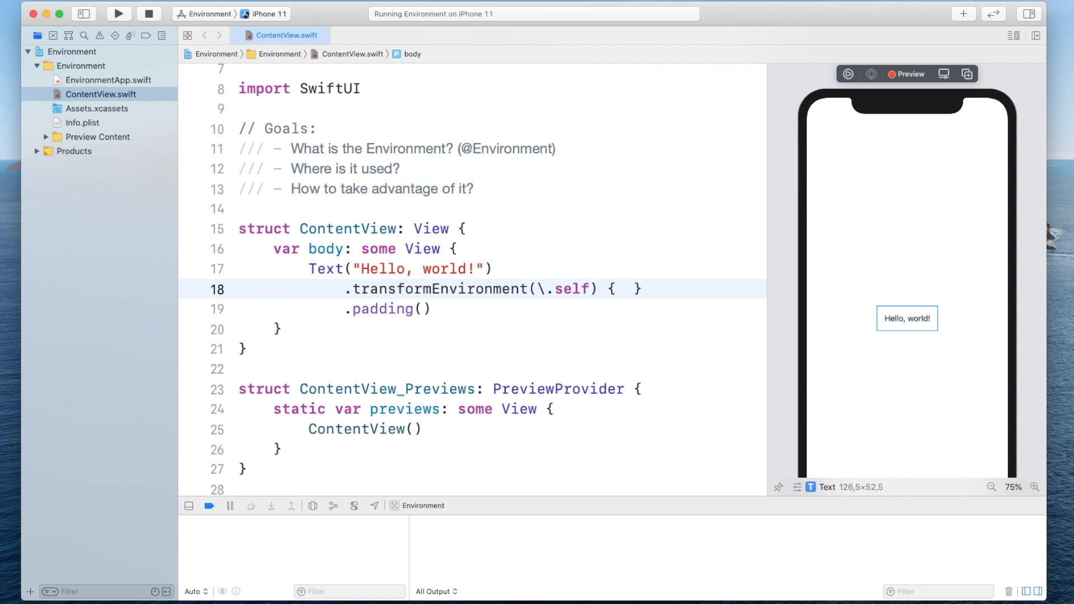
text(dump())
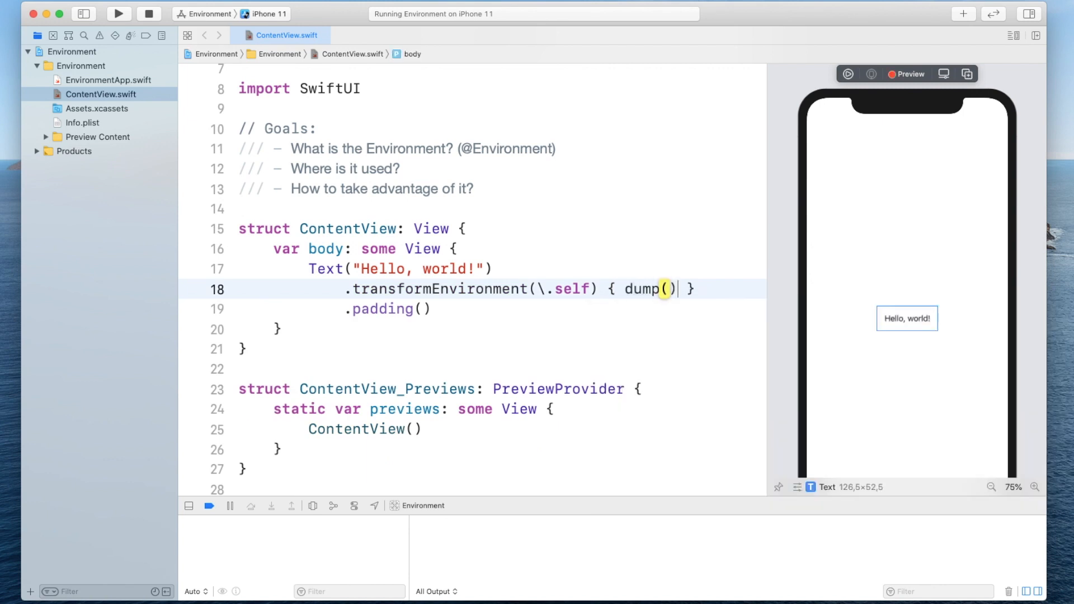
text($0)
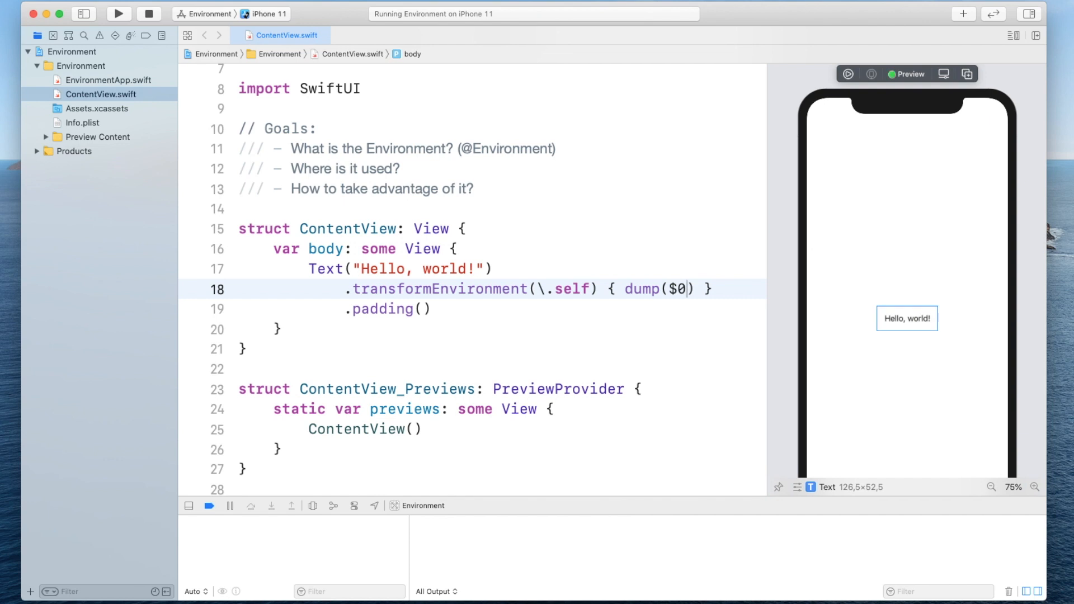
click(118, 13)
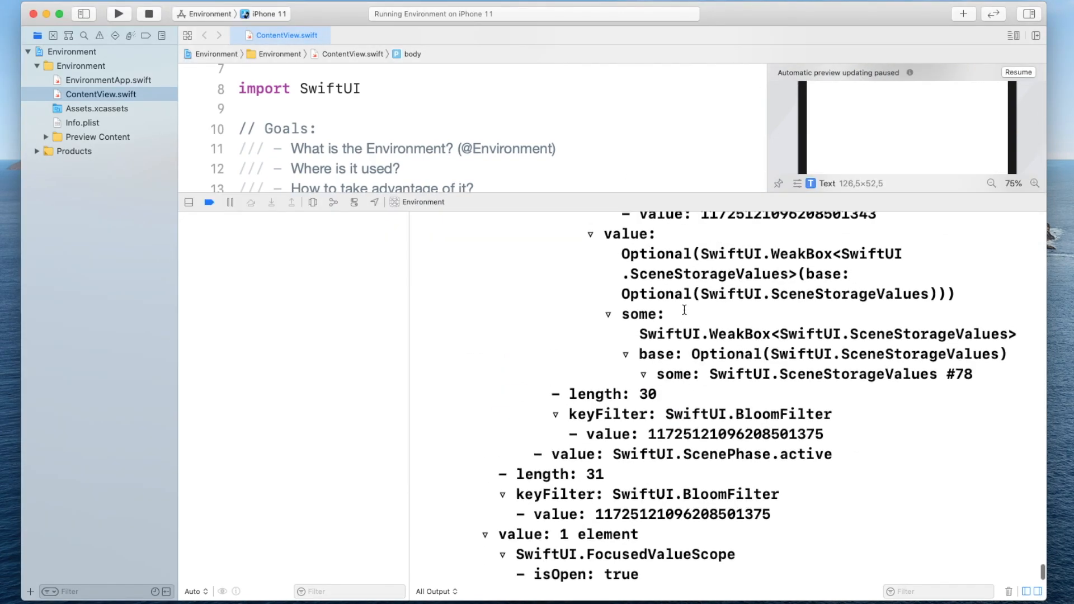
- Scroll the environment dump and filter the console for colorScheme entries
scroll(down, 3)
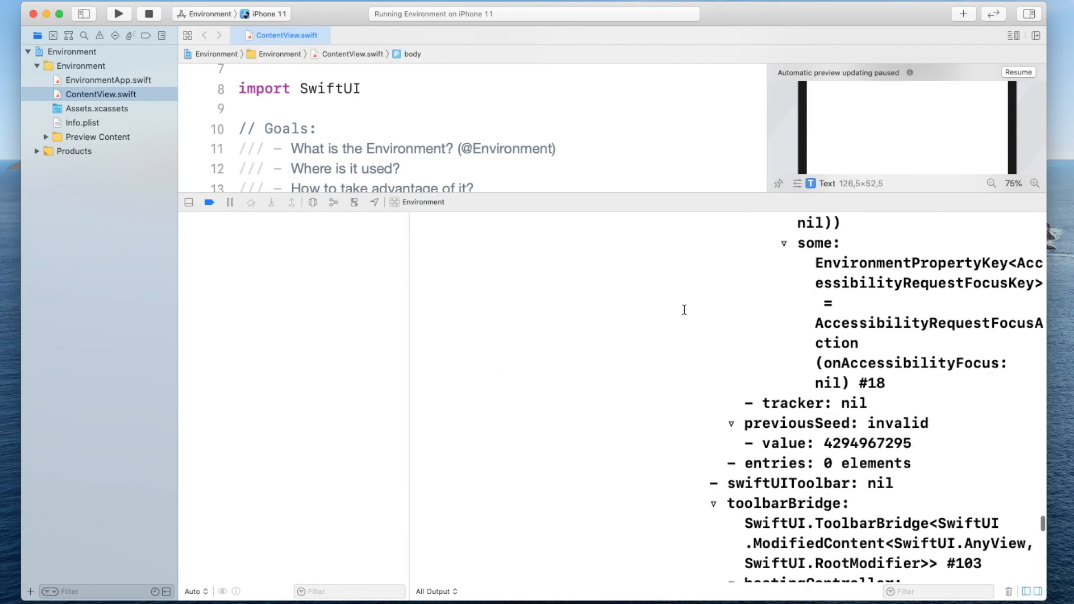
scroll(down, 3)
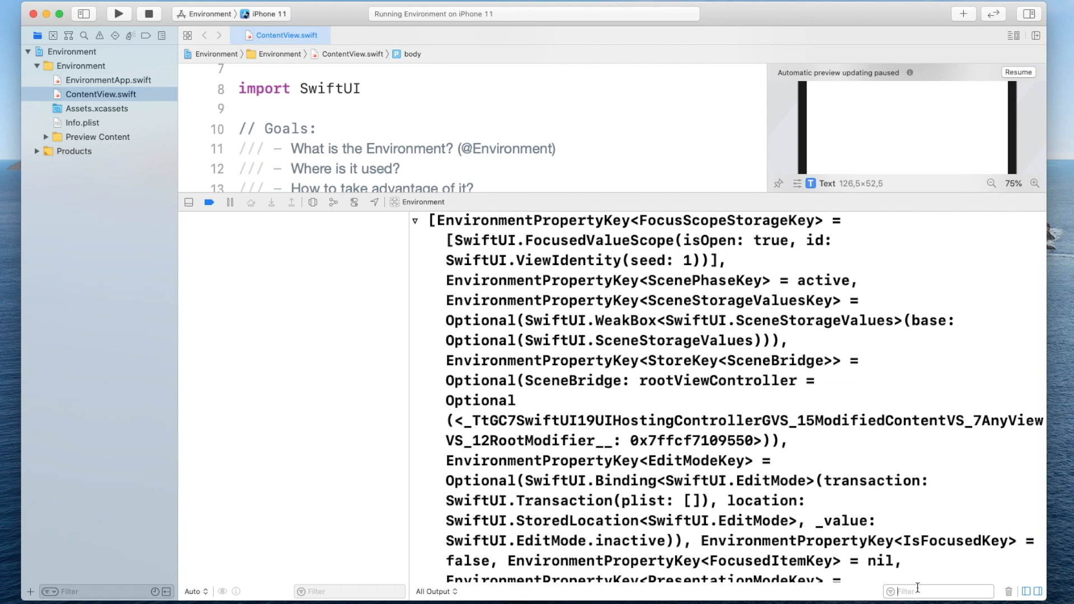
text(colorSc)
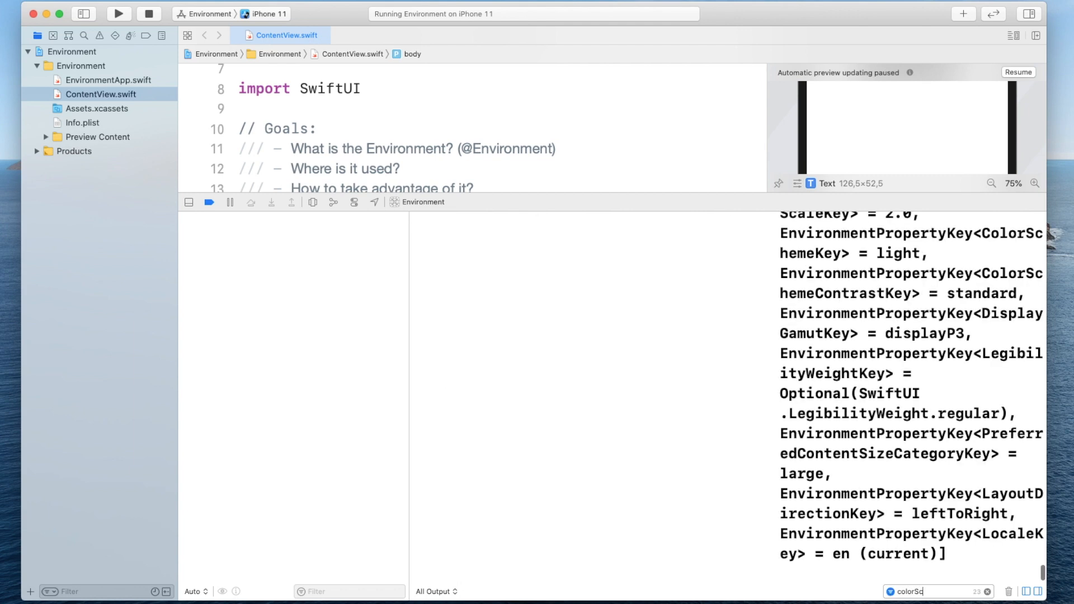
key(cmd+f)
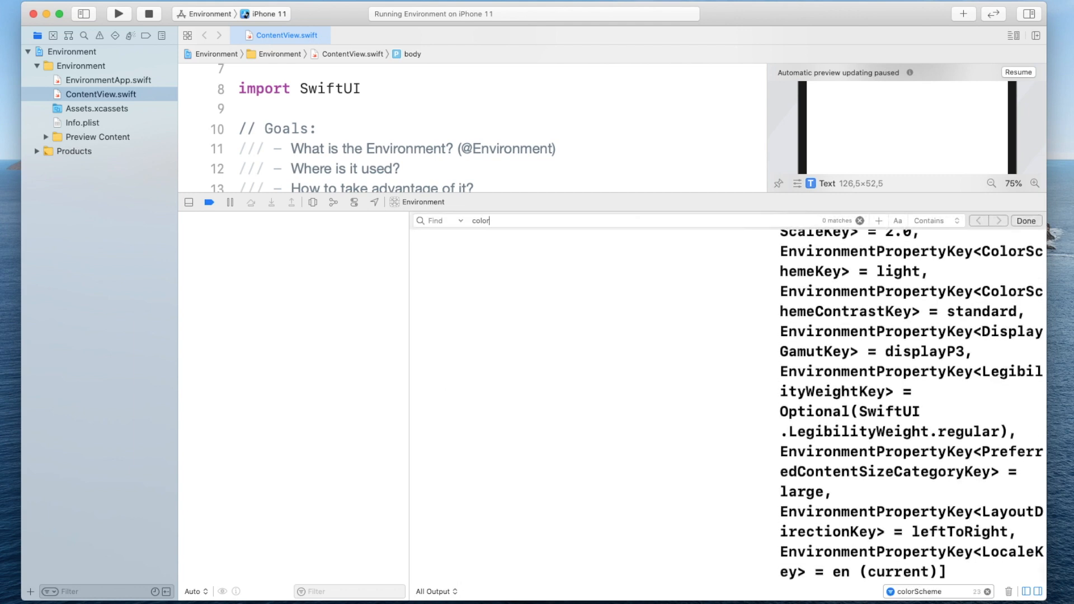
text(Sc)
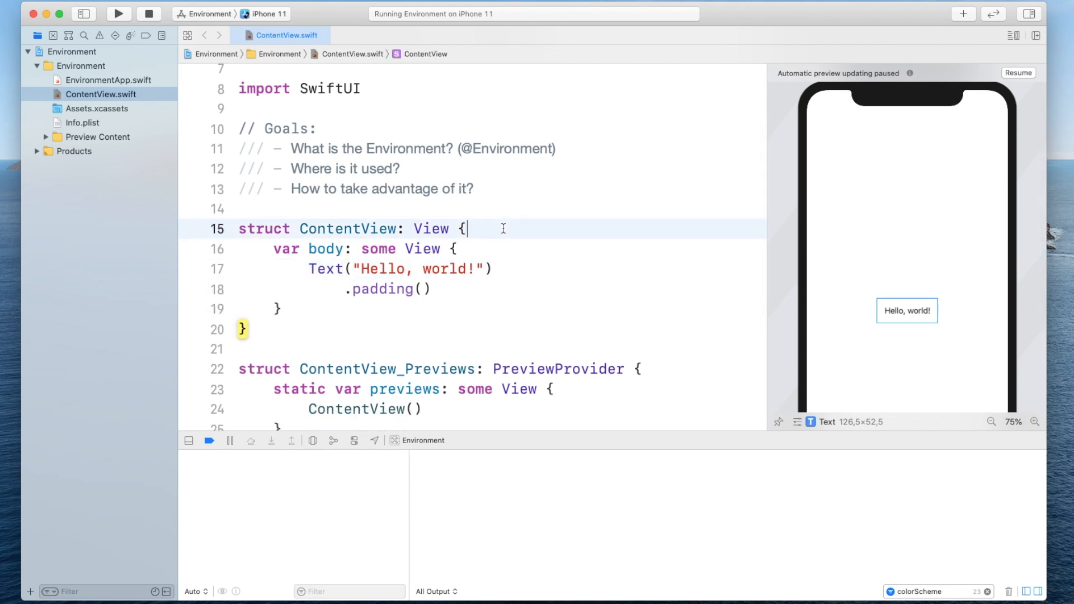
text(@)
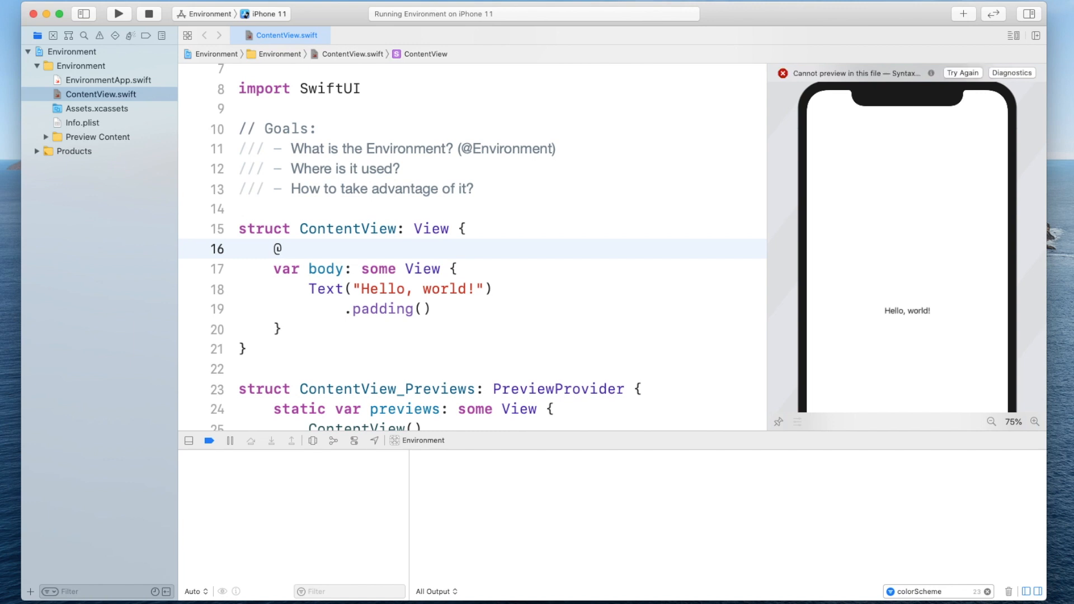
text(Environment()
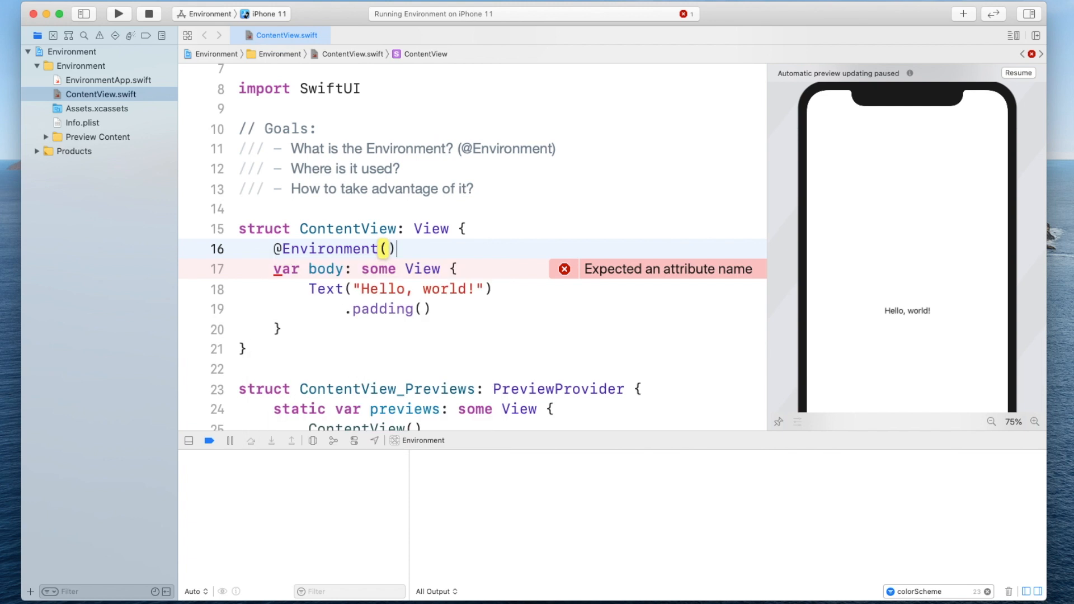
text(\)
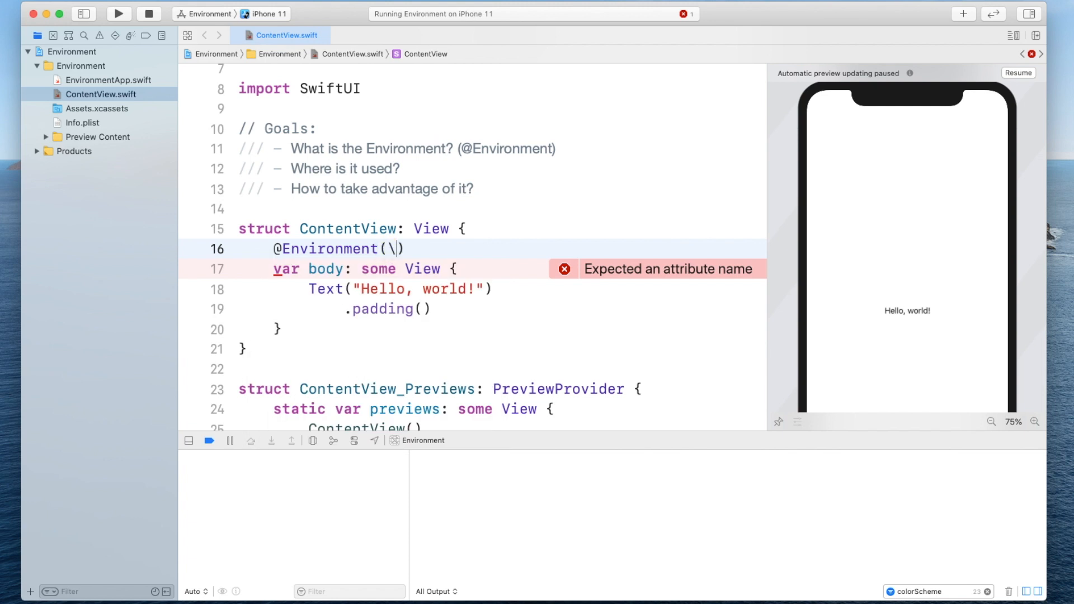
text(.color)
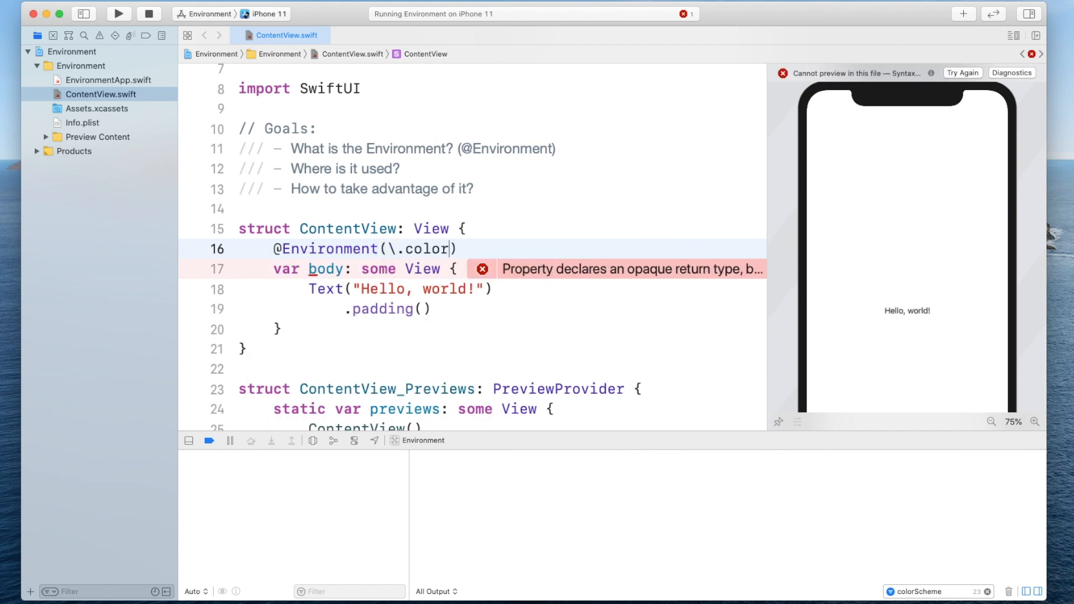
text(Scheme)
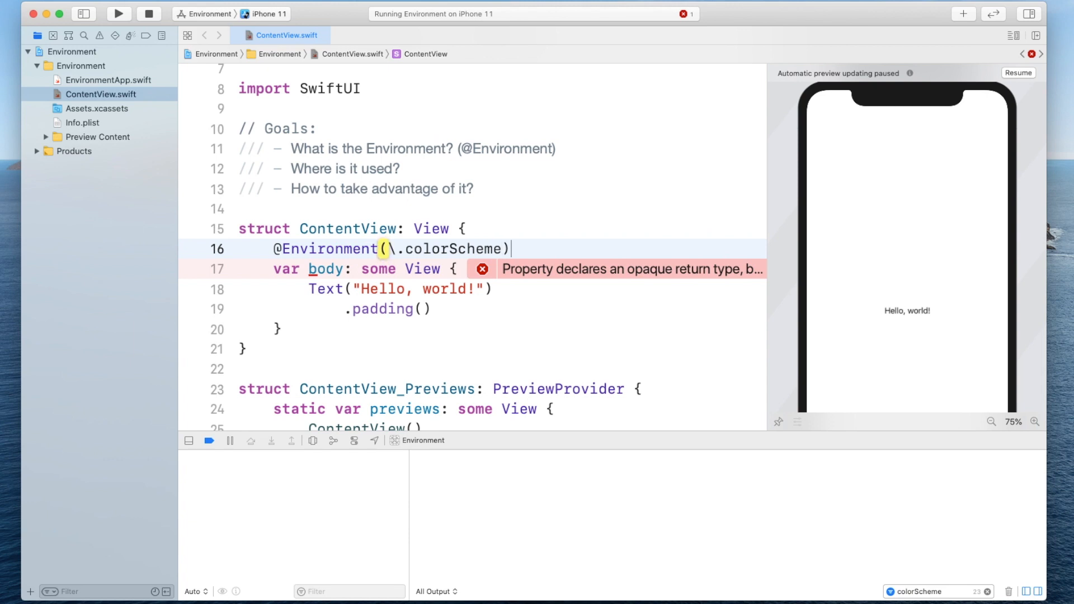
text(var)
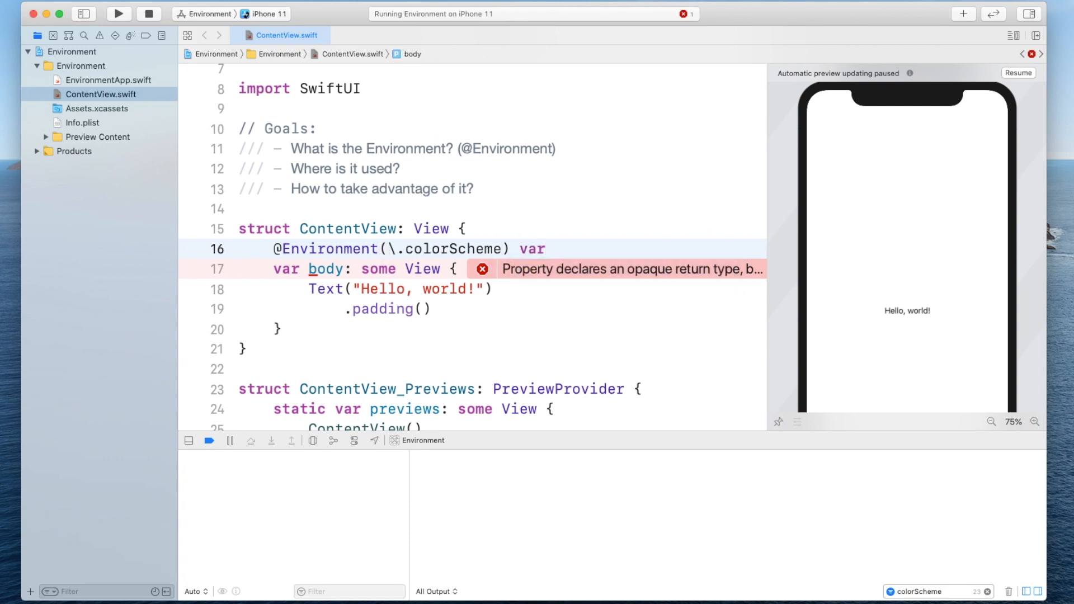
text(co)
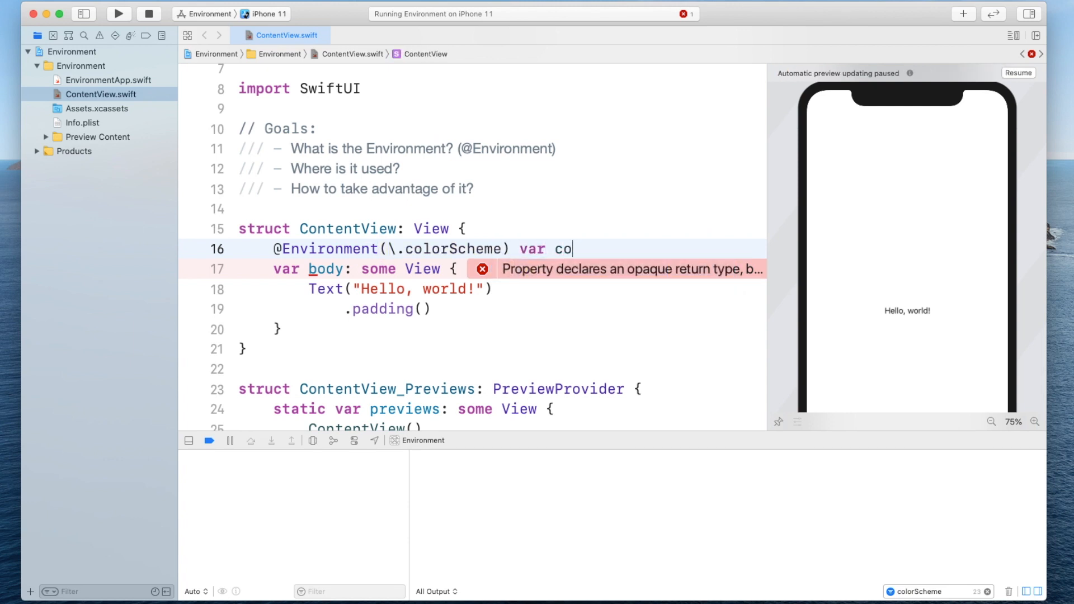
text(lorScheme)
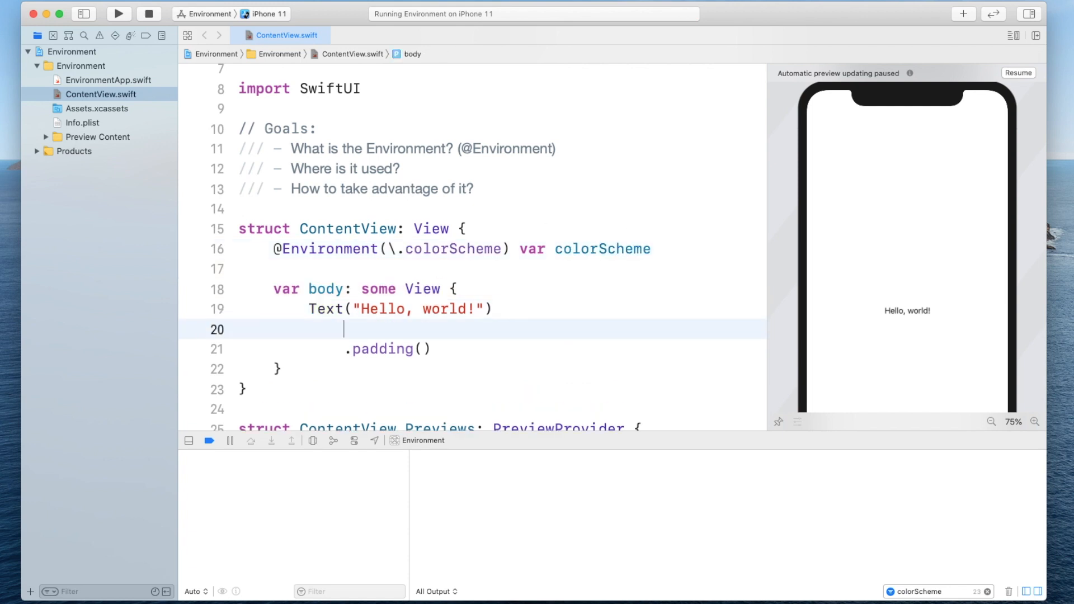
- Give the text .foregroundColor(colorScheme == .dark ? .orange : .blue)
text(.)
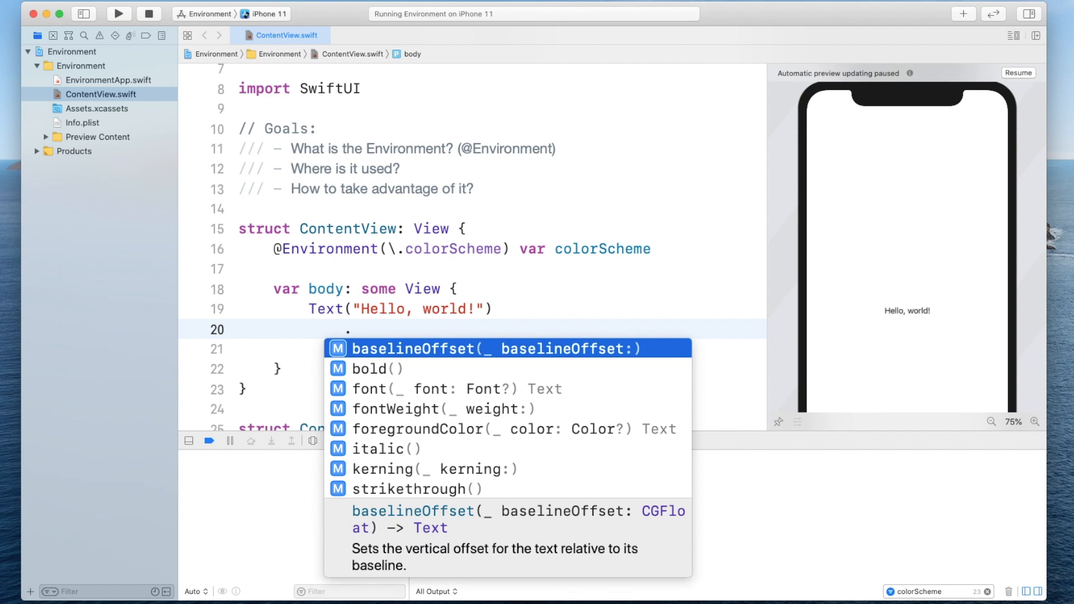
text(foregroundColor(c)
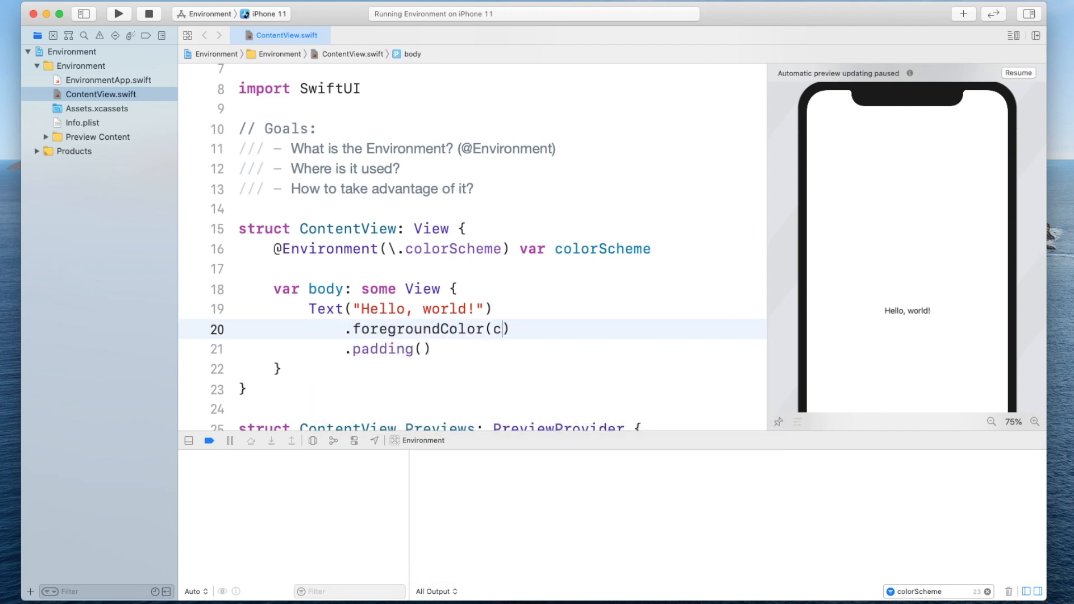
text(olorScheme)
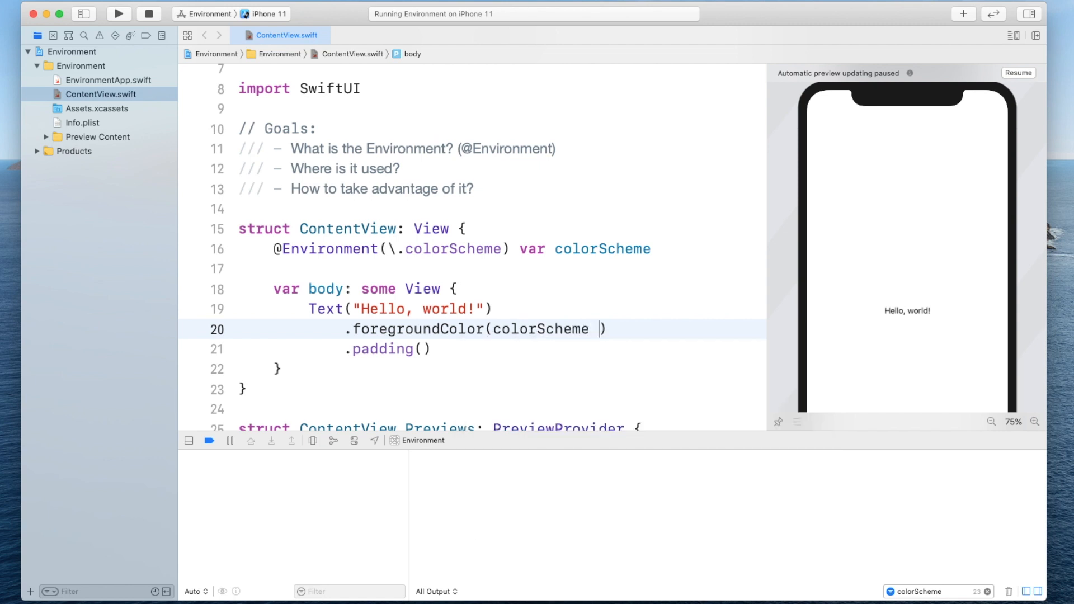
text(== .dark)
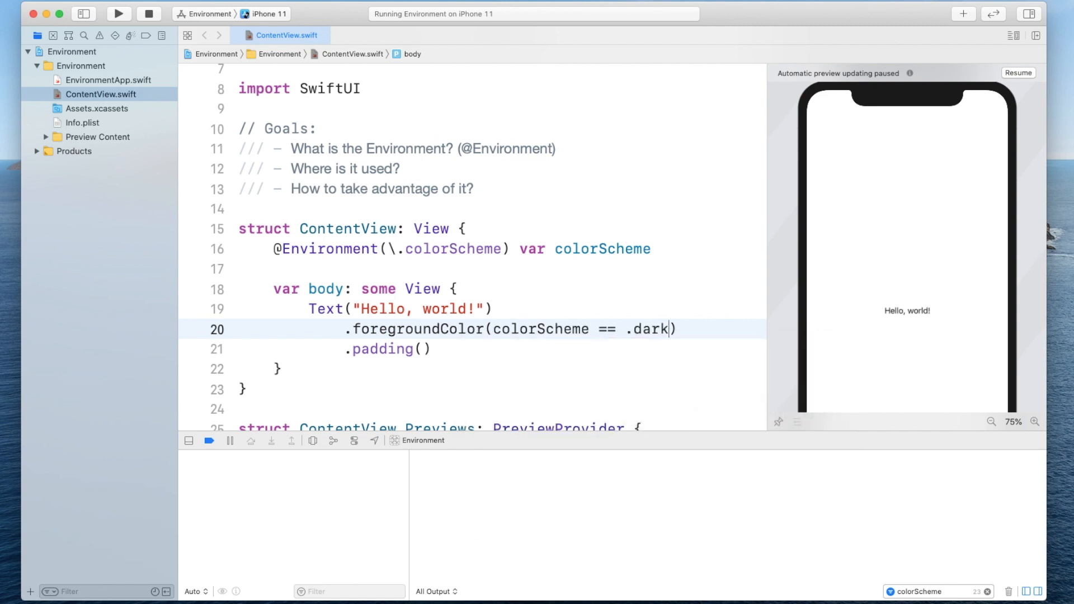
text(? .orange : .blue)
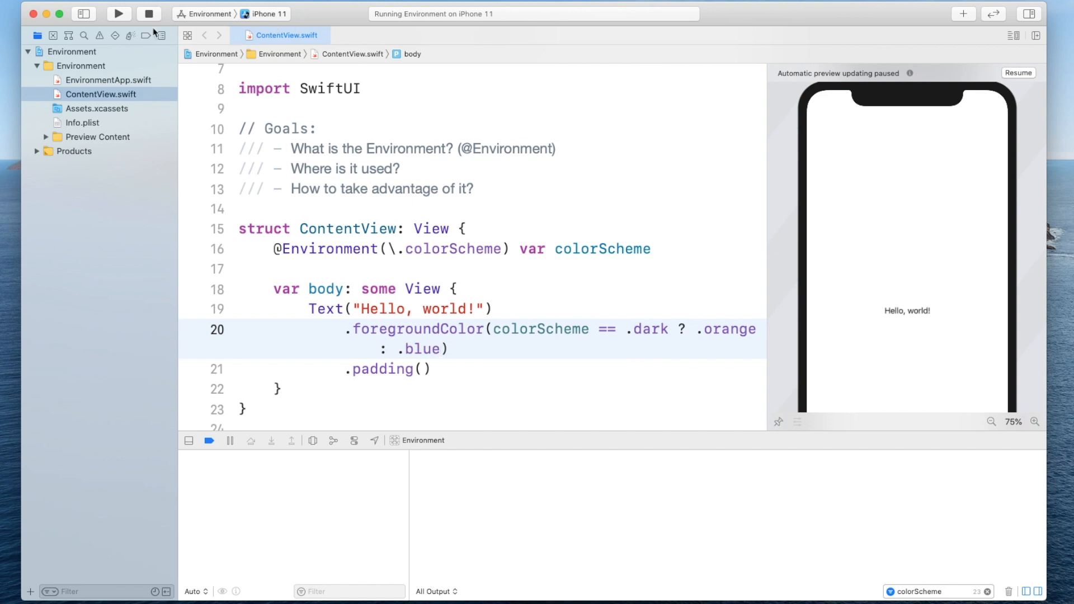
- Run the app and set the Environment Overrides appearance to Dark
click(118, 13)
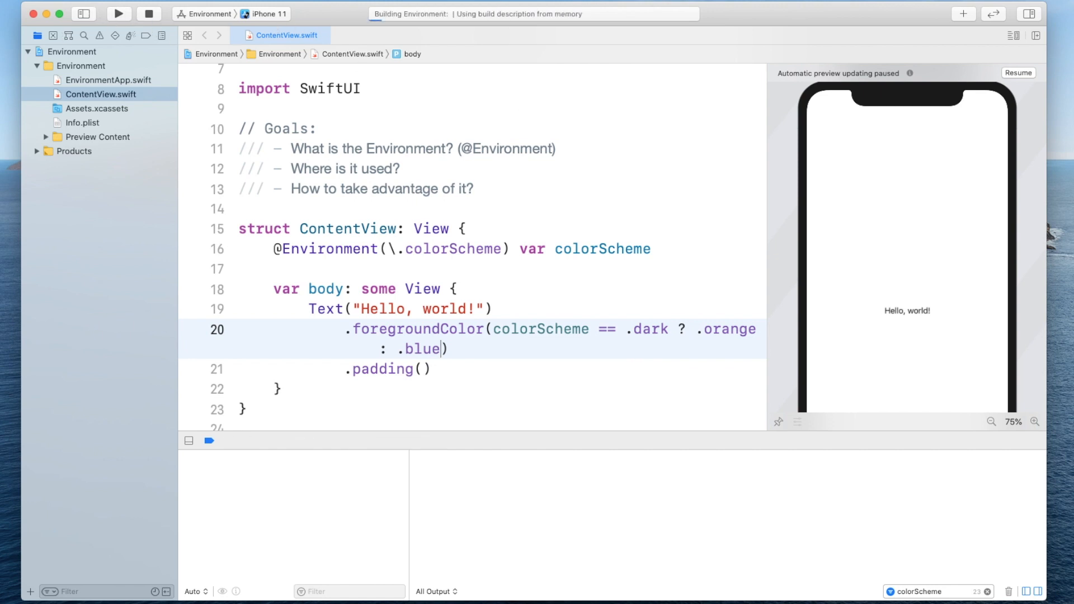
click(119, 13)
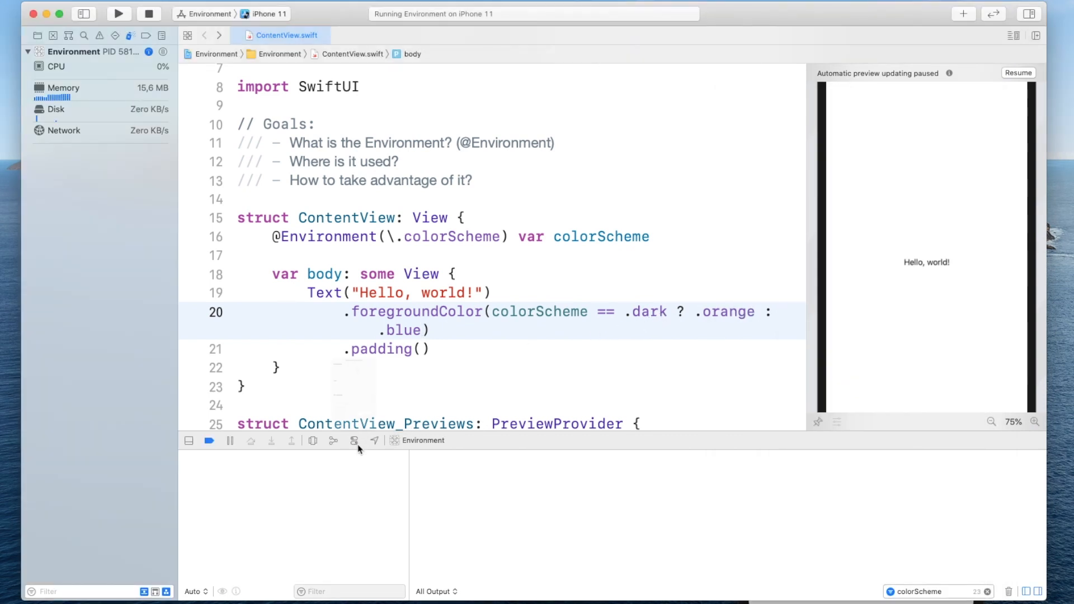
click(354, 440)
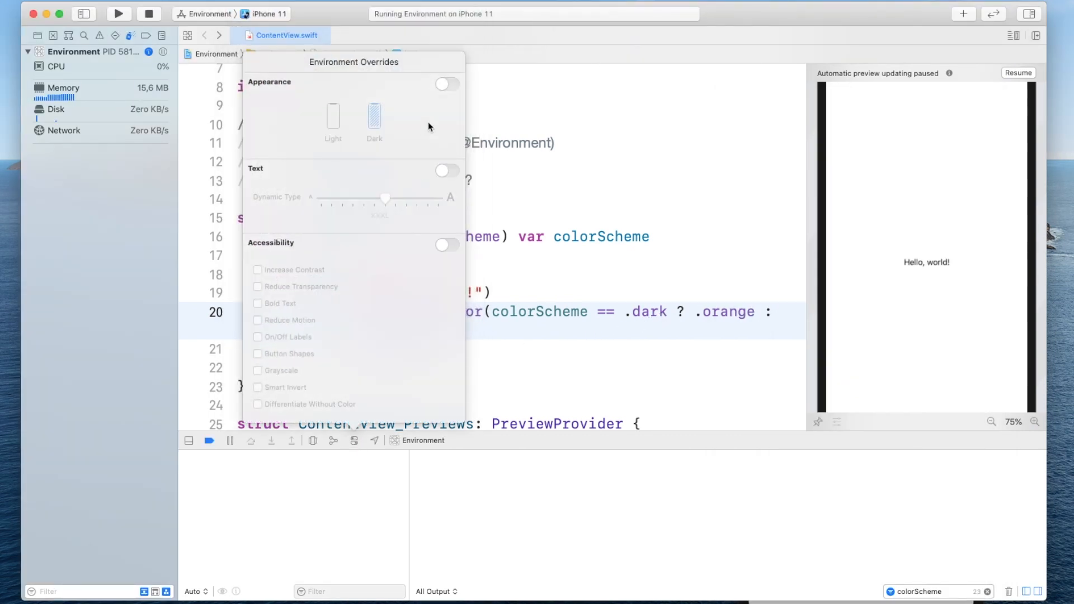
click(446, 84)
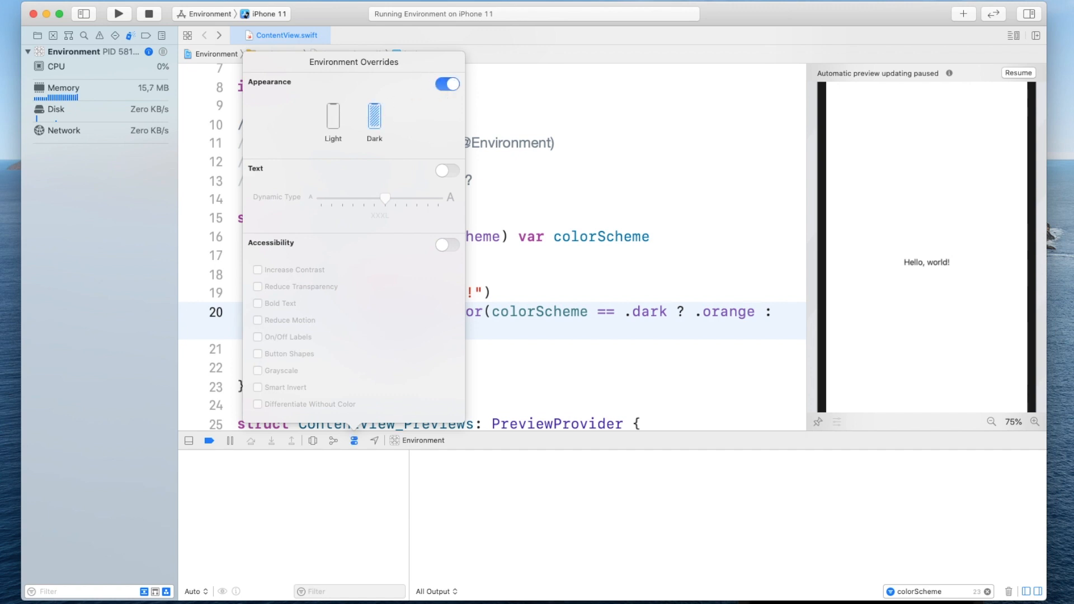
click(446, 83)
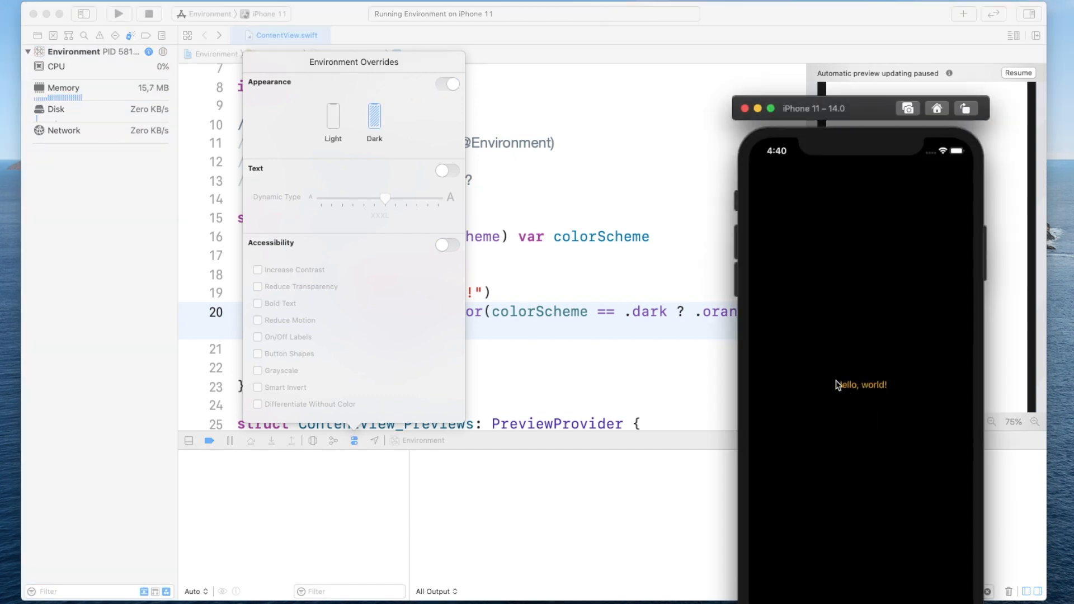
click(446, 84)
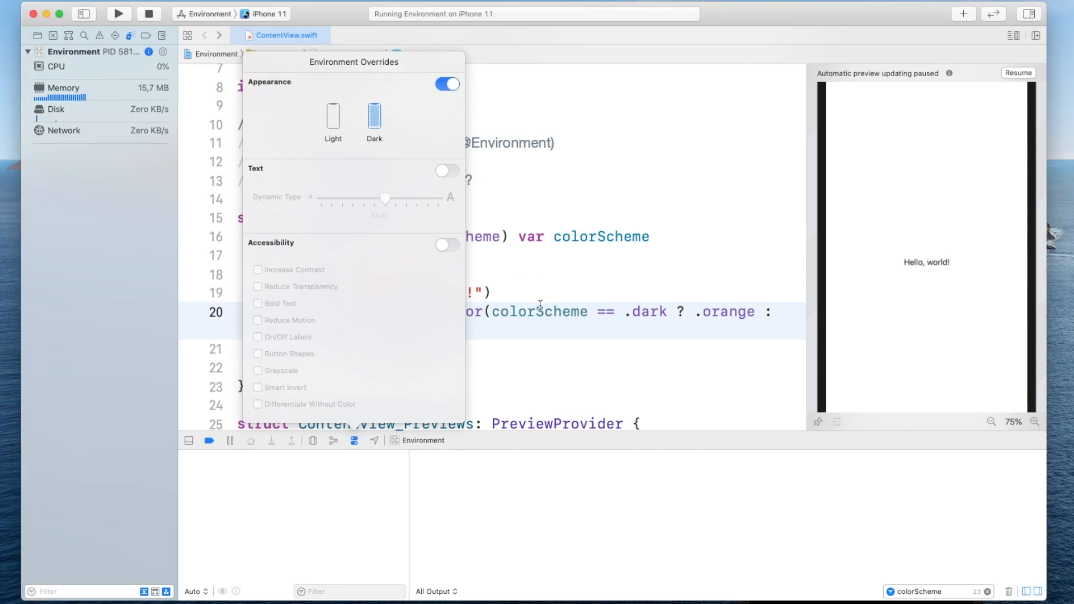
click(540, 304)
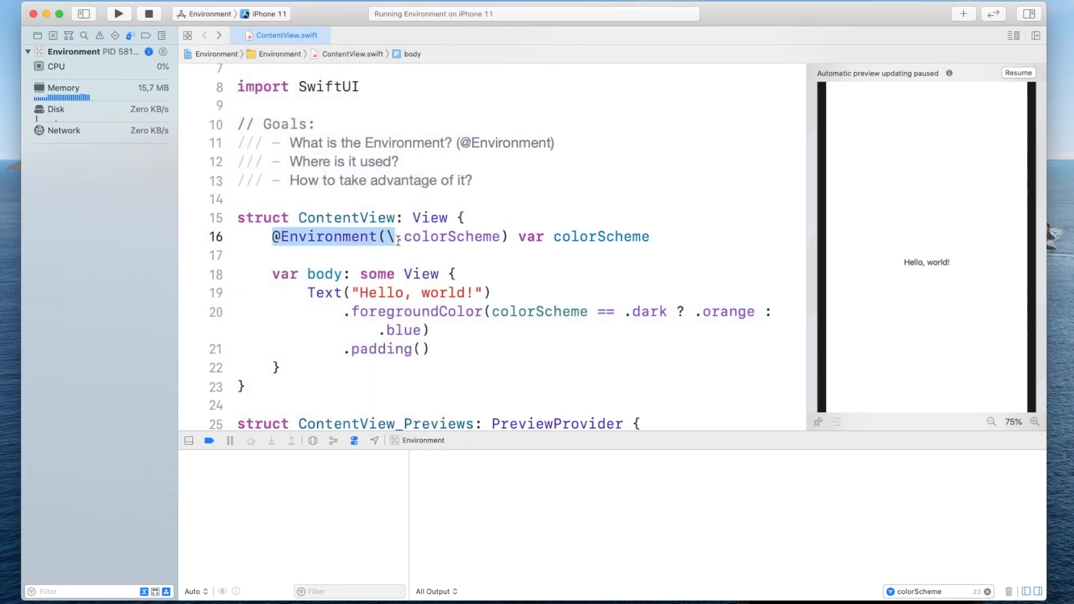
click(422, 229)
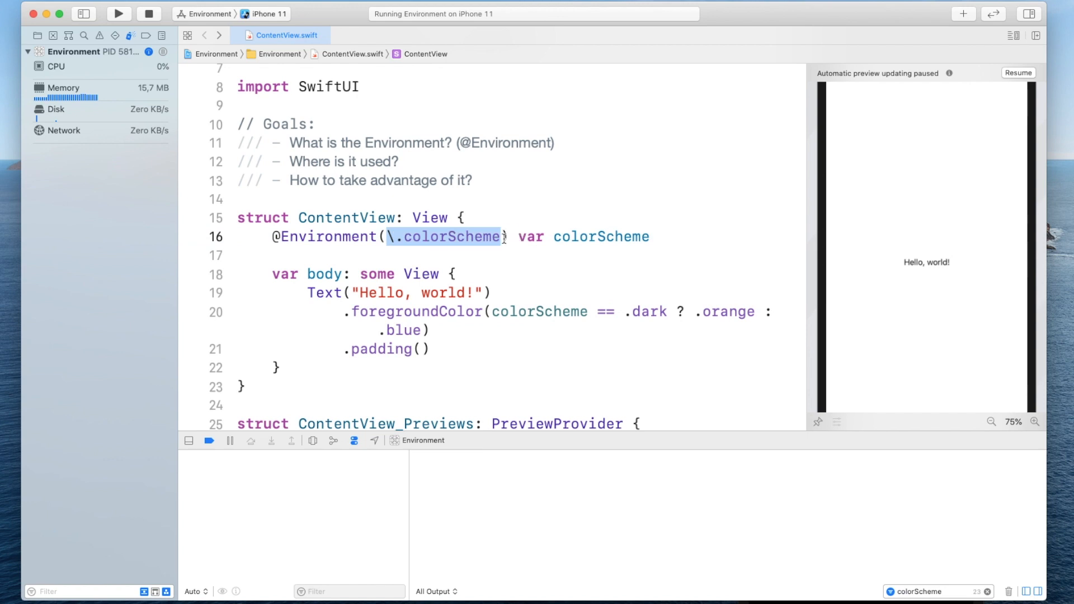
click(584, 236)
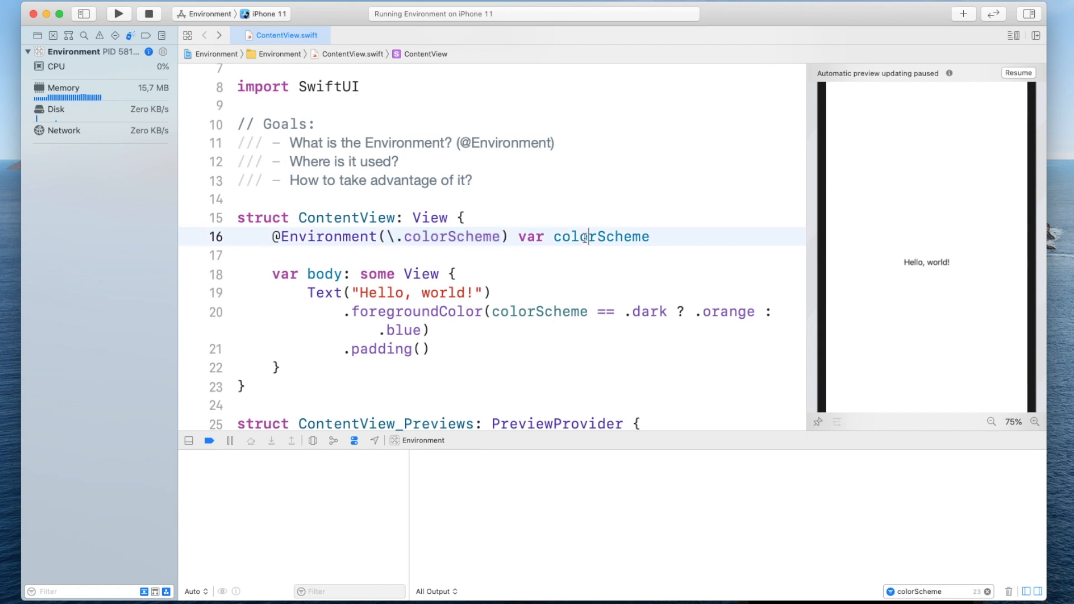
click(518, 343)
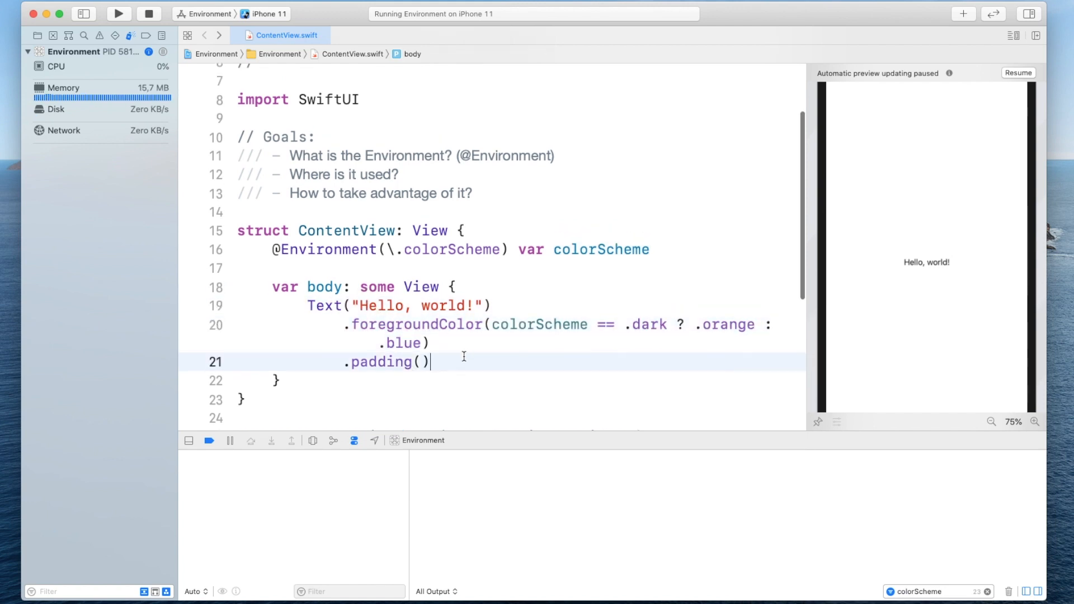
mouse_move(455, 372)
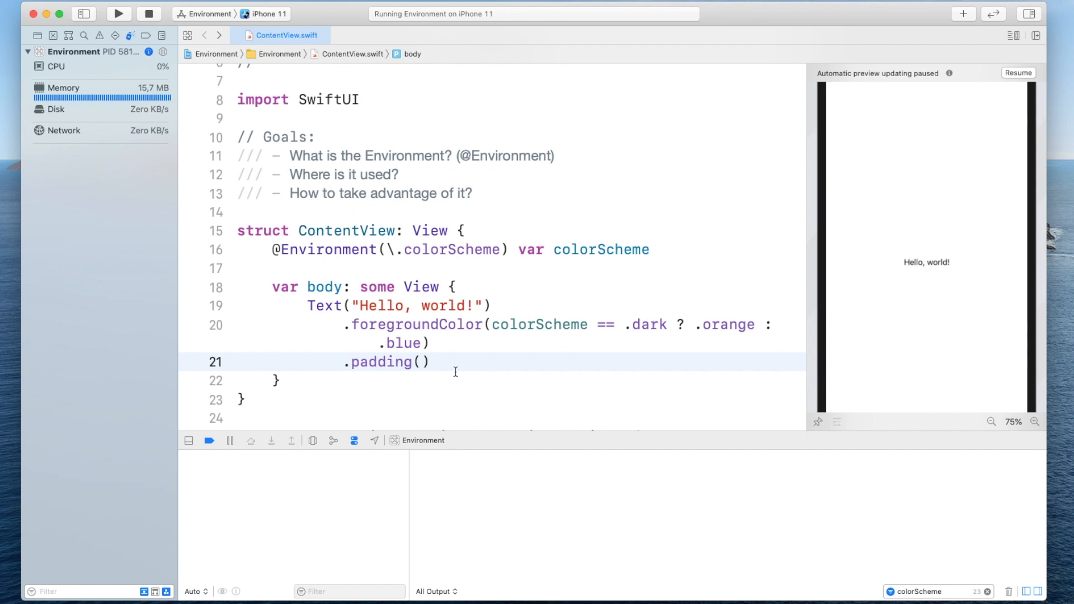
click(432, 362)
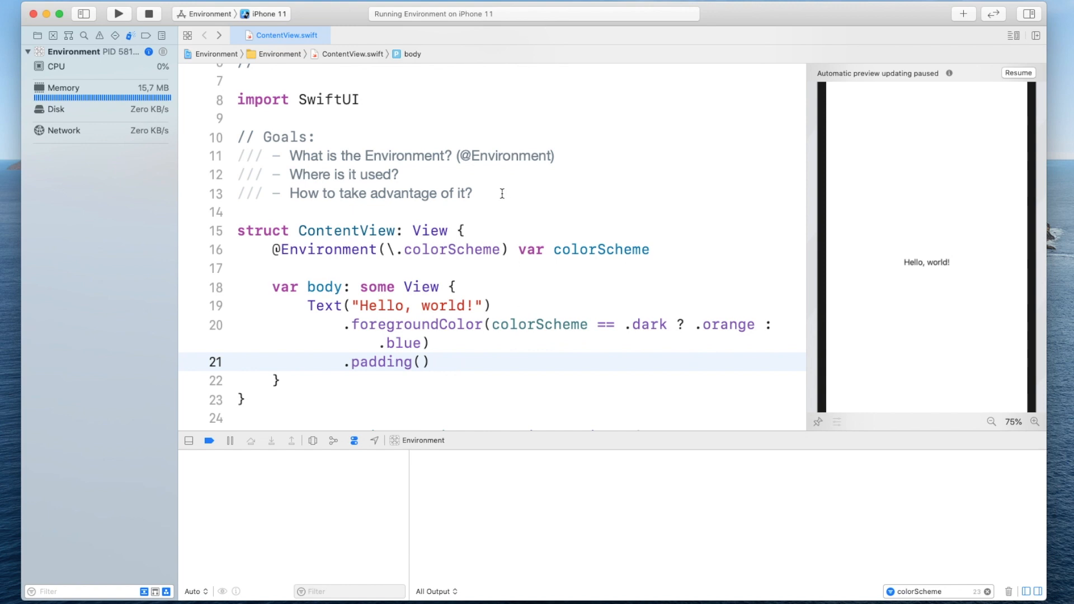
click(479, 193)
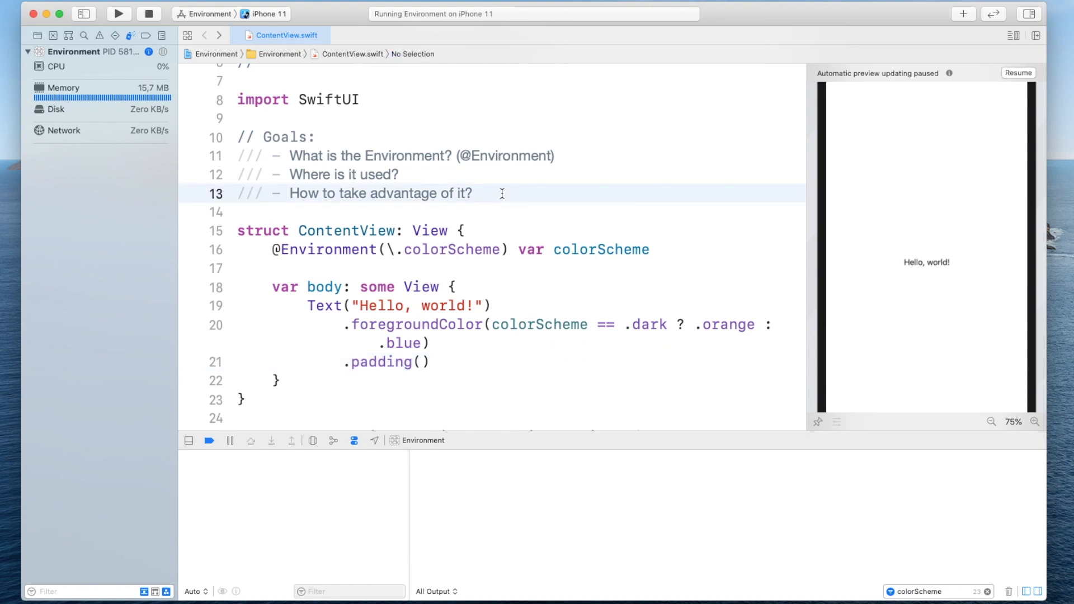
- Create struct ChildView: View with body Circle(), and make ContentView's body ChildView()
text(struct)
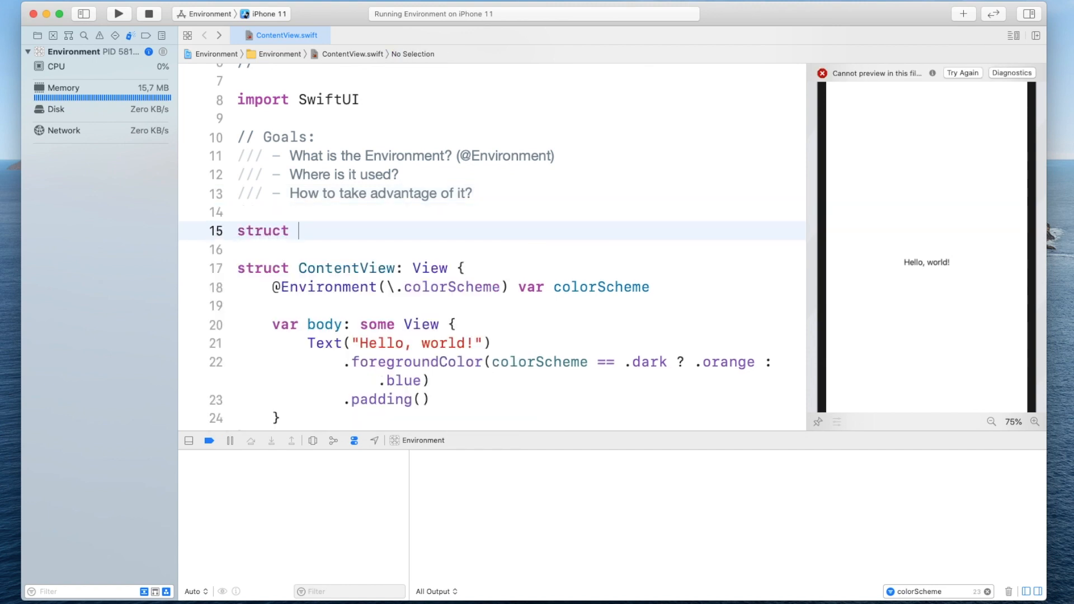
text(ChildView)
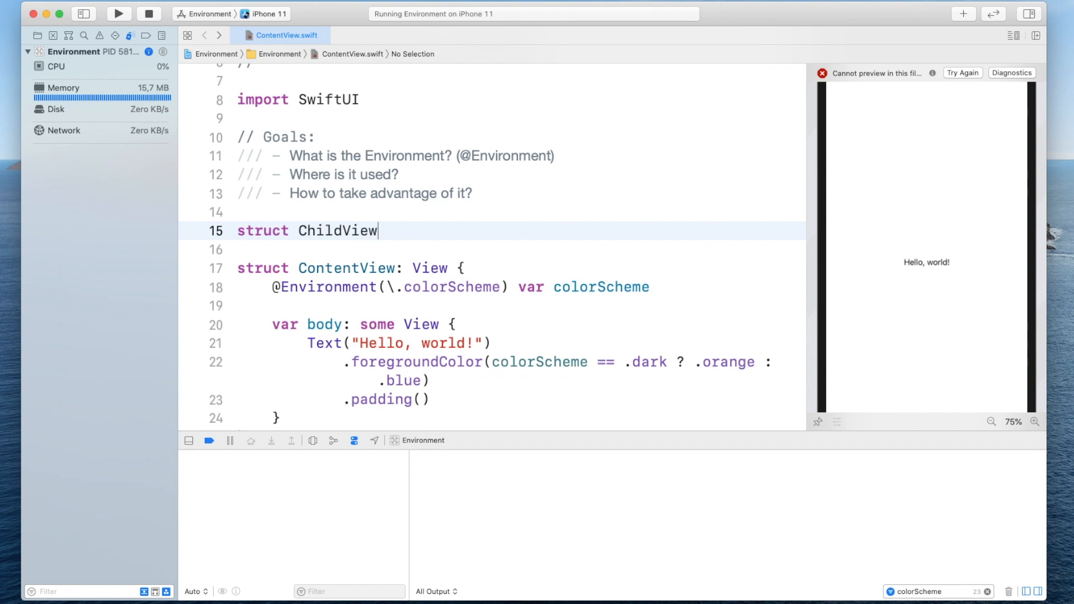
text(: View {)
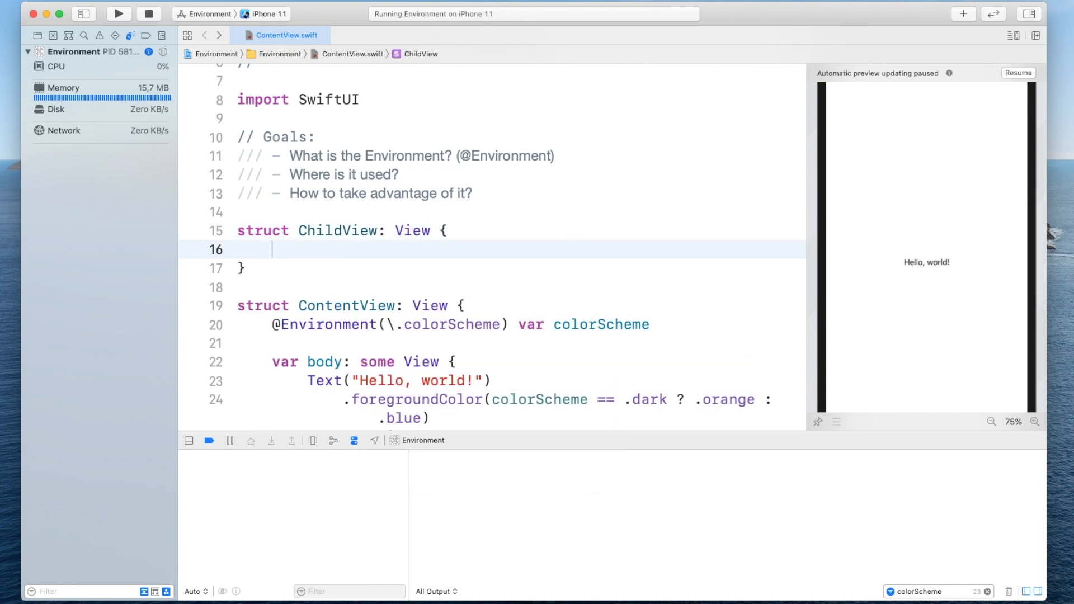
text(var body: some View {)
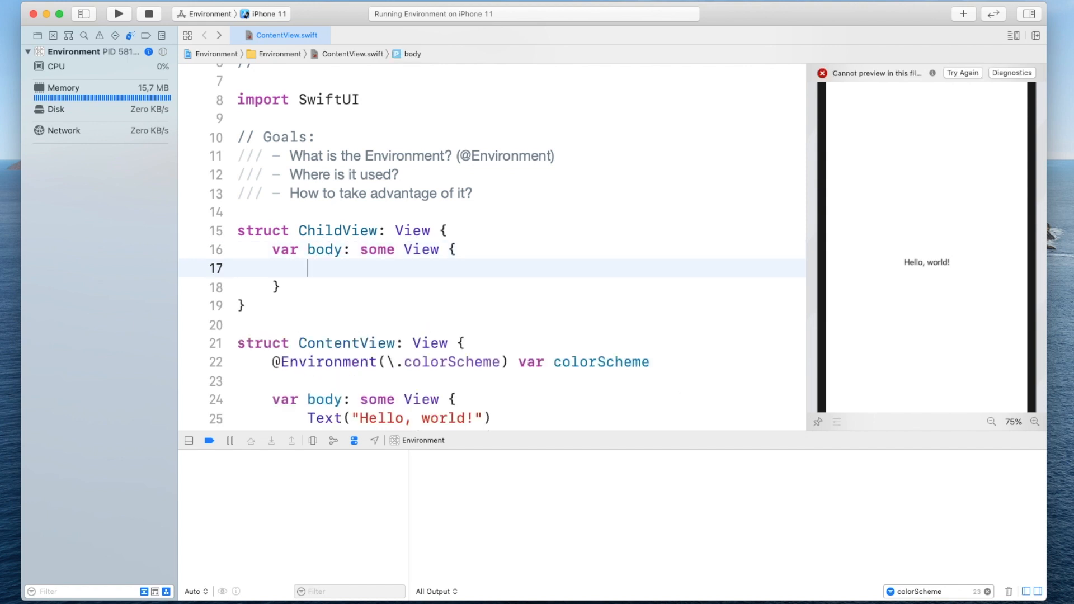
text(Circle()
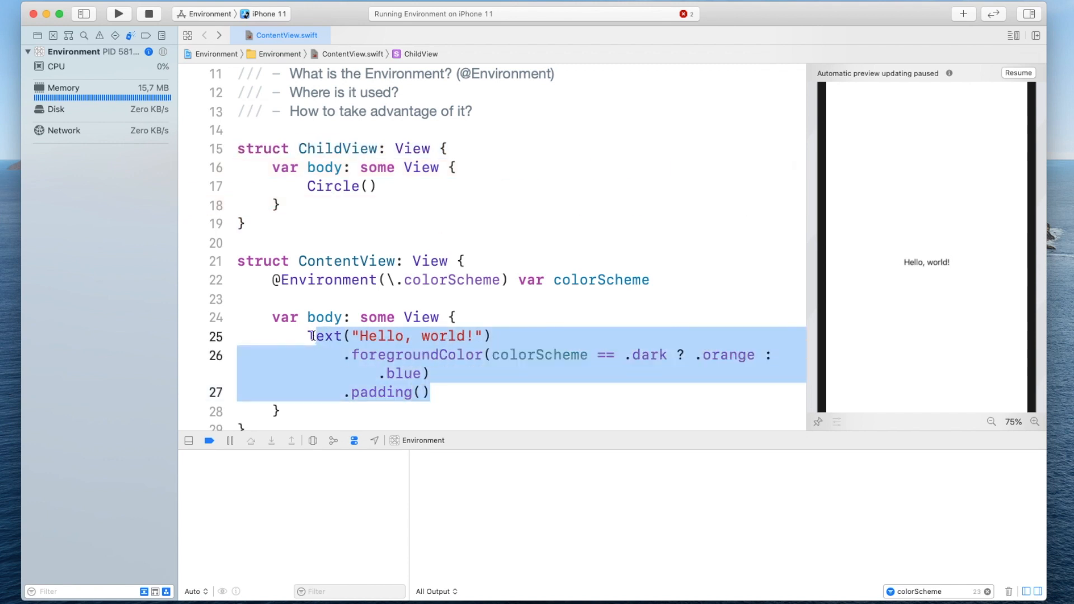
text(ChildView)
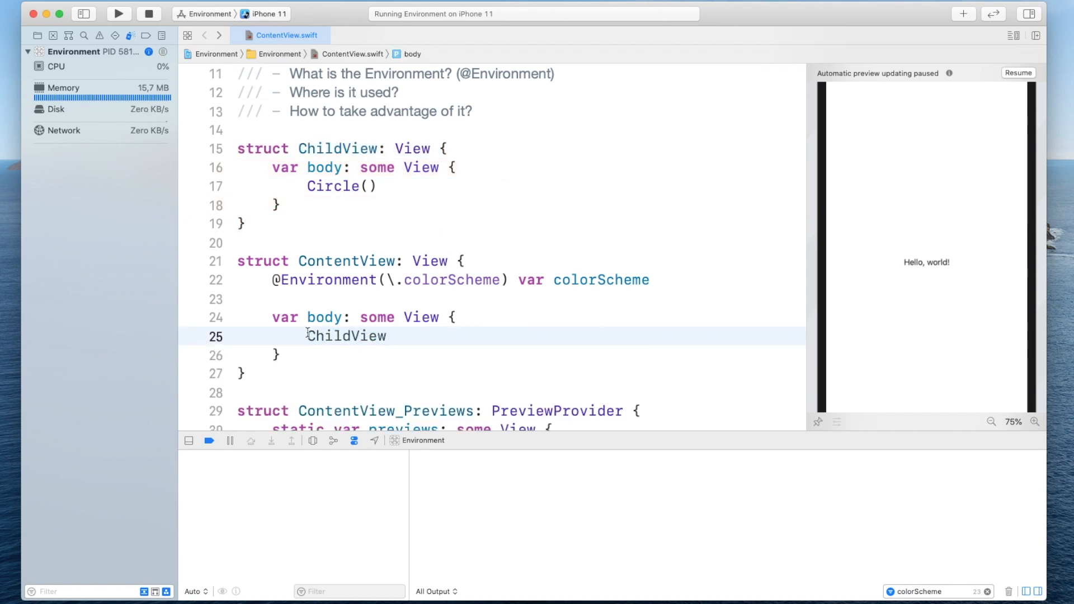
text(())
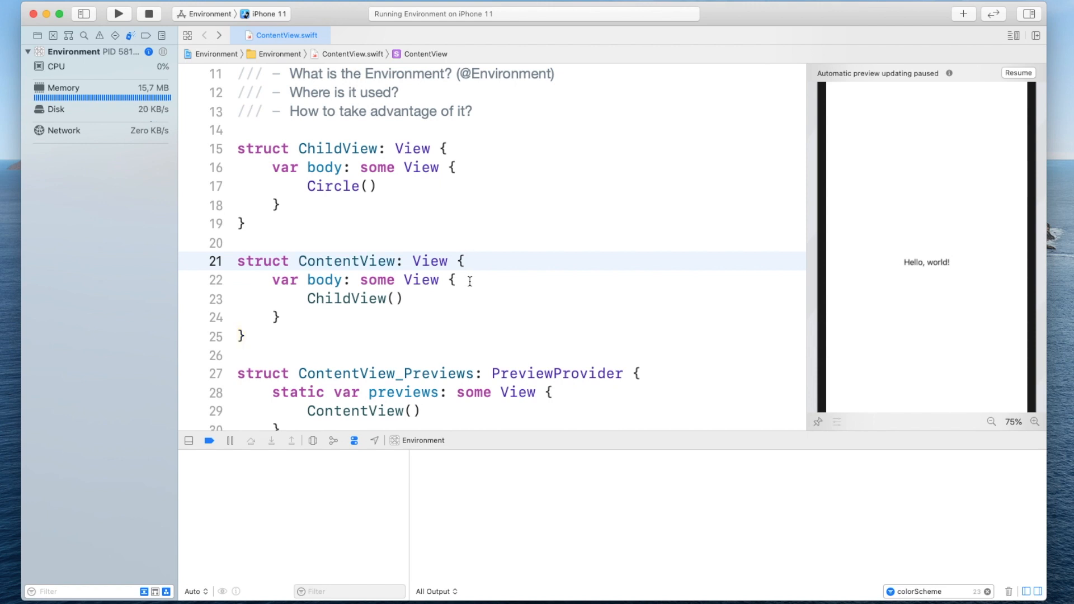
mouse_move(845, 244)
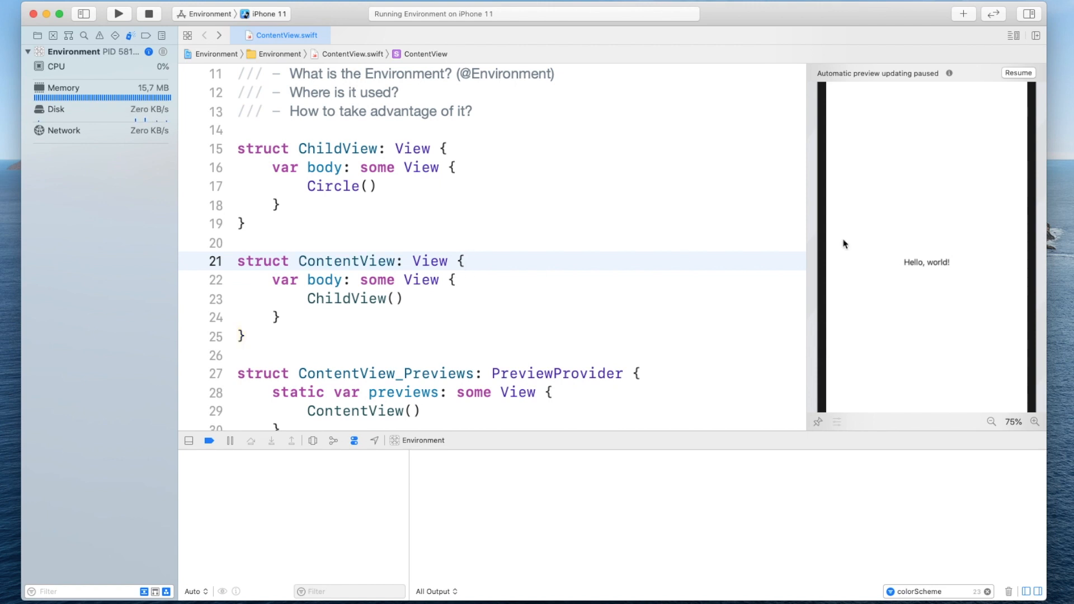
- Resume the canvas preview, then place the caret inside ContentView's body
click(1018, 73)
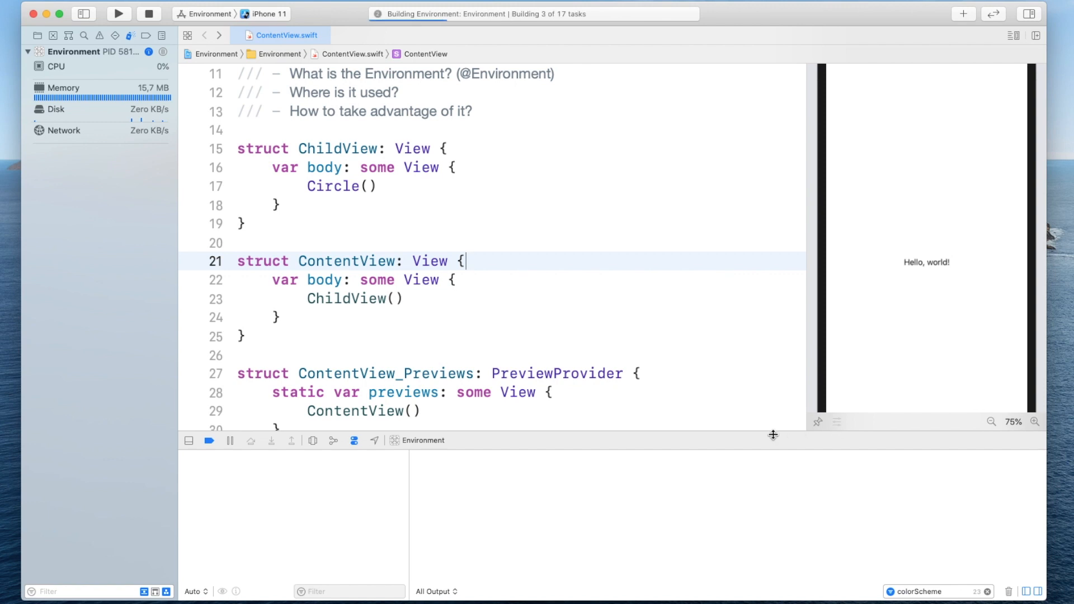
click(118, 13)
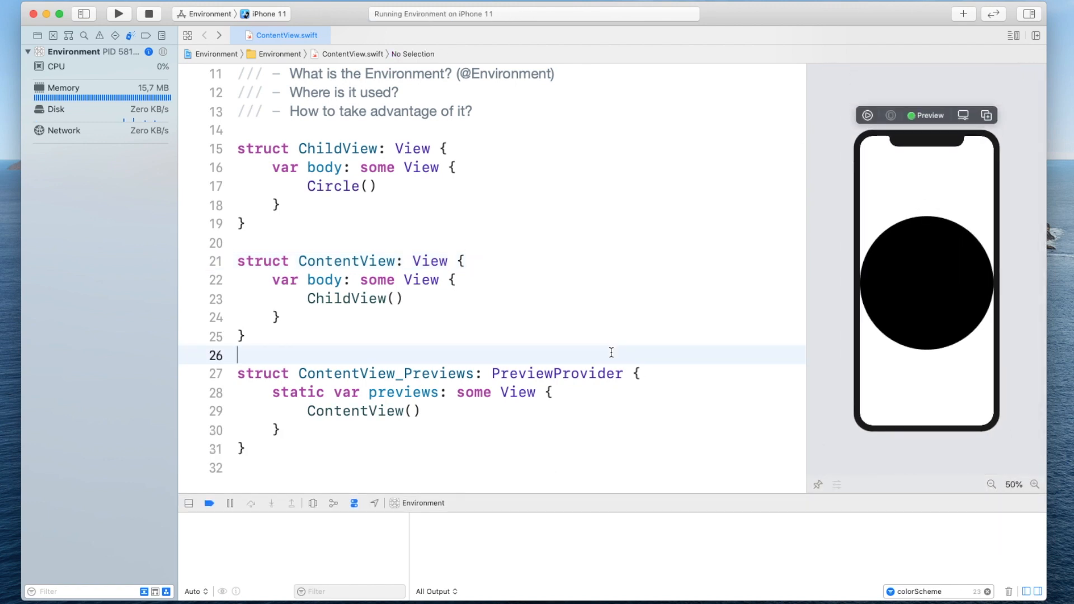
scroll(up, 3)
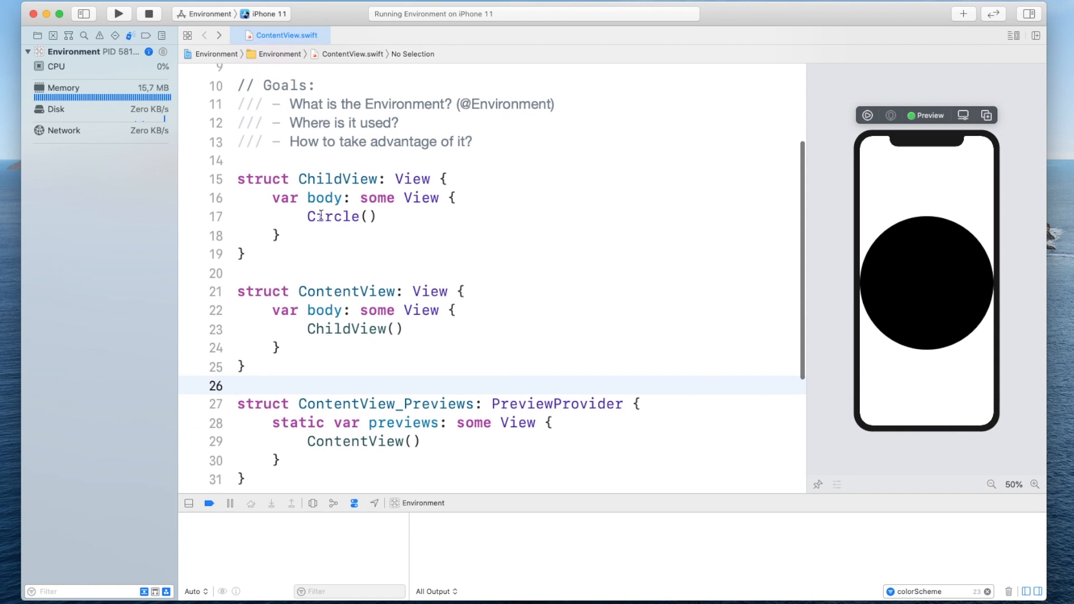
click(341, 216)
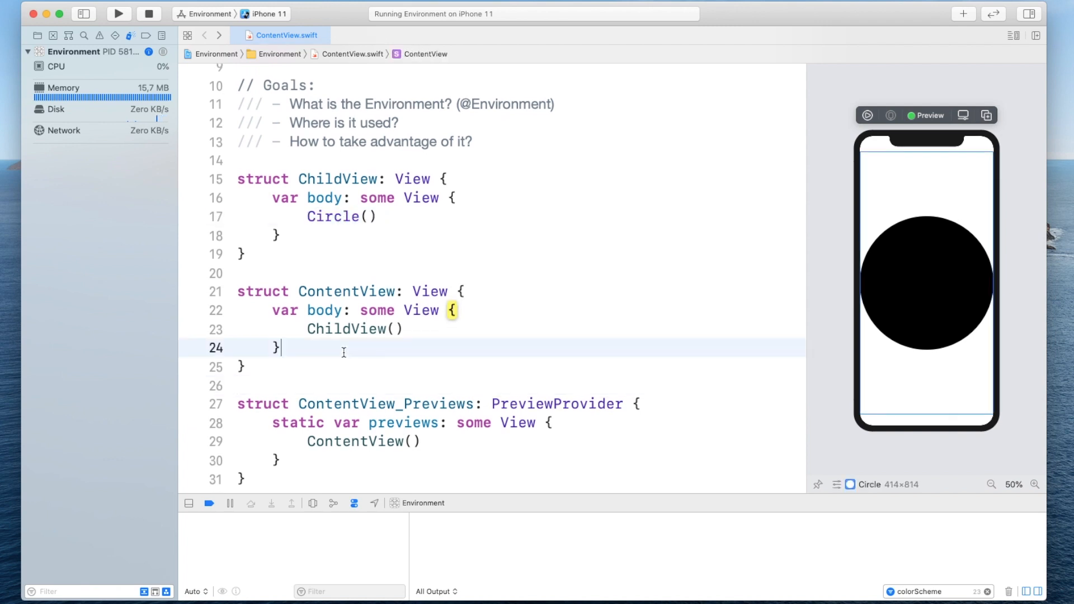
click(452, 310)
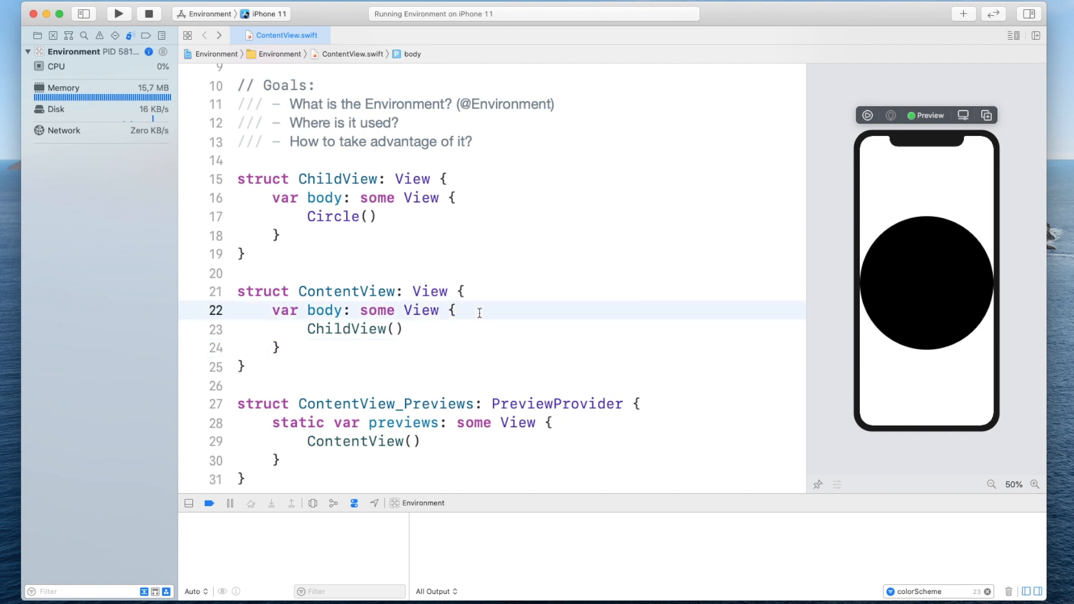
- Wrap ChildView() in a VStack and type .circleSize after its closing brace
text(VStack {)
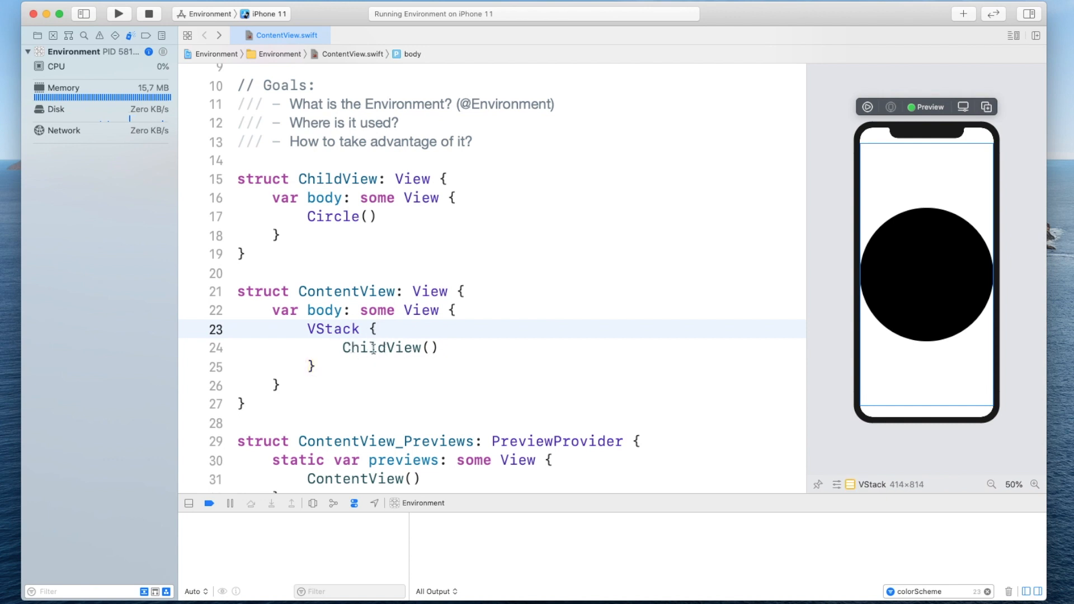
mouse_move(330, 361)
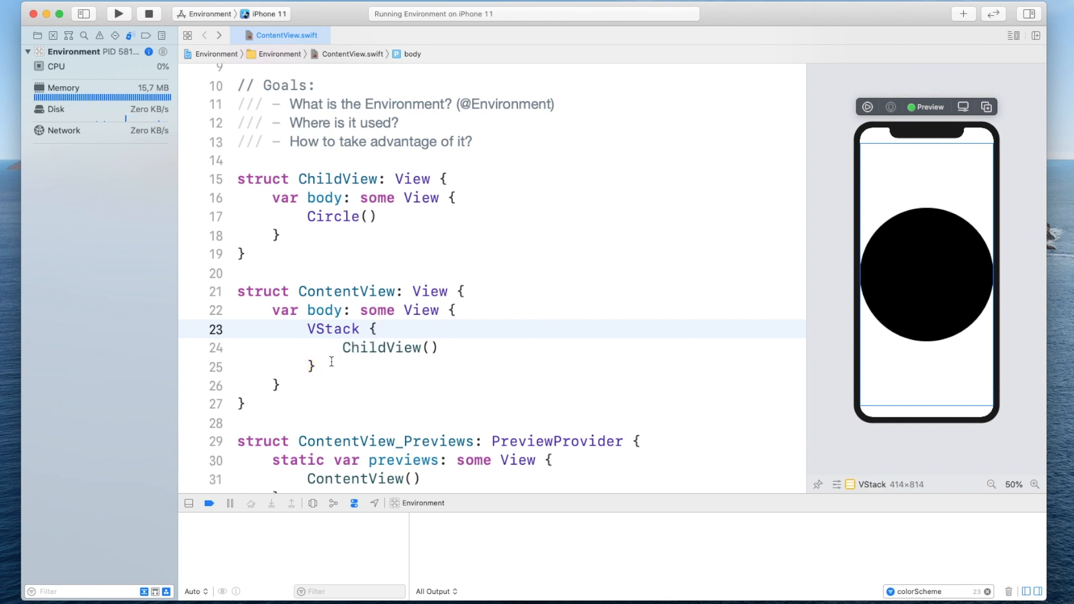
double_click(333, 329)
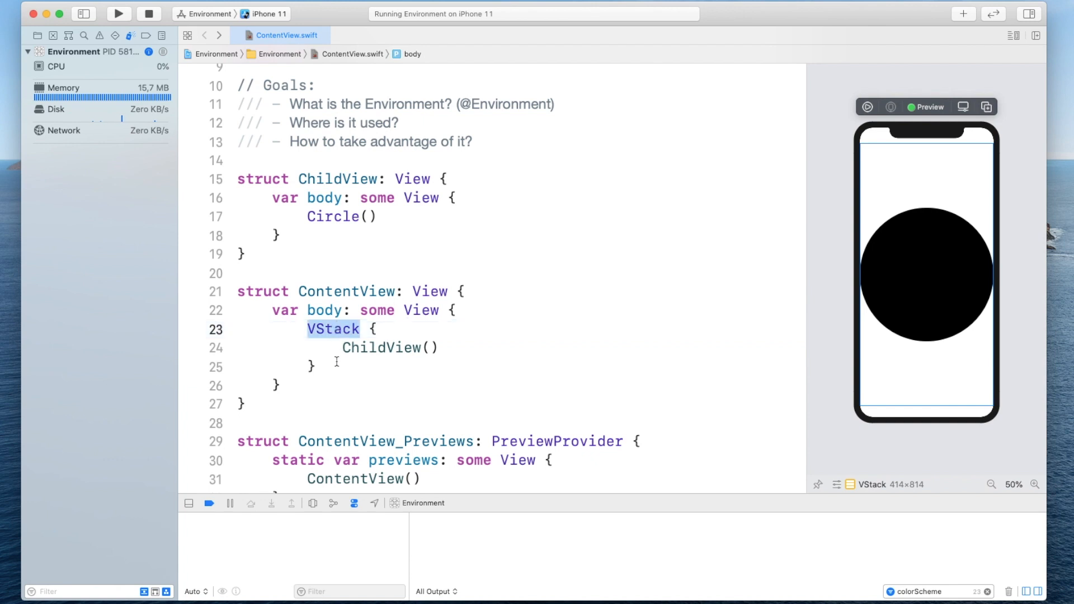
click(334, 367)
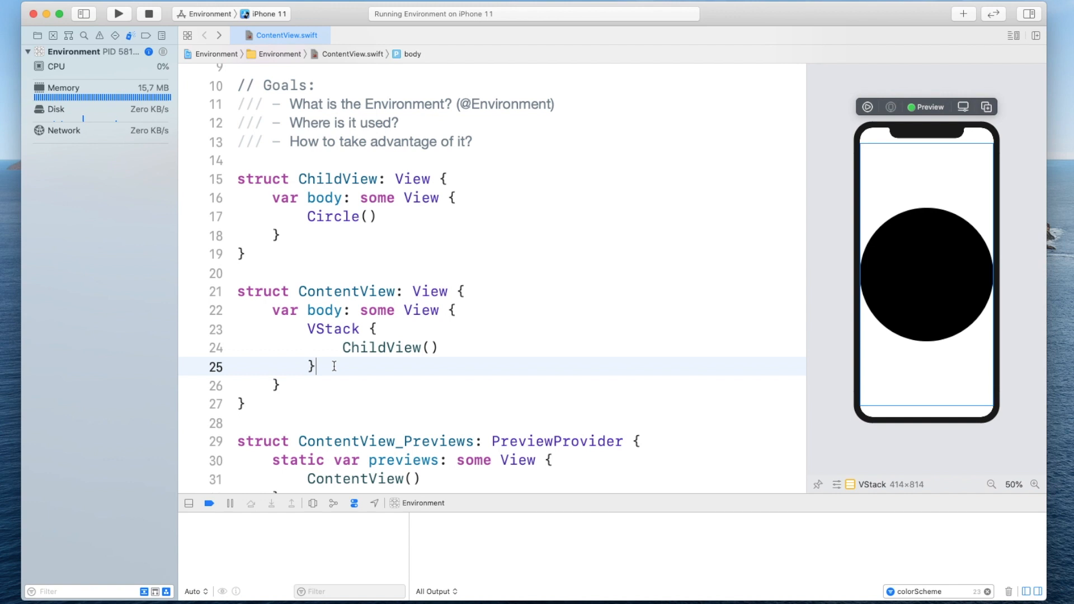
text(.c)
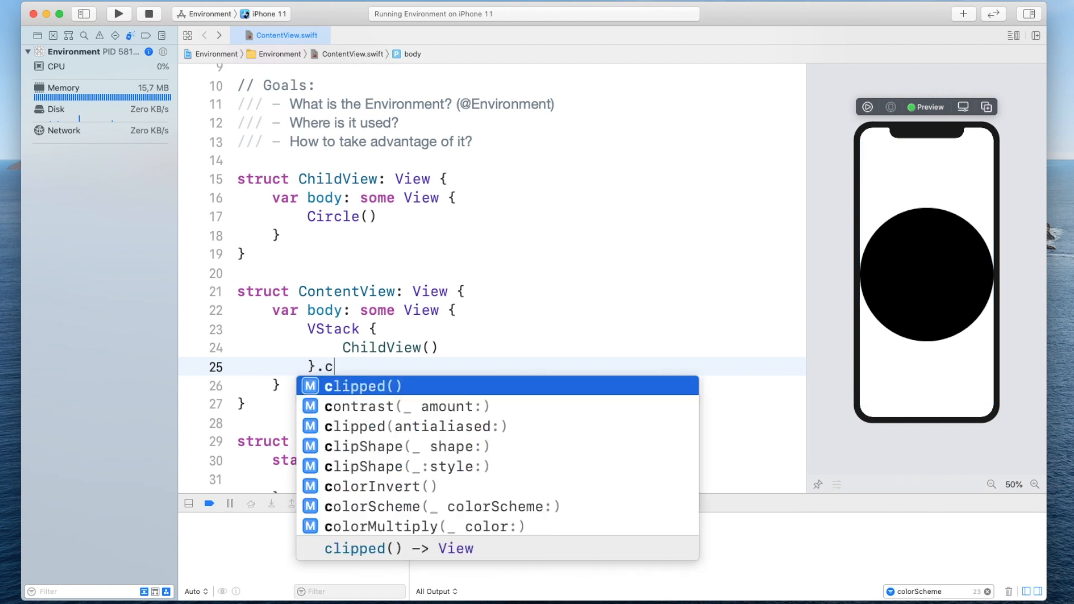
text(ircleS)
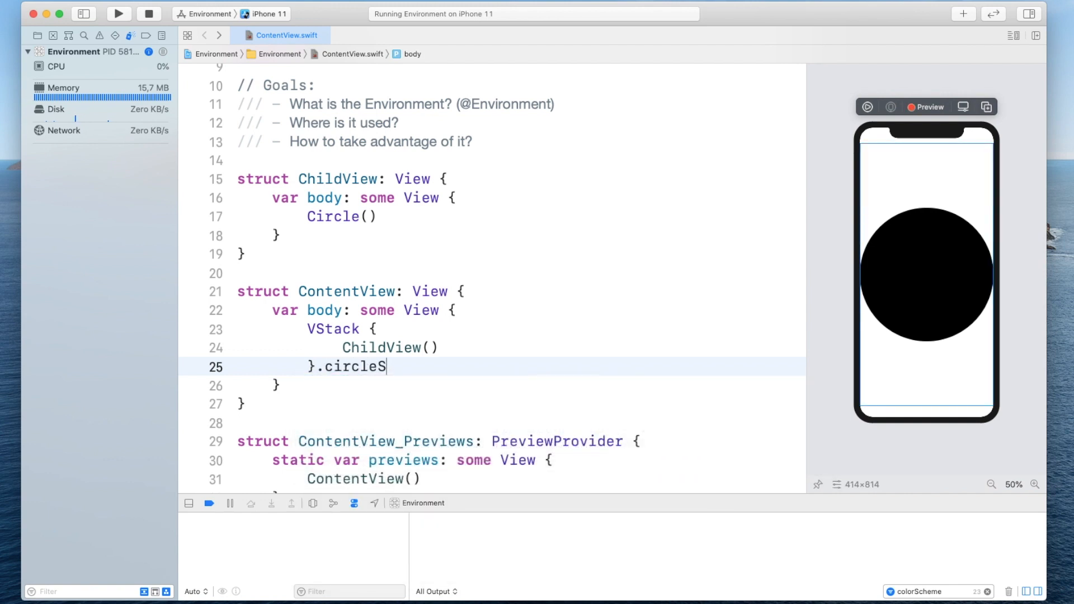
text(ize)
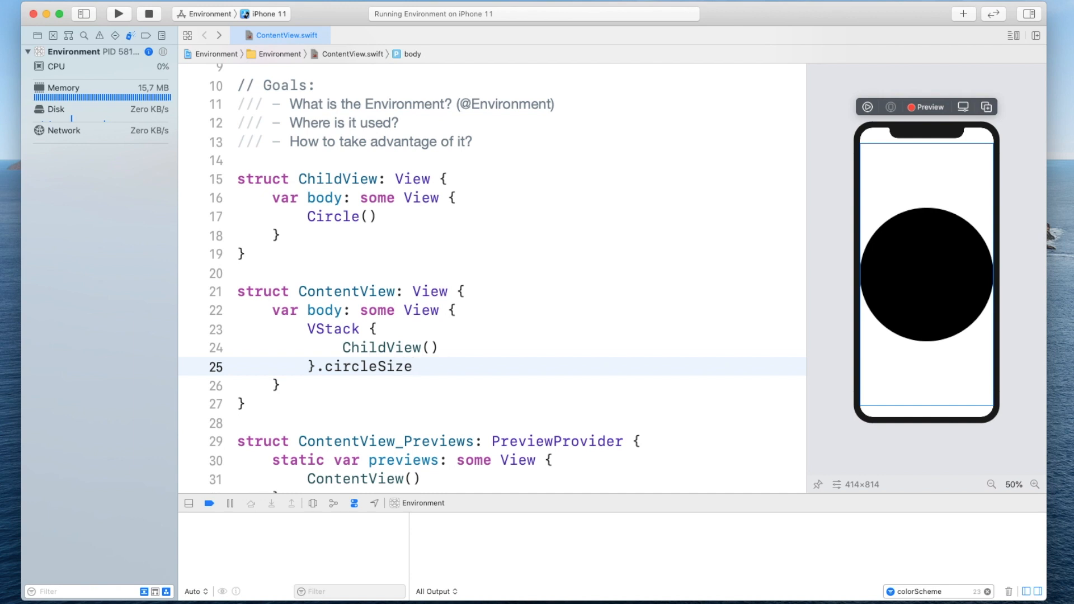
- Delete the leftover .circleSize from the VStack and insert a blank line after the goals comment
text((20))
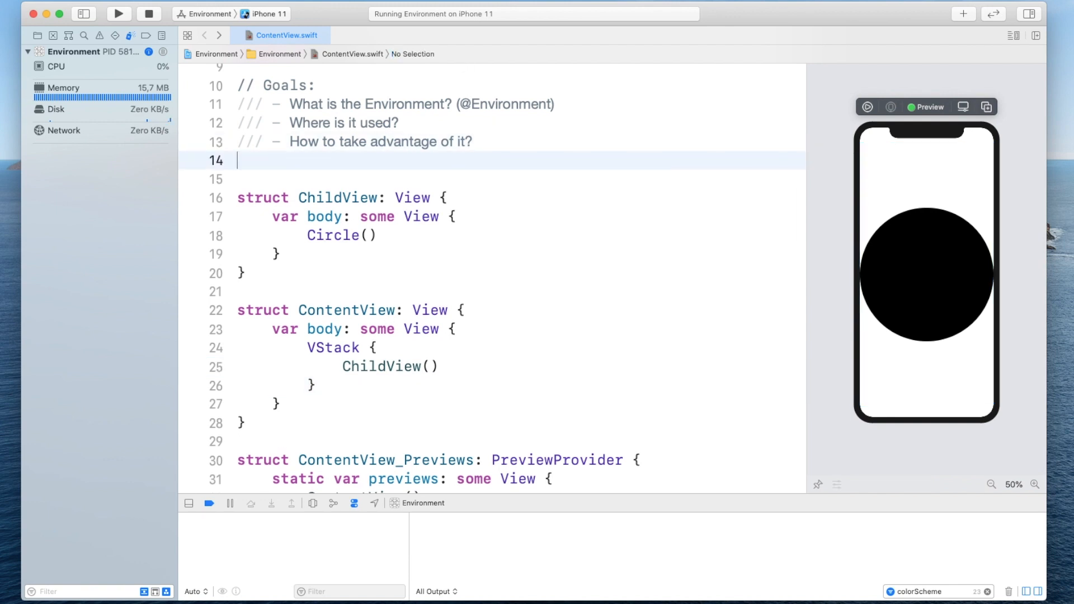
- Declare a struct CircleSizeKey conforming to EnvironmentKey
text(struct)
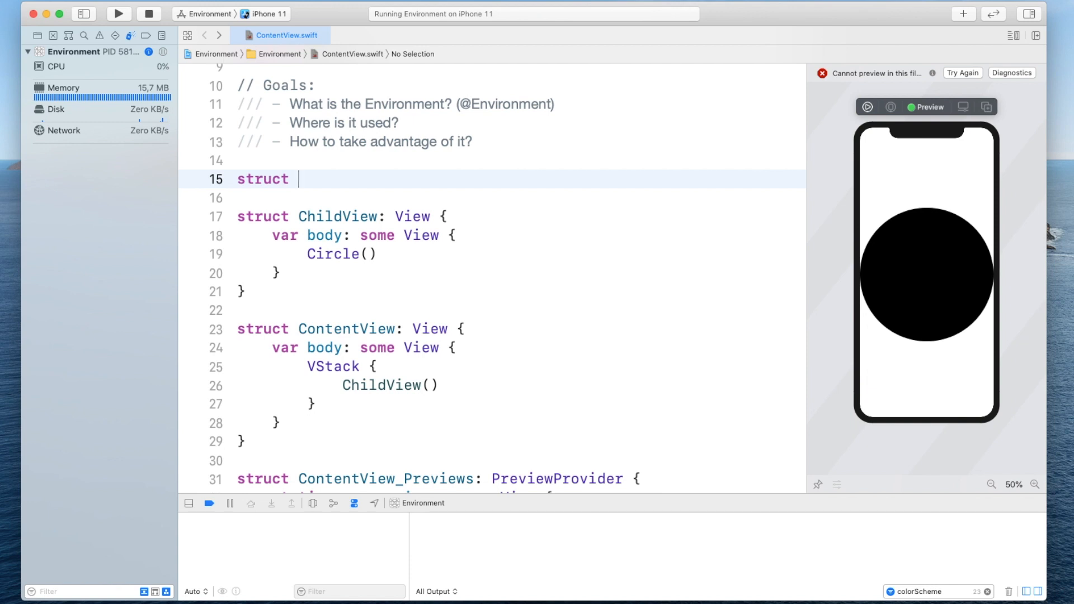
text(CircleSi)
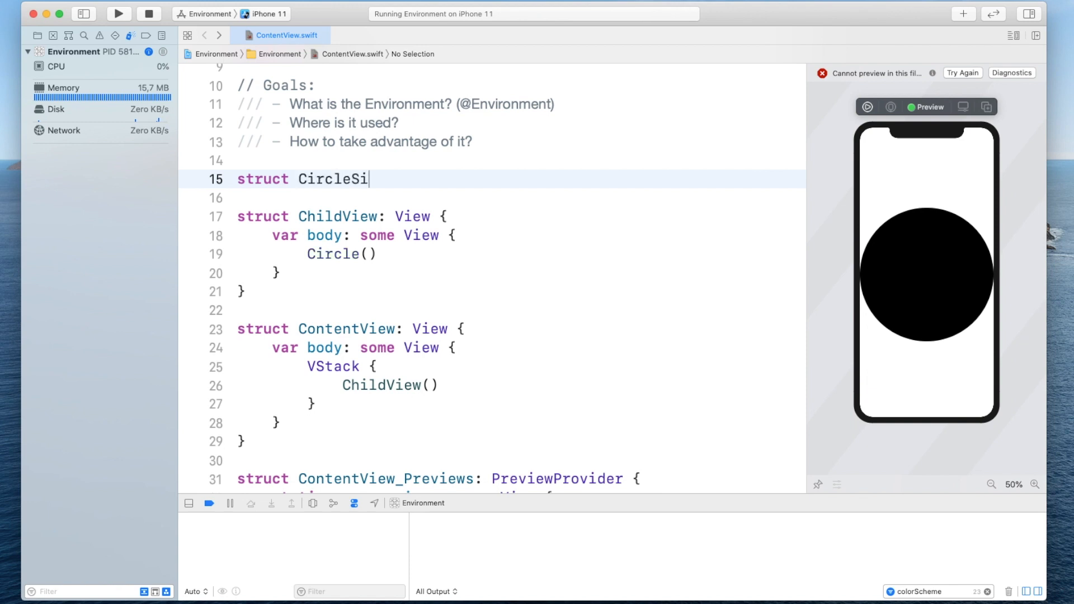
text(zeKey)
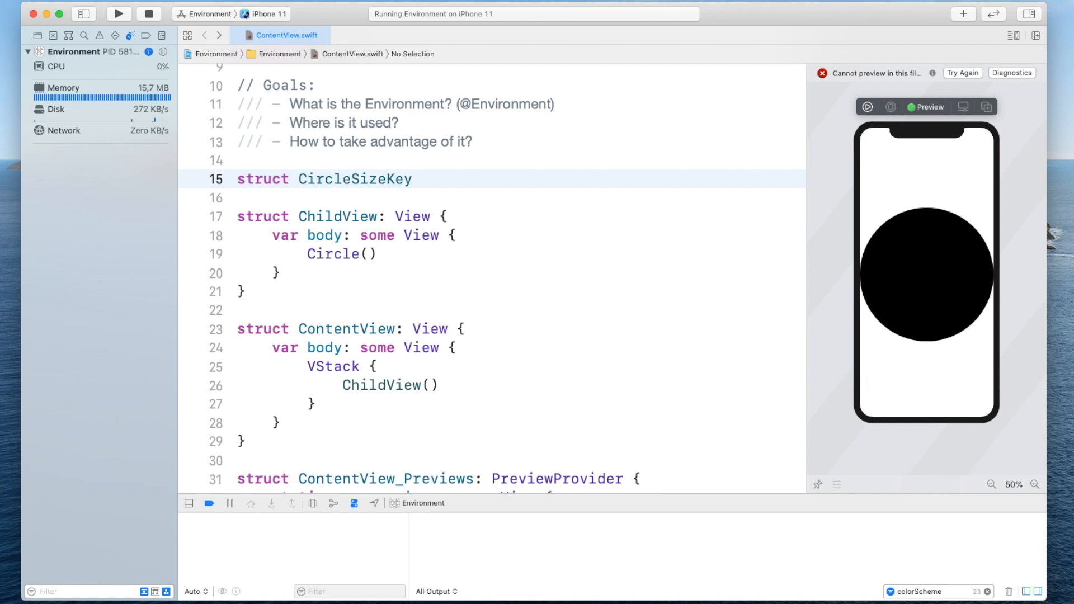
text(: En)
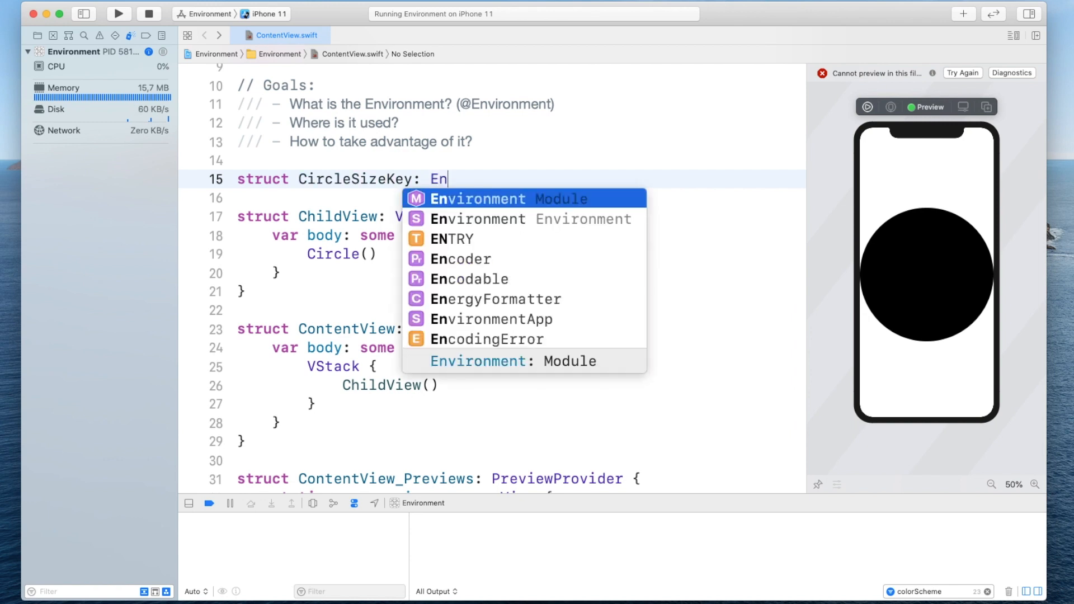
text(vironmentKey {)
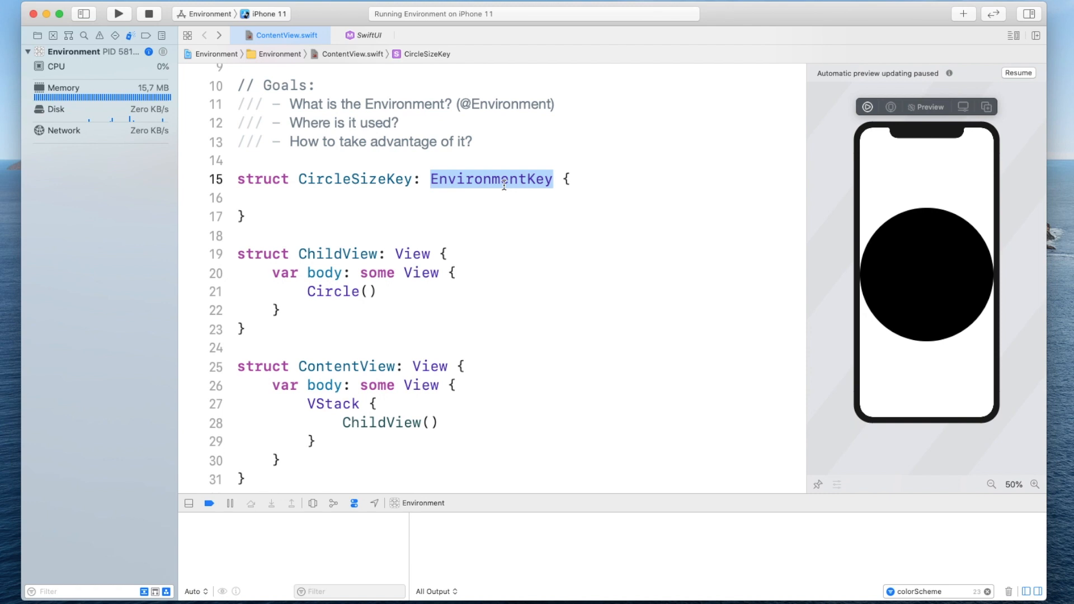
- Give CircleSizeKey a static defaultValue of type CGFloat equal to 50
click(491, 179)
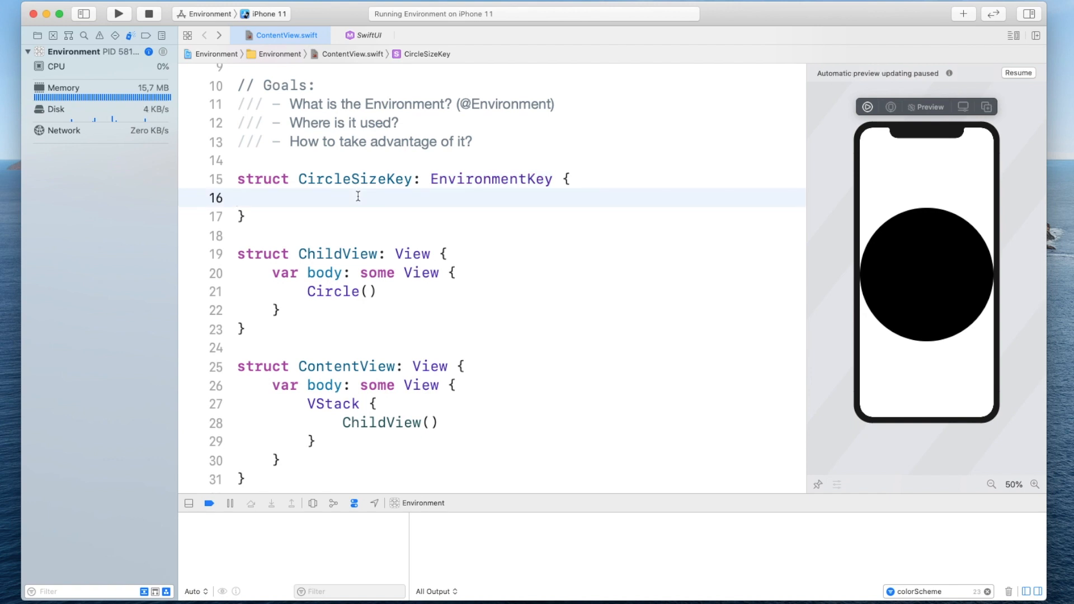
text(s)
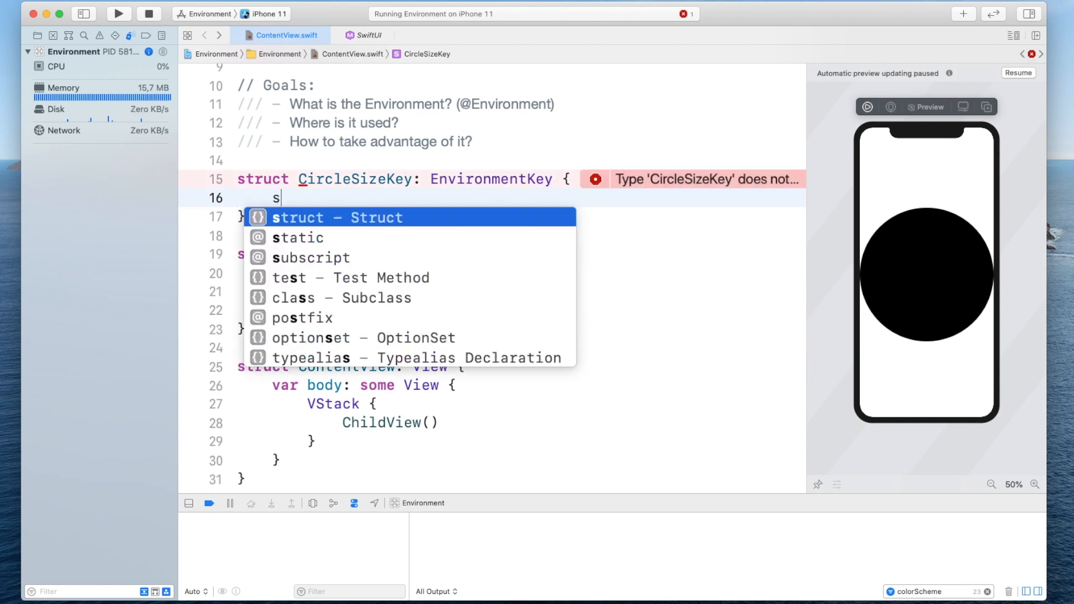
text(tatc)
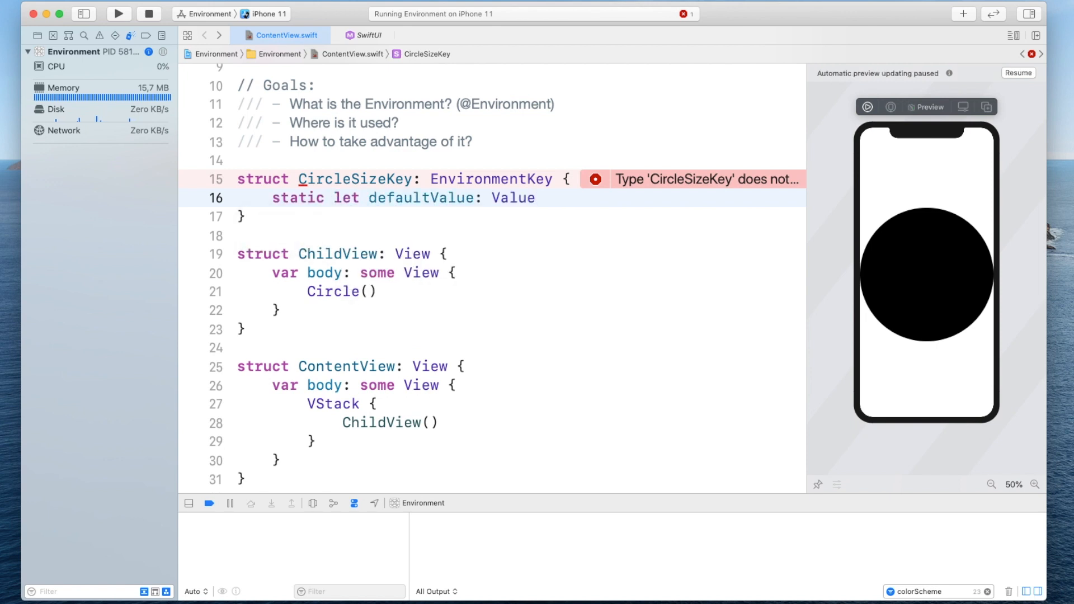
key(backspace)
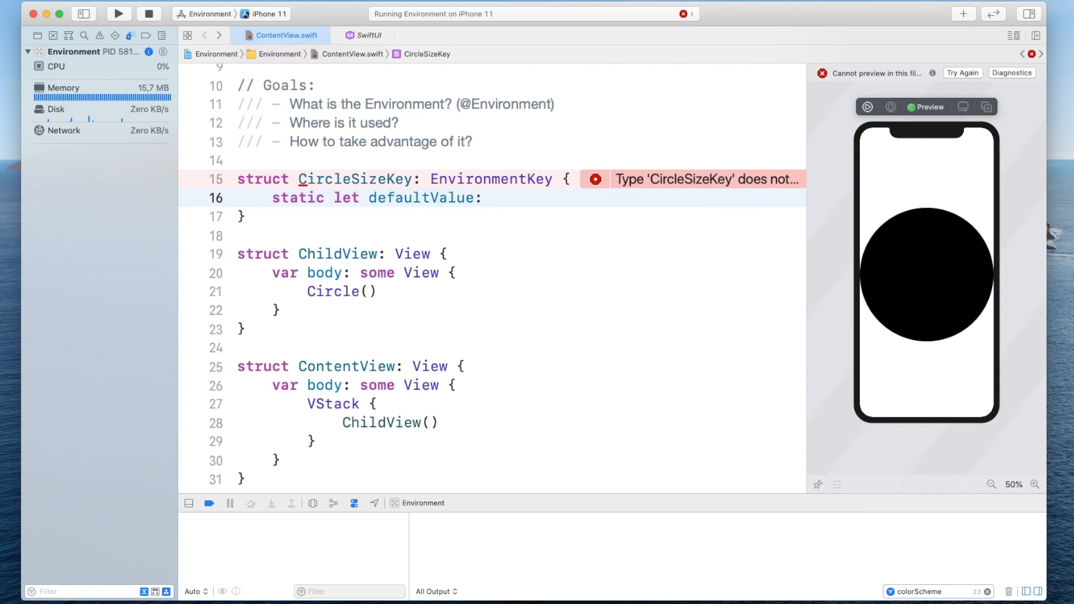
text(C)
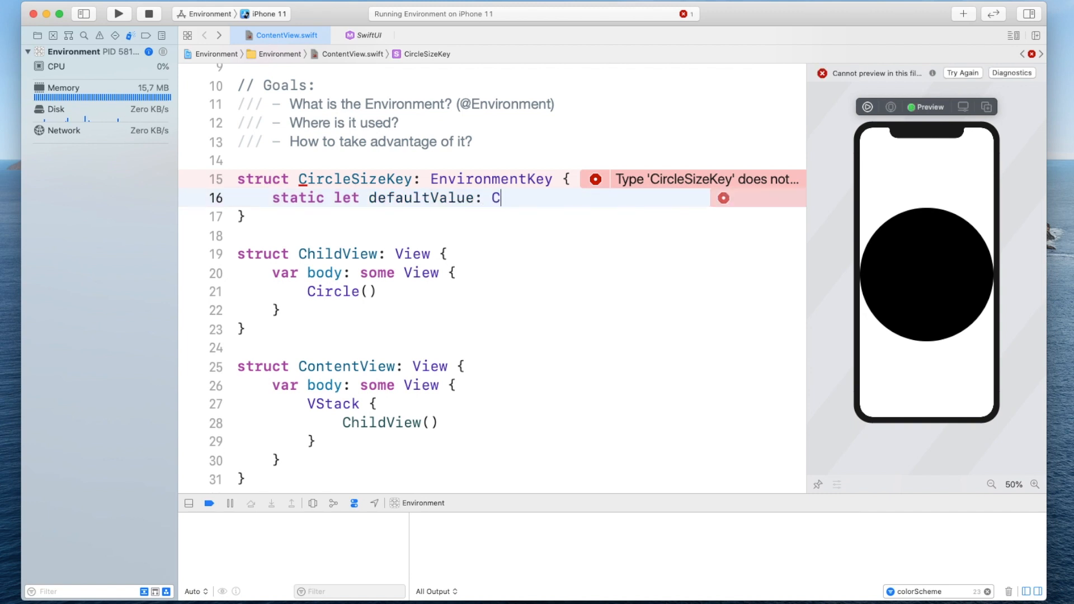
text(GFloat =)
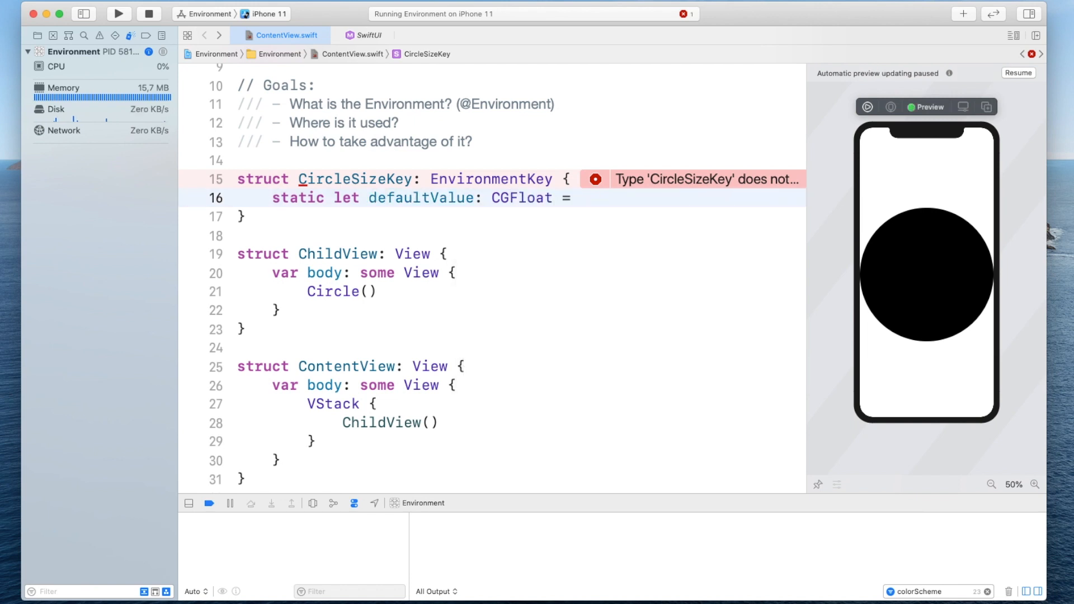
text(50)
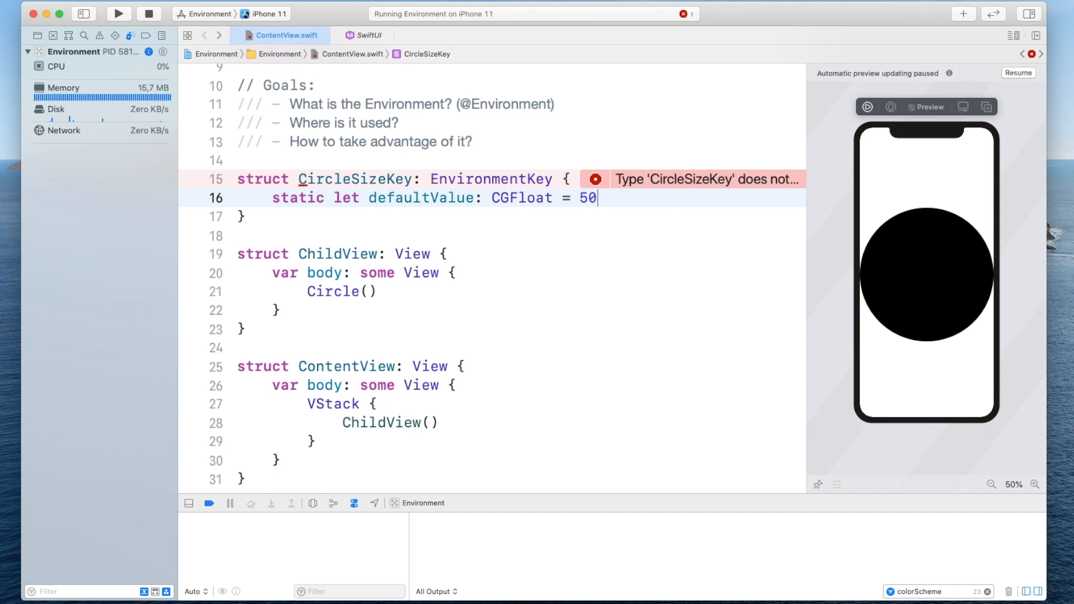
click(327, 217)
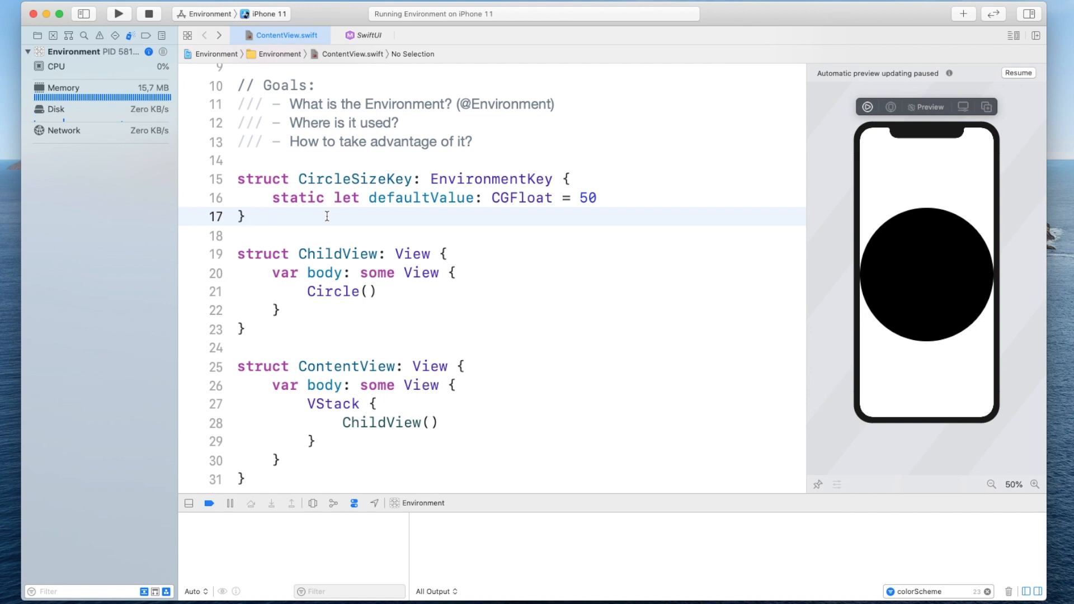
- Add an EnvironmentValues extension with a circleSize property of type CGFloat
text(extension Environ)
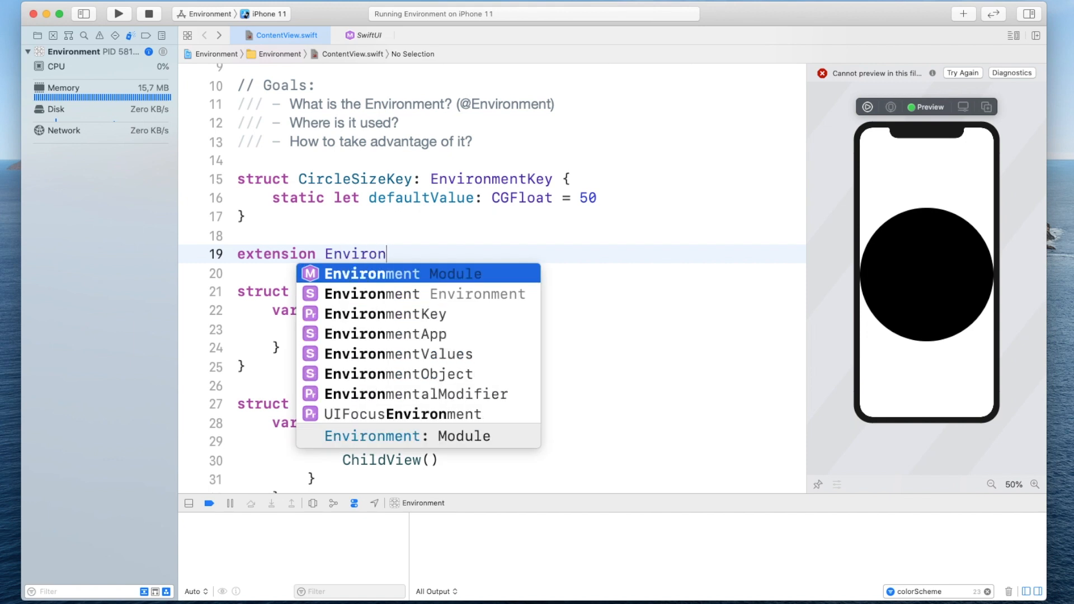
click(397, 354)
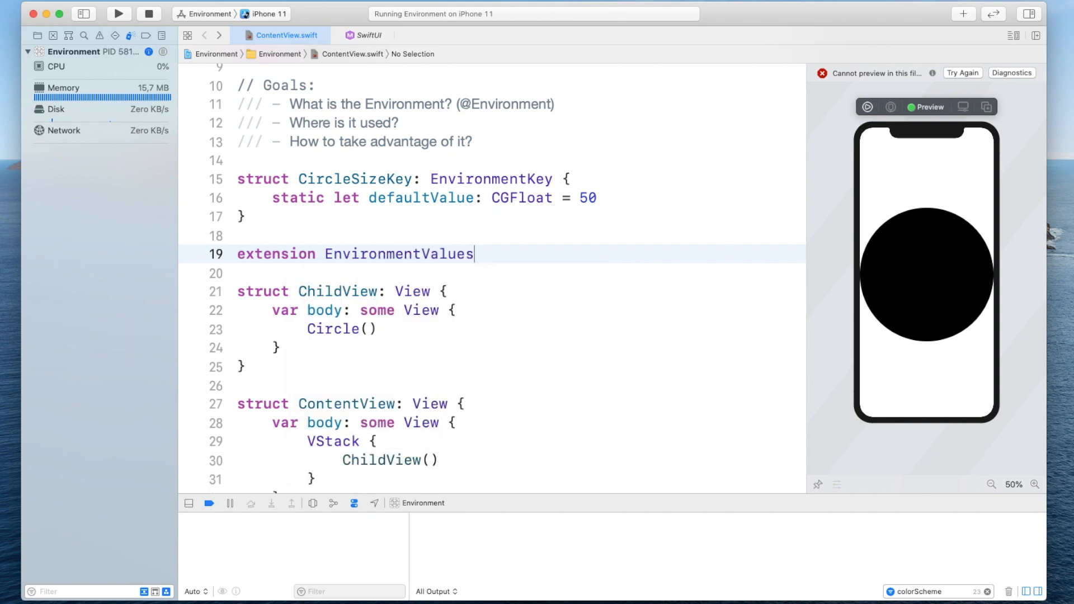
text({)
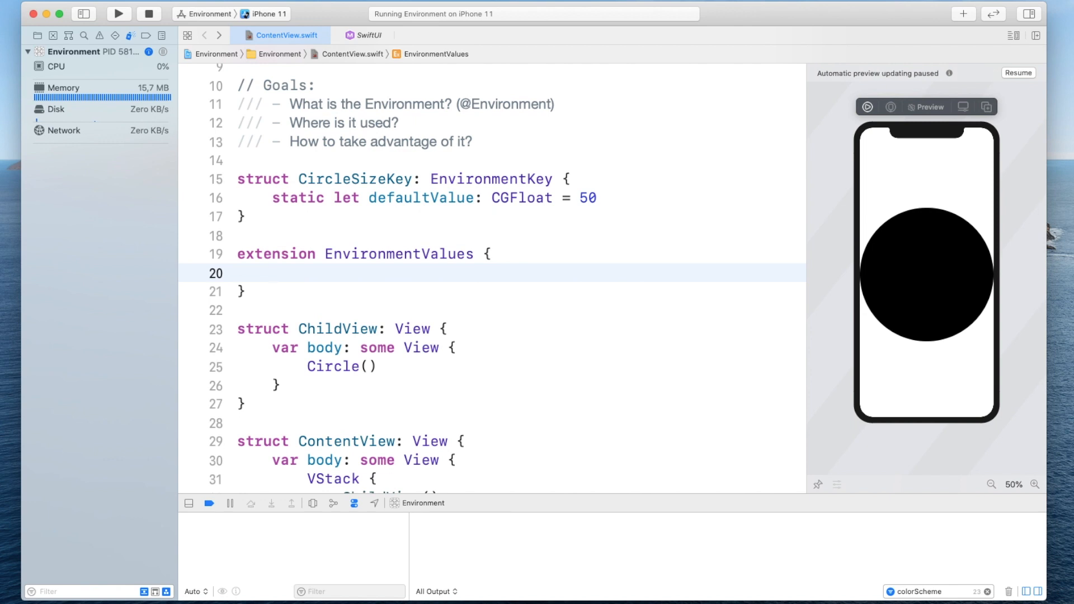
text(var)
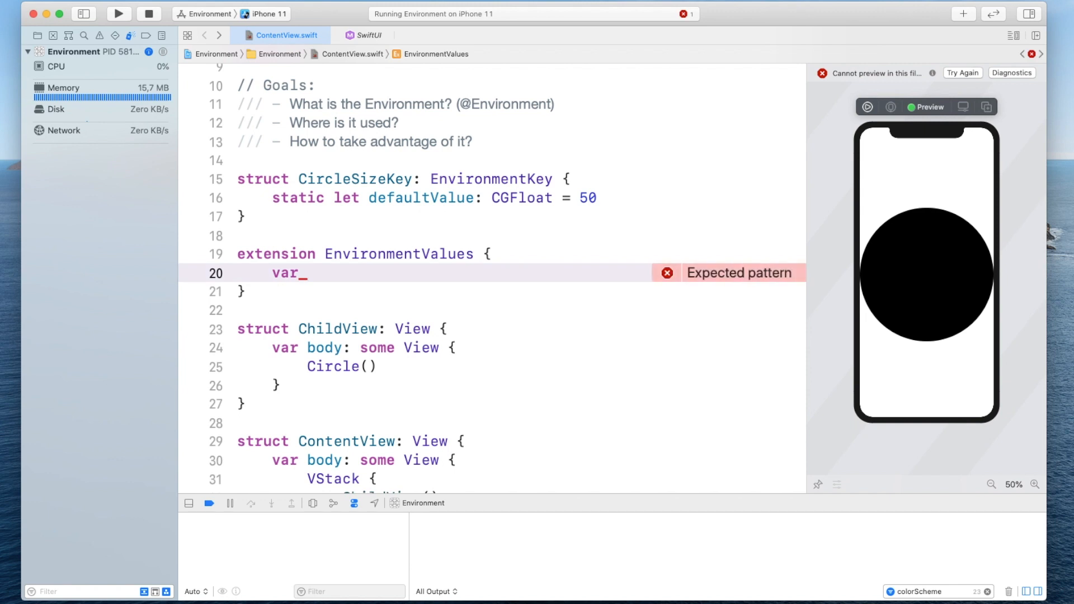
text(circleFr)
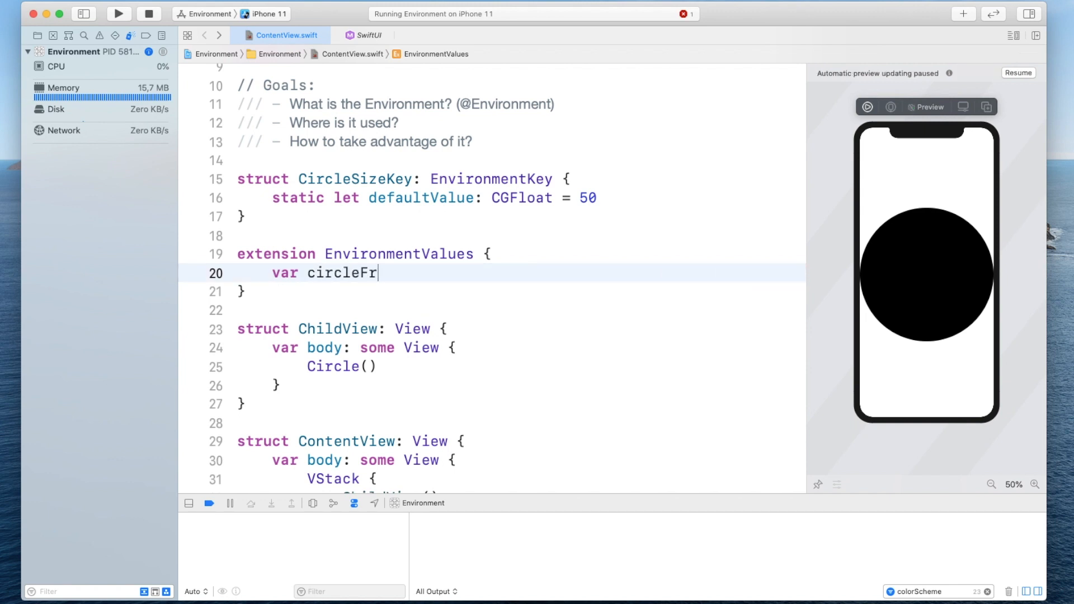
text(ameSiz)
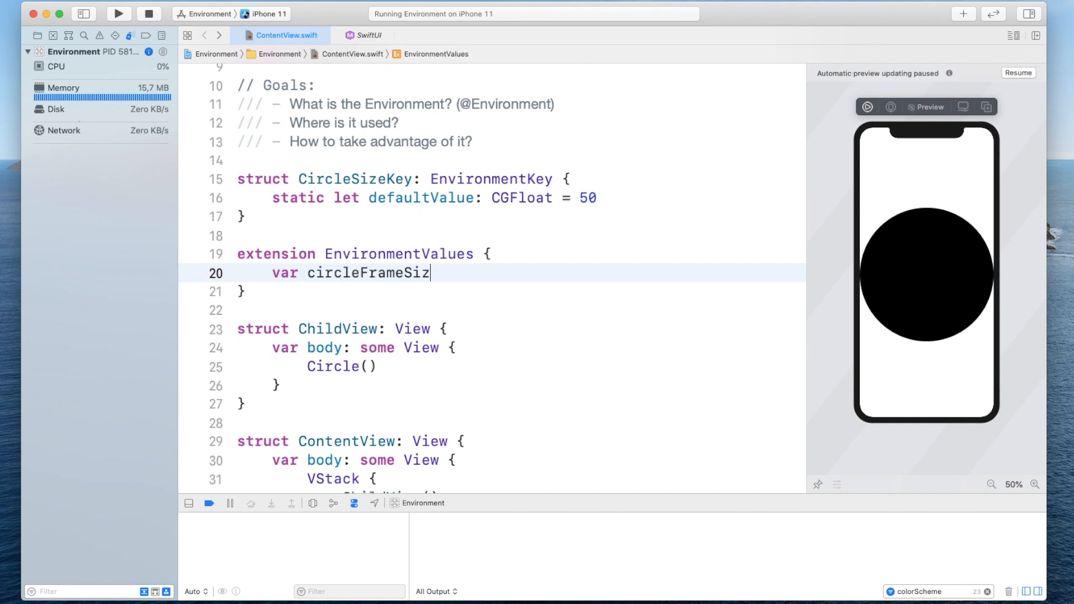
key(backspace)
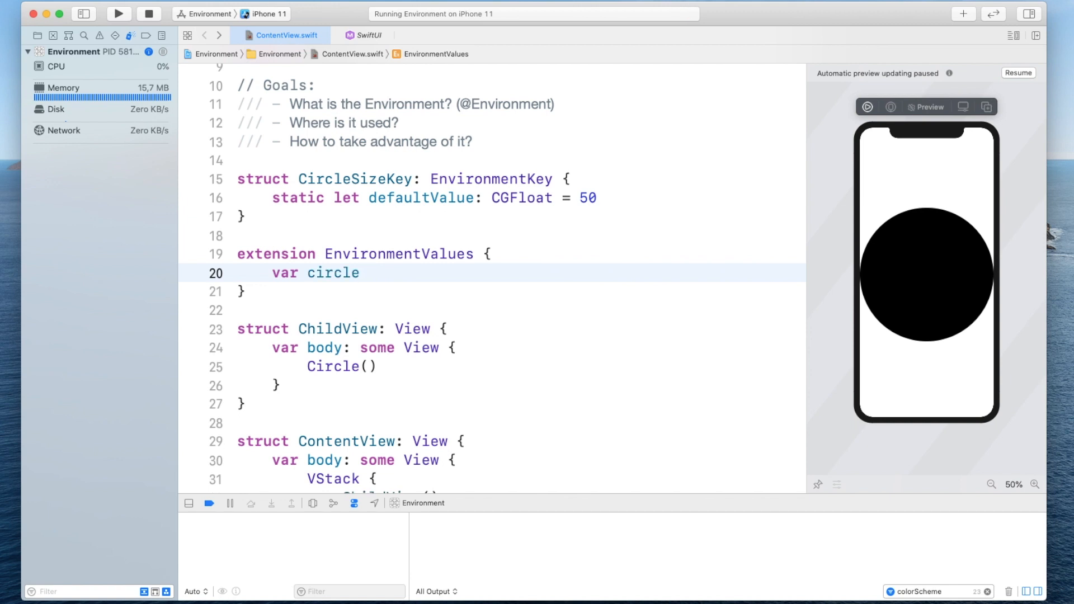
text(Size)
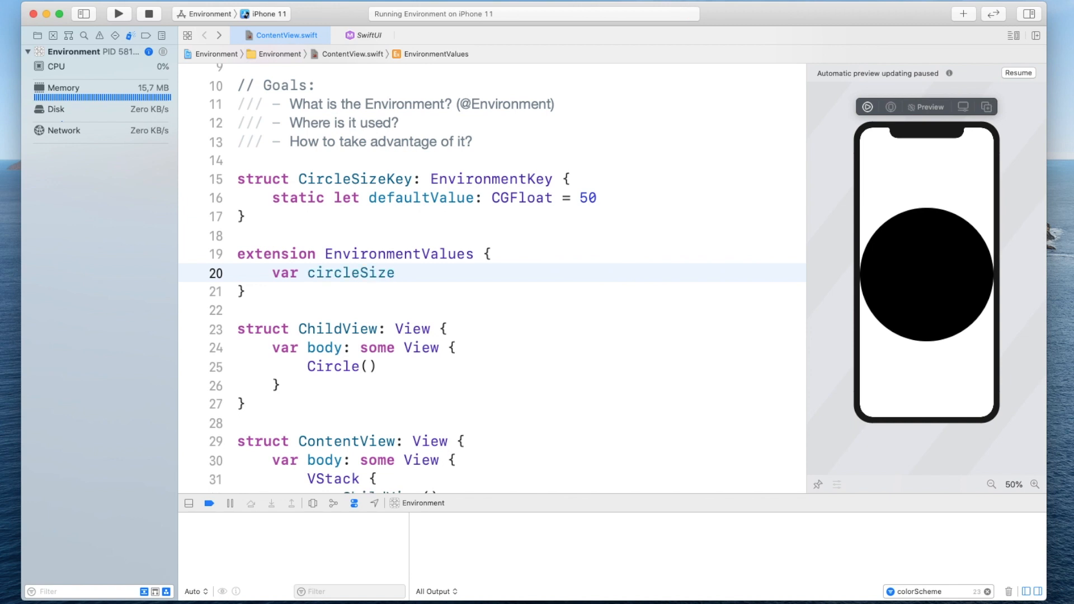
text(: CGFloat {)
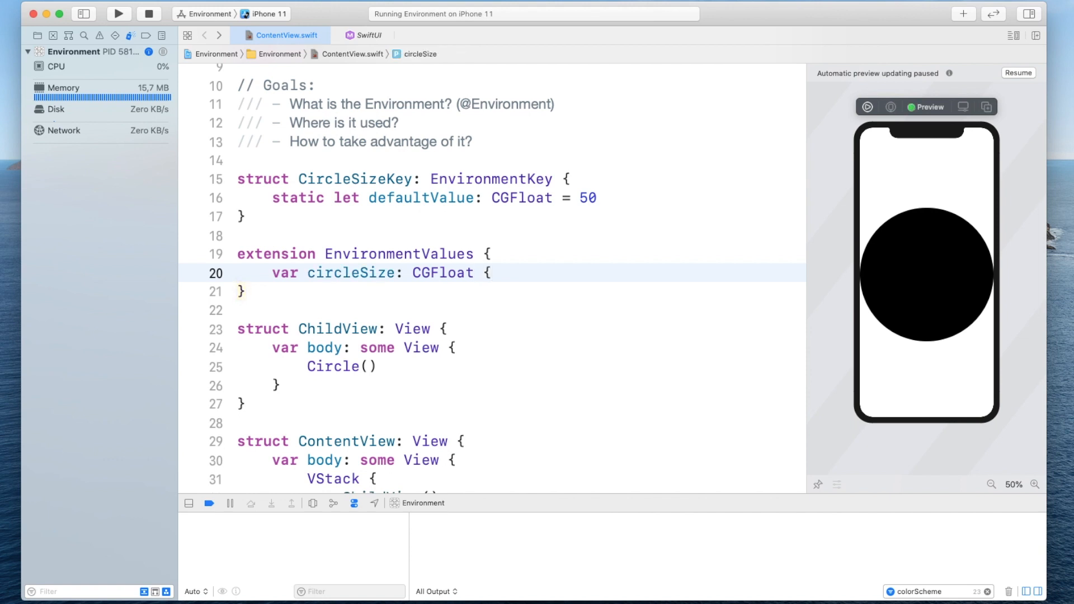
- Implement circleSize's getter and setter using self[CircleSizeKey] and newValue
text(get {)
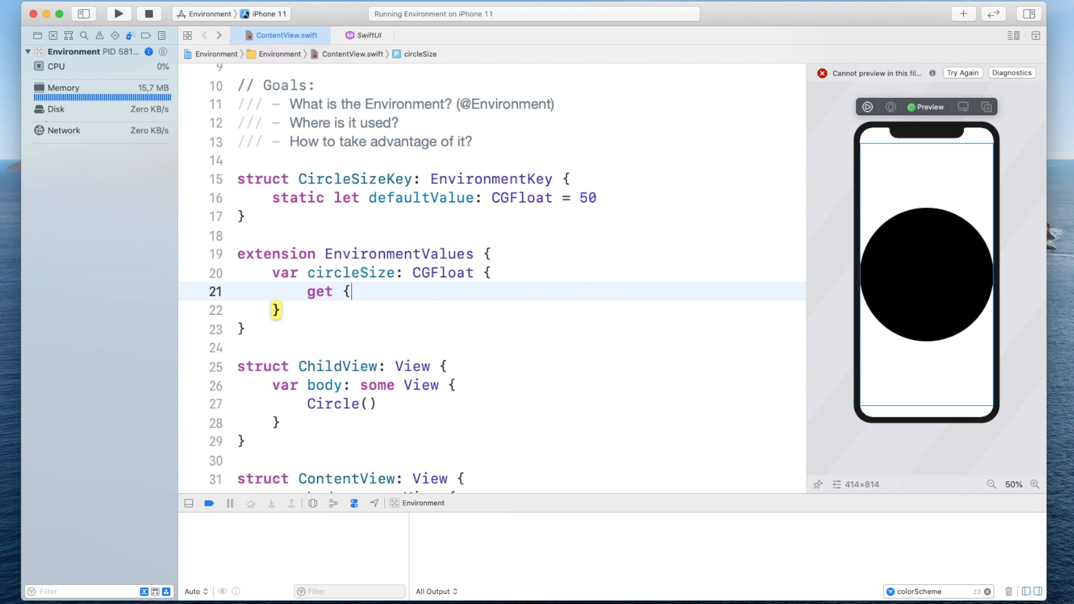
text(})
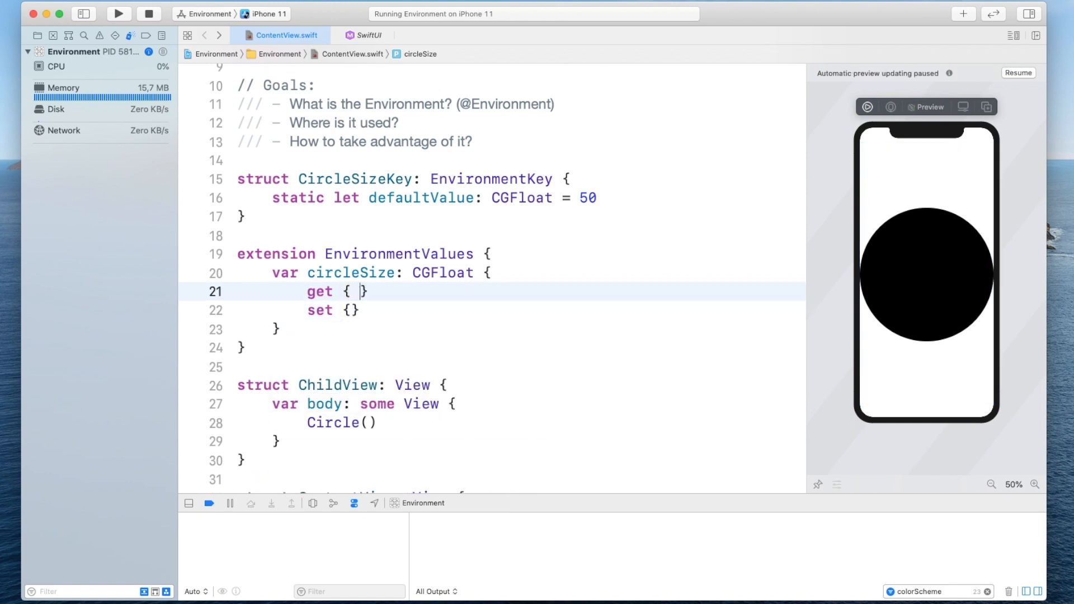
text(se)
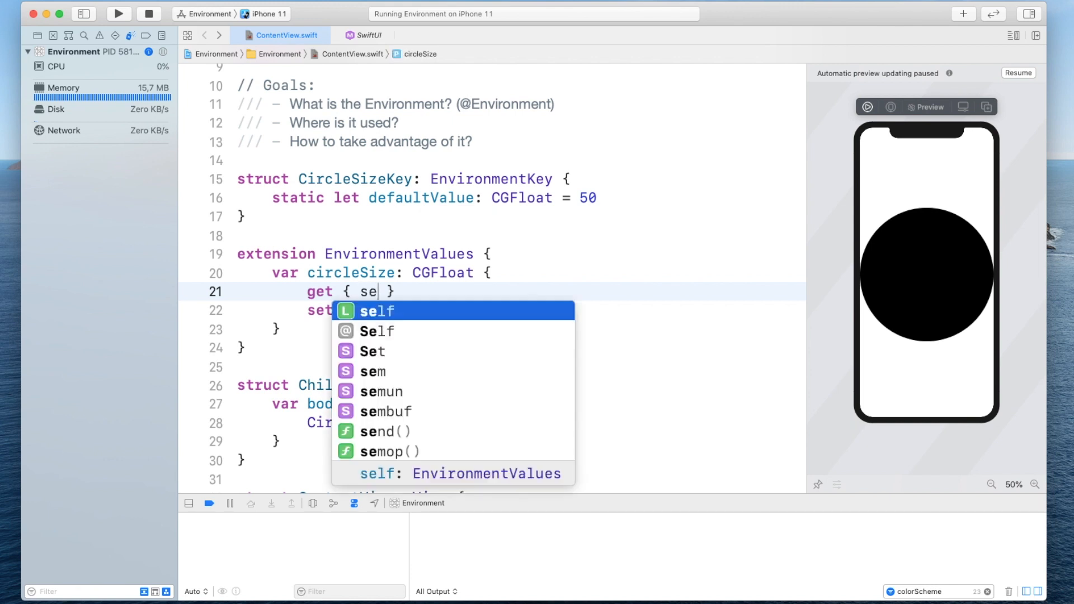
text(lf[)
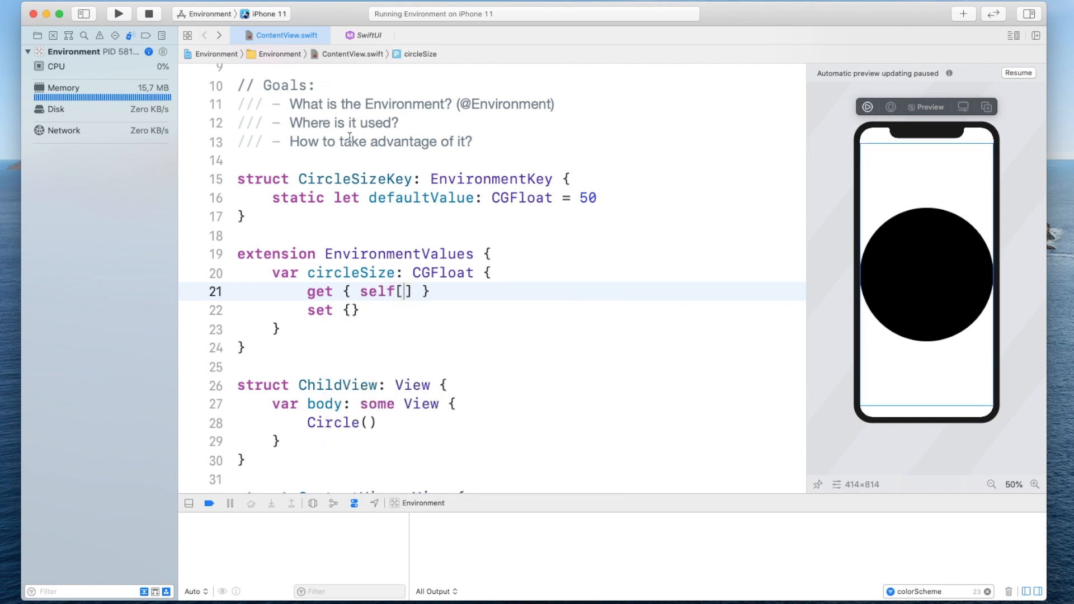
double_click(354, 180)
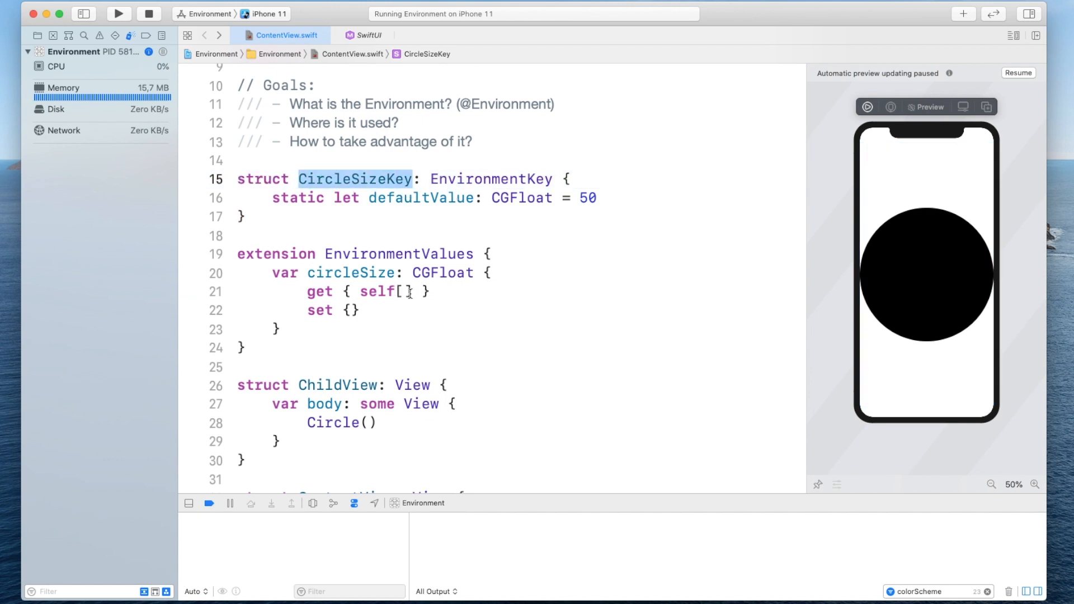
text(CircleSizeKey)
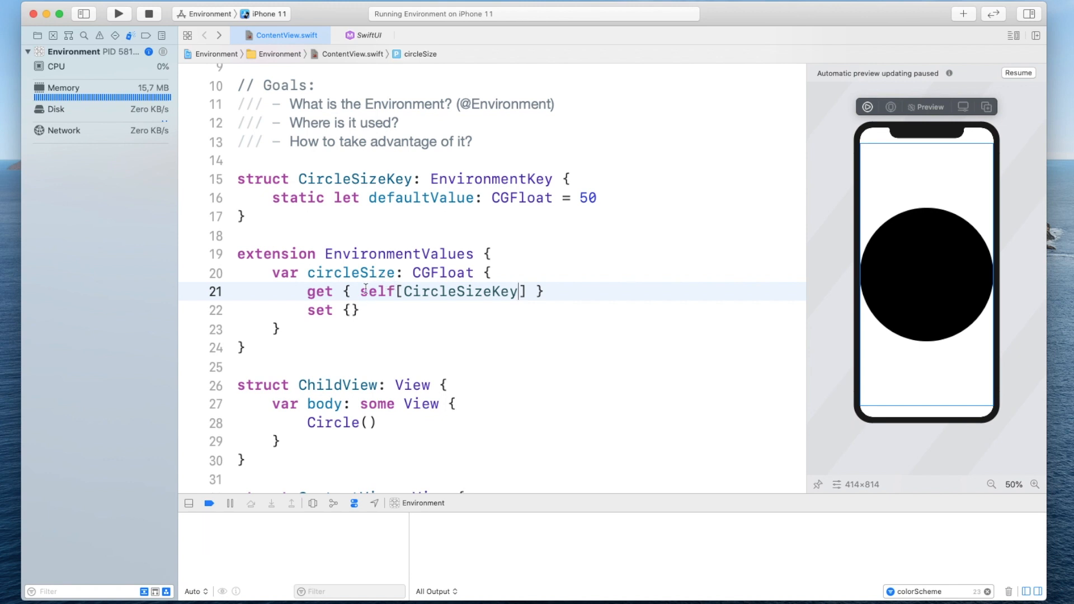
click(351, 310)
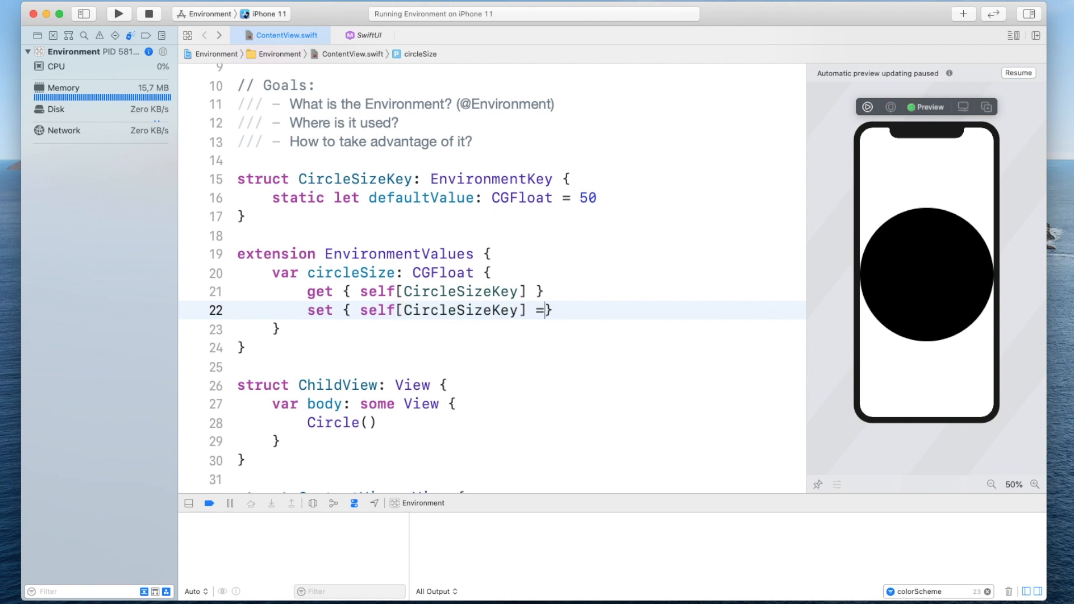
text(newValue)
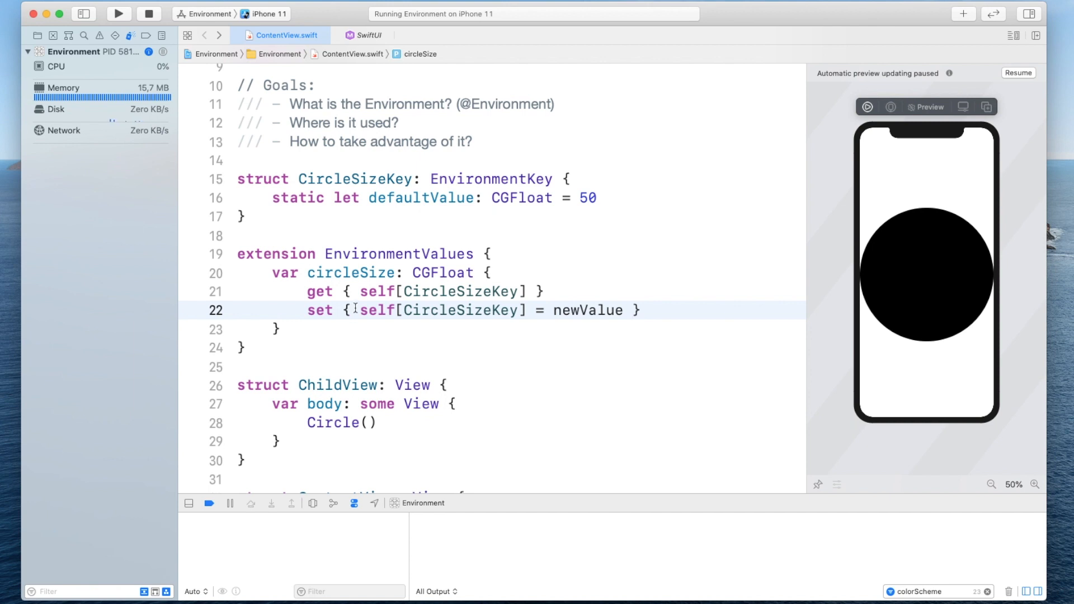
scroll(down, 3)
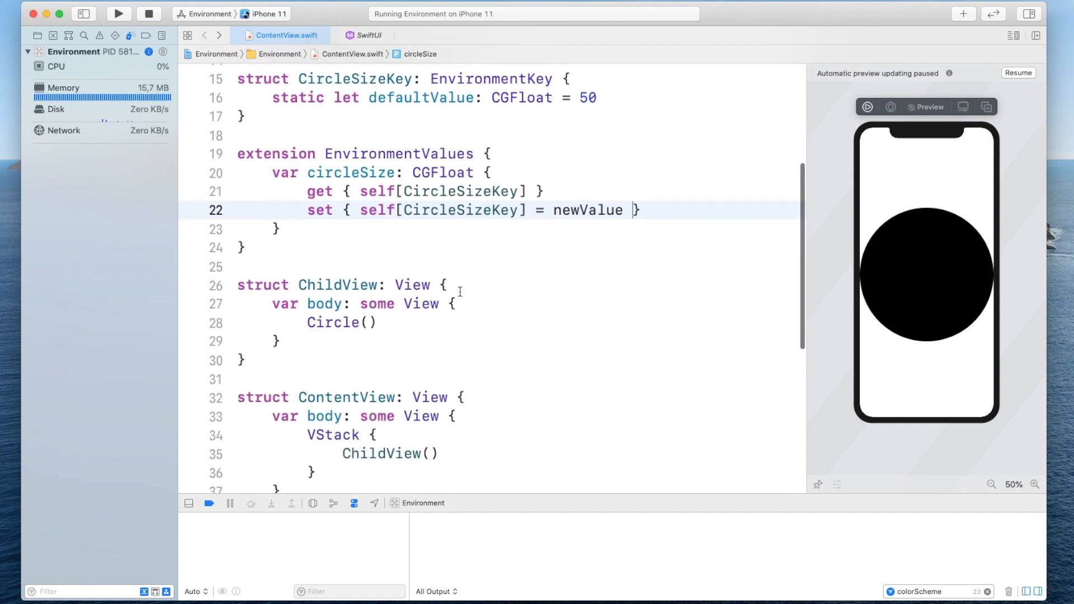
- Attach .environment(\.circleSize, 100) to ContentView's VStack and resume the live preview
scroll(down, 3)
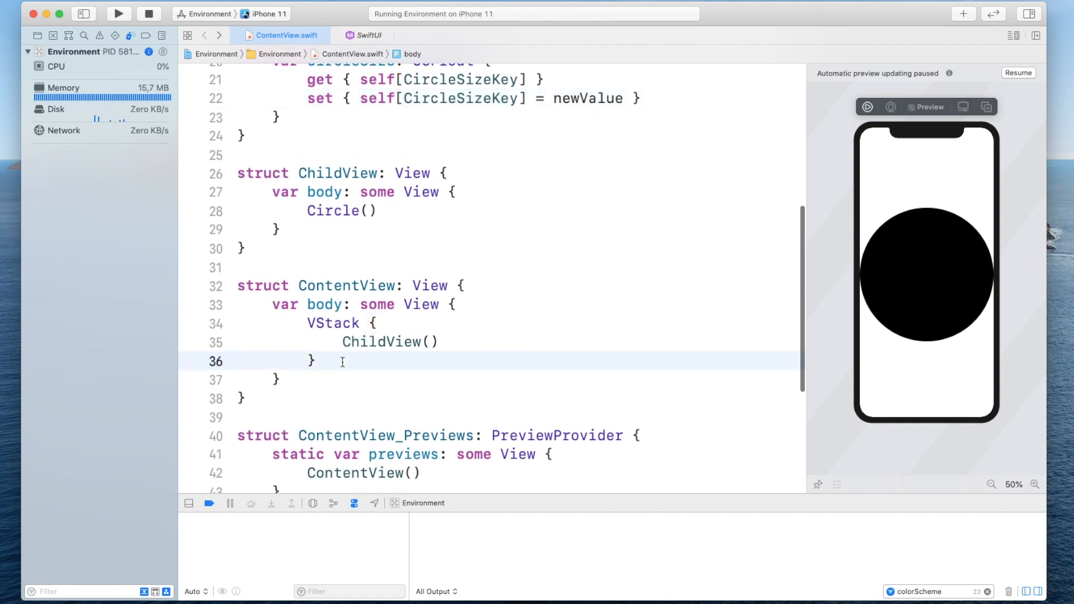
text(.environment(Key Path, Value)
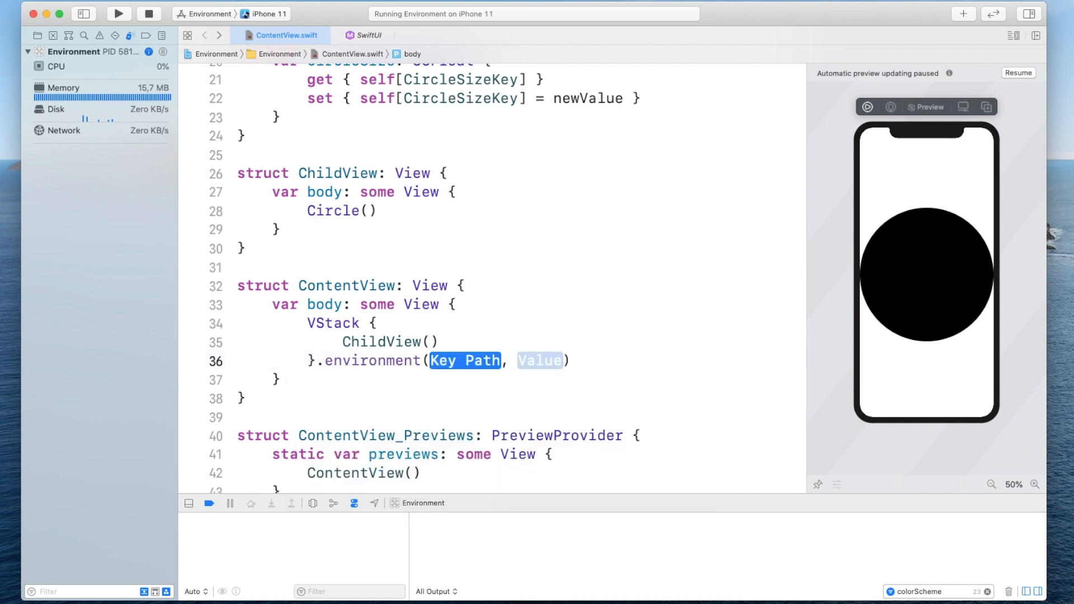
text(\.circleSize)
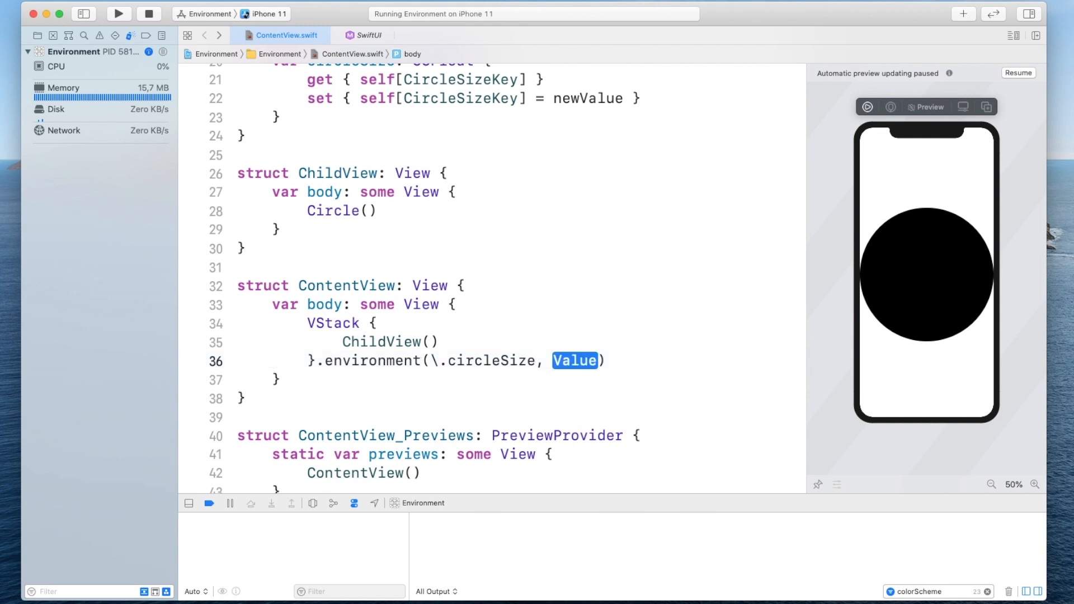
text(100)
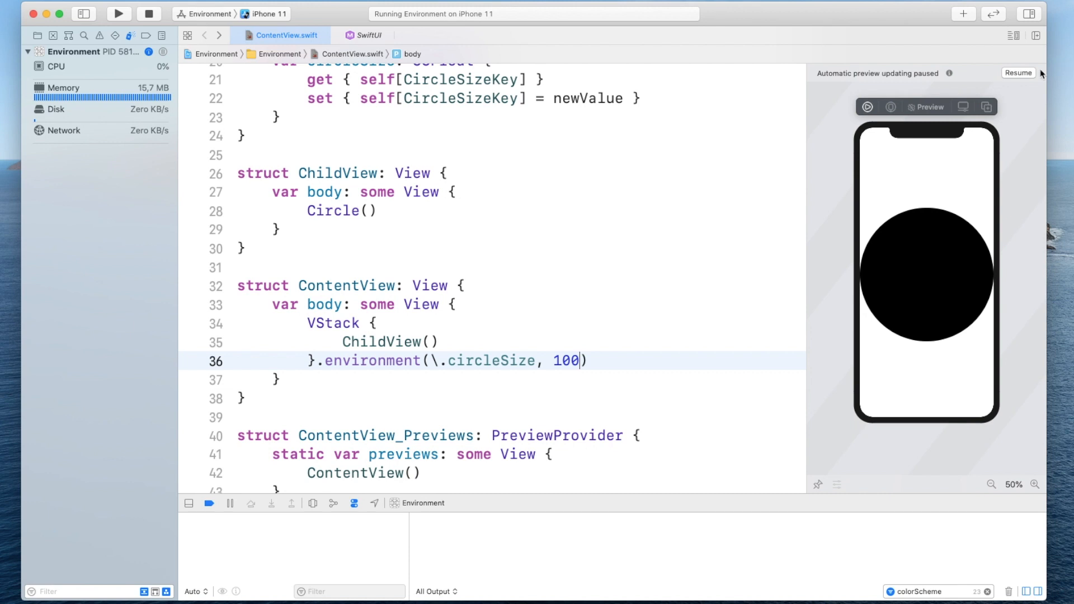
click(1019, 72)
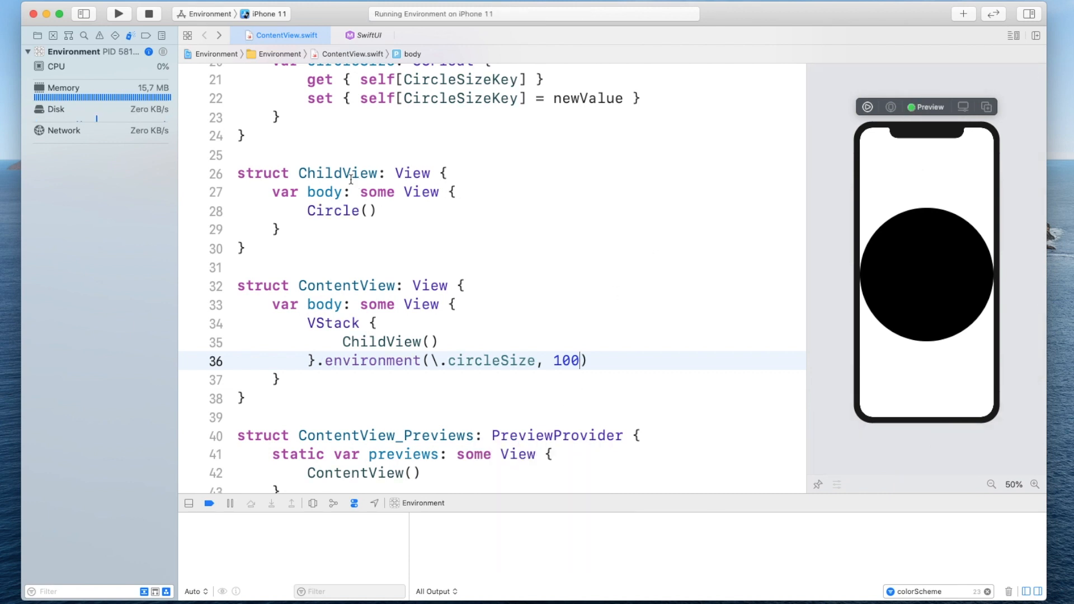
- Highlight the environment modifier call, the Circle, and the ChildView struct name
double_click(372, 360)
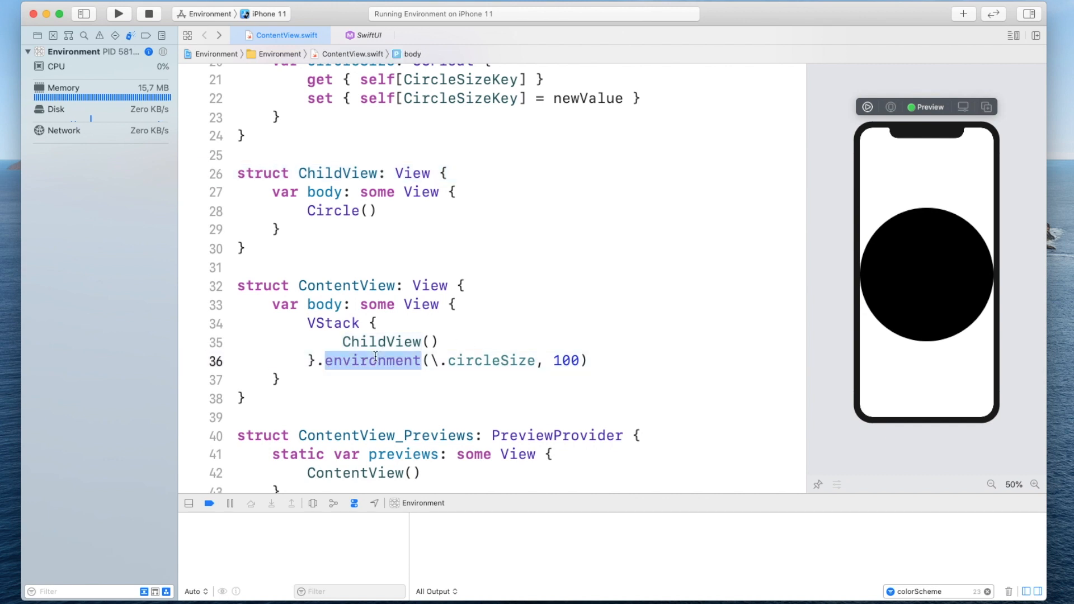
double_click(341, 211)
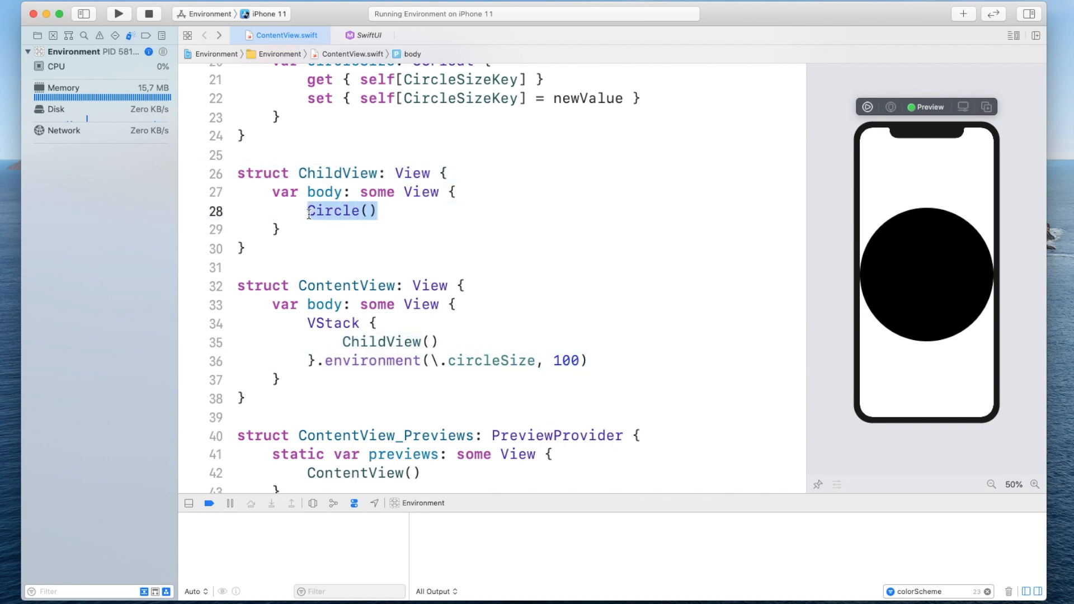
click(454, 361)
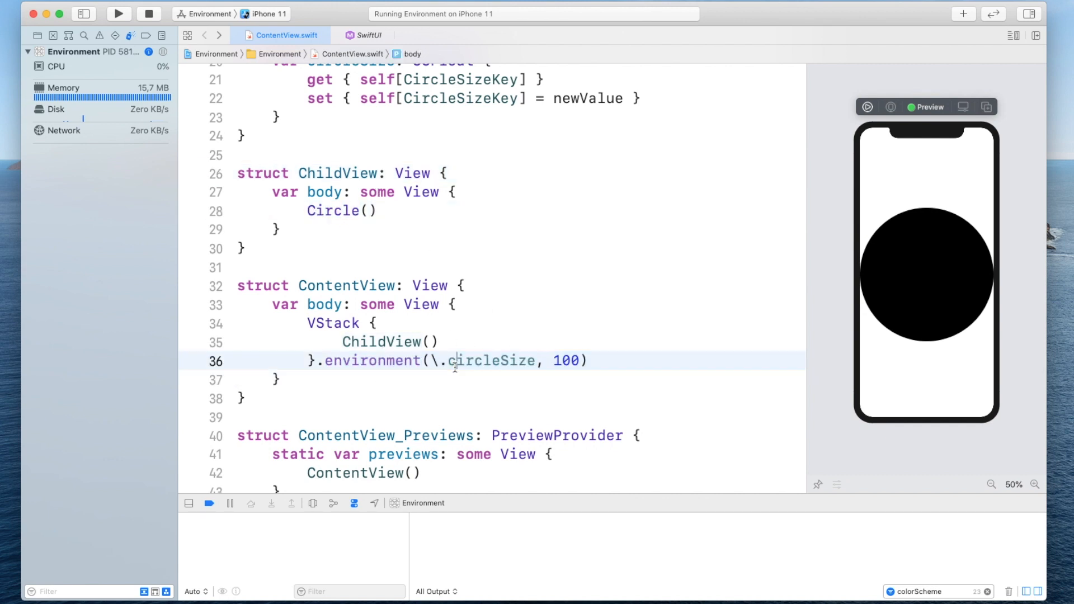
double_click(338, 172)
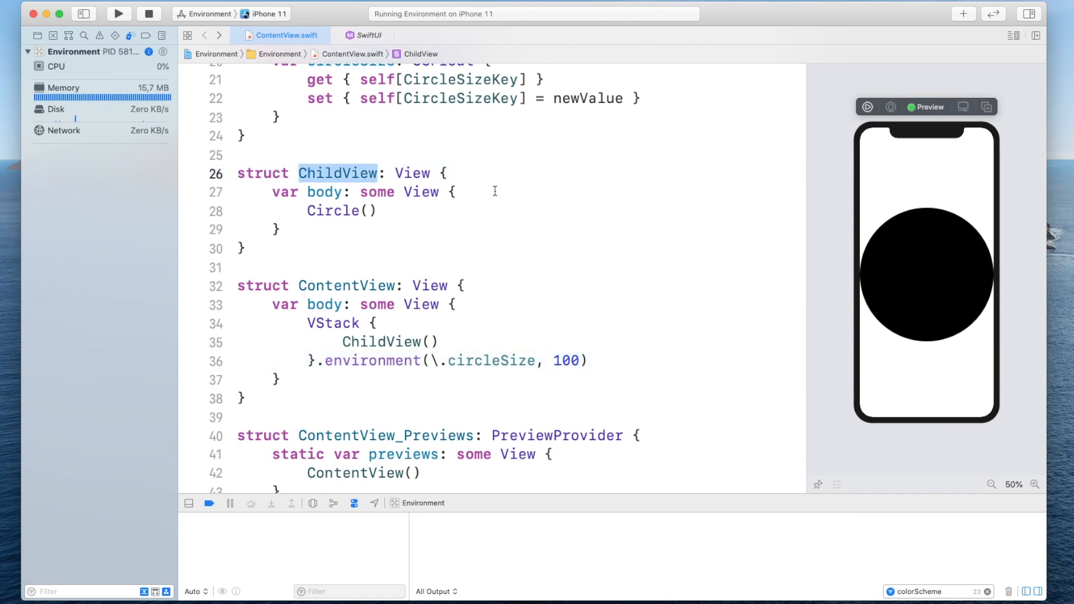
key(return)
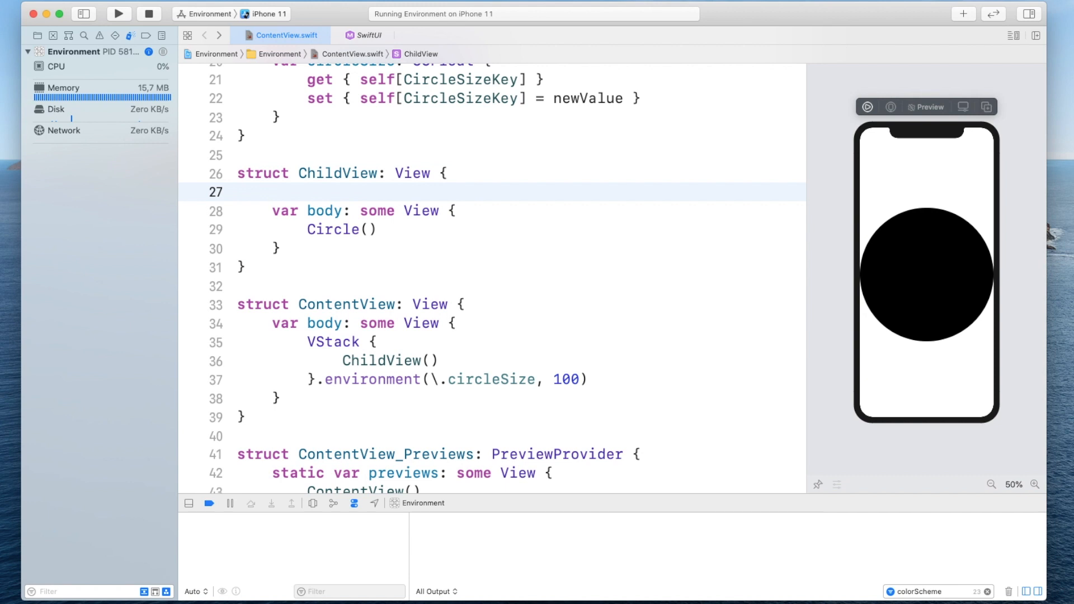
text(@)
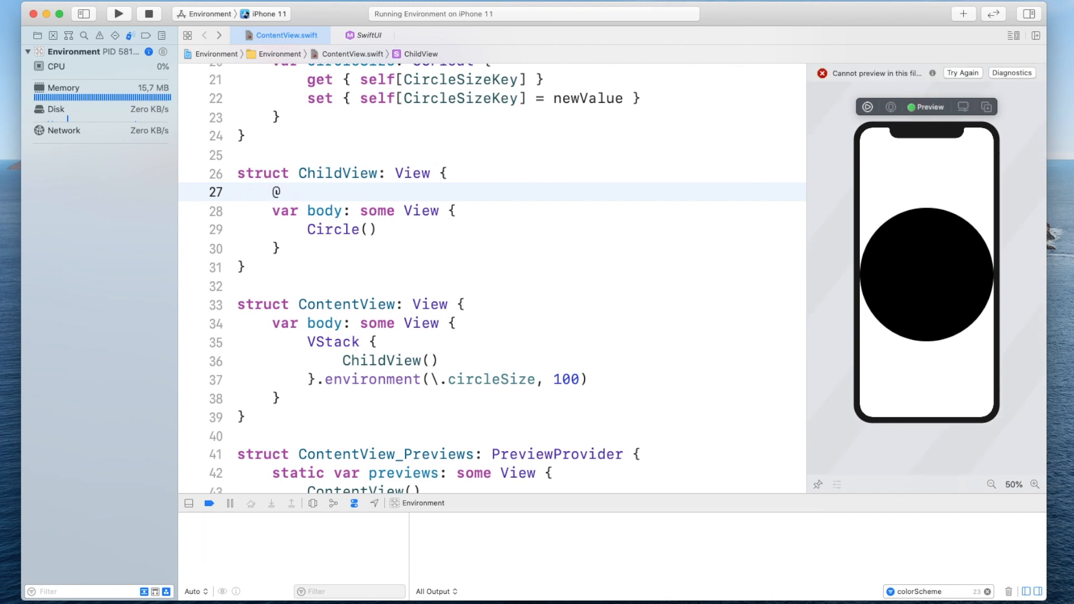
text(Environment)
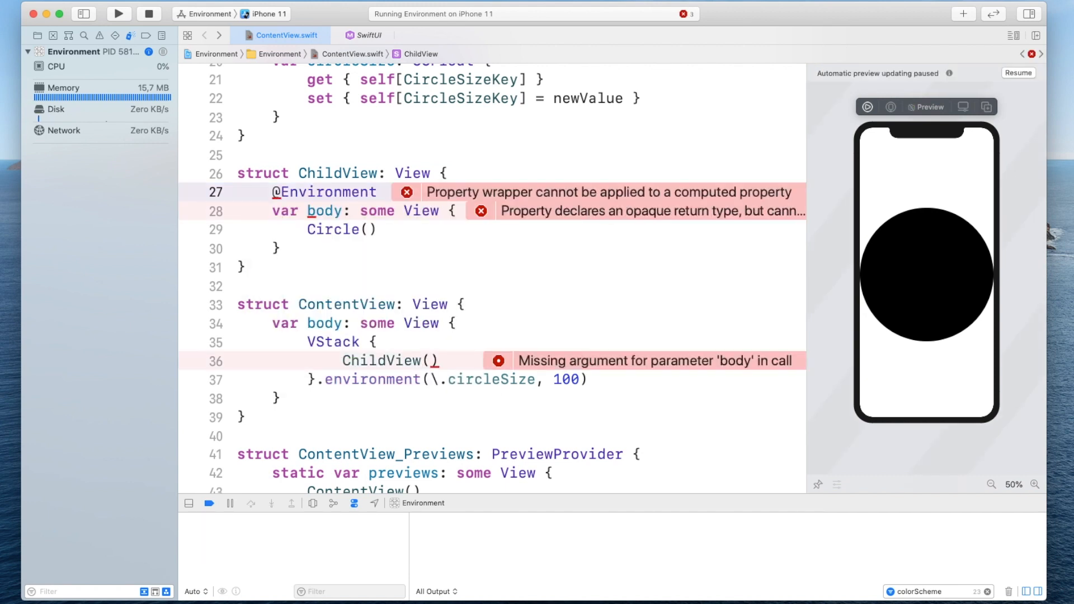
text((\.circl)
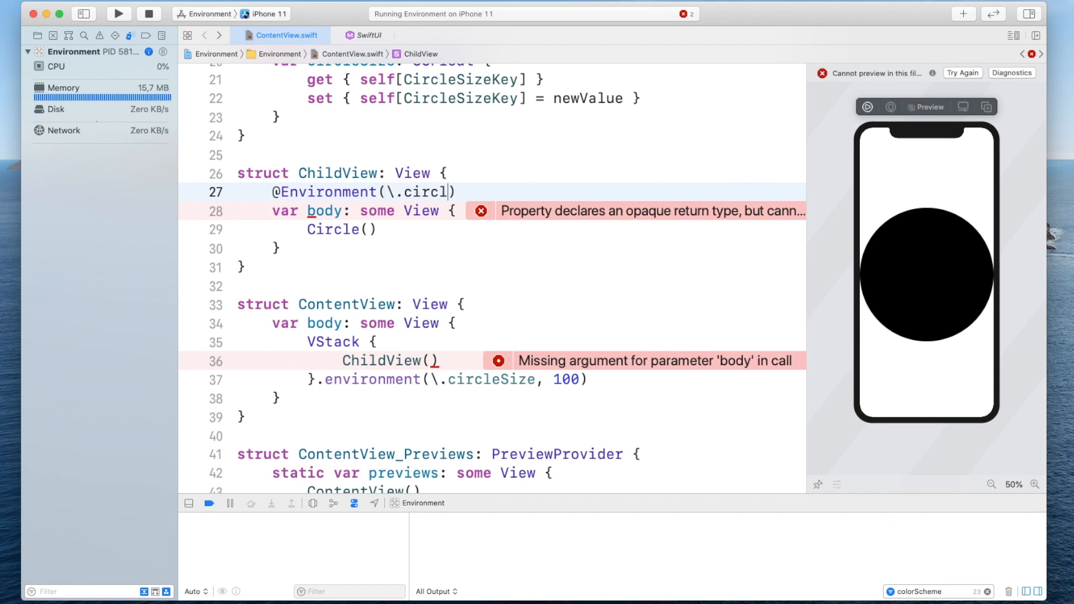
text(eSize)
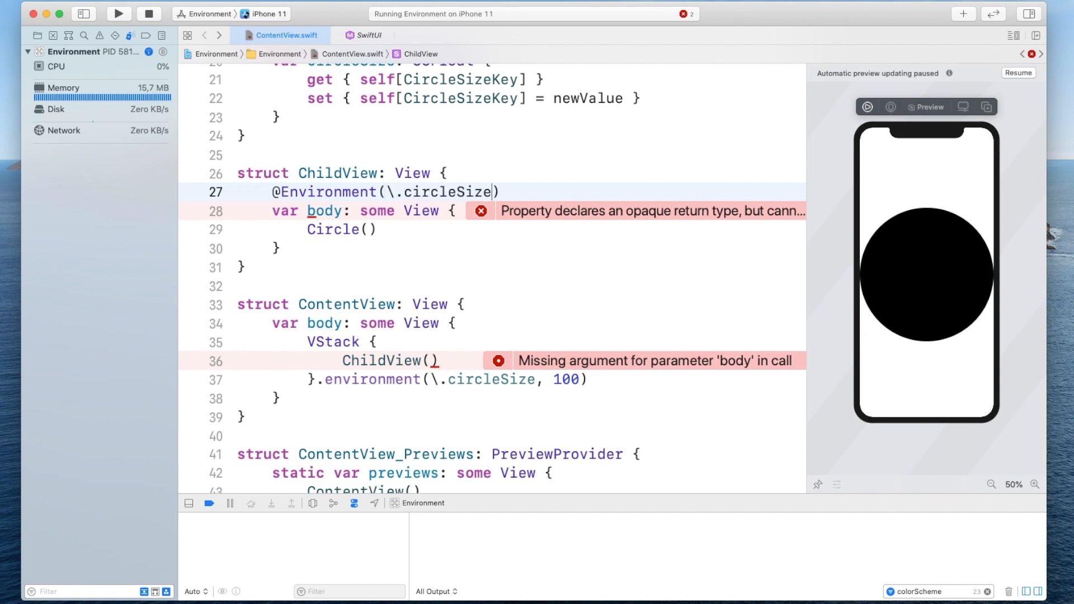
text(var circ)
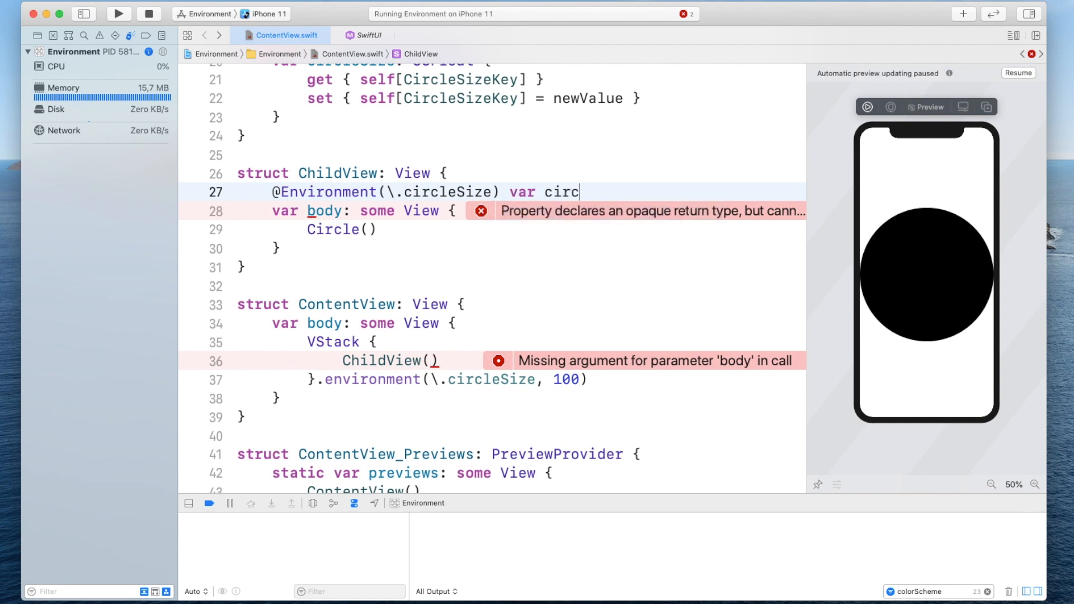
text(leSize)
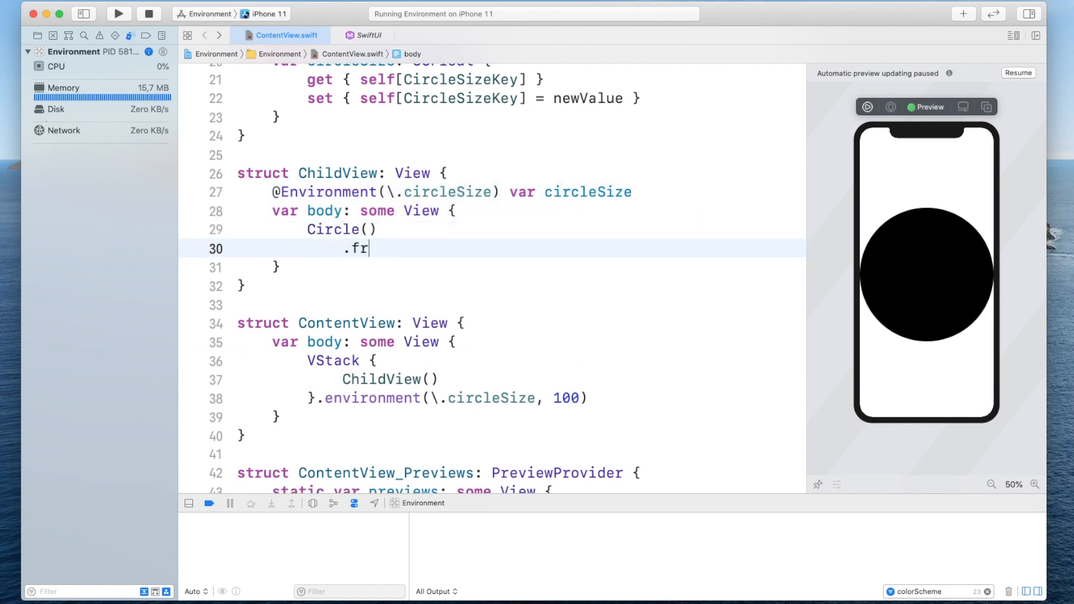
- Set the Circle's frame width and height to circleSize, then resume the preview
text(ame())
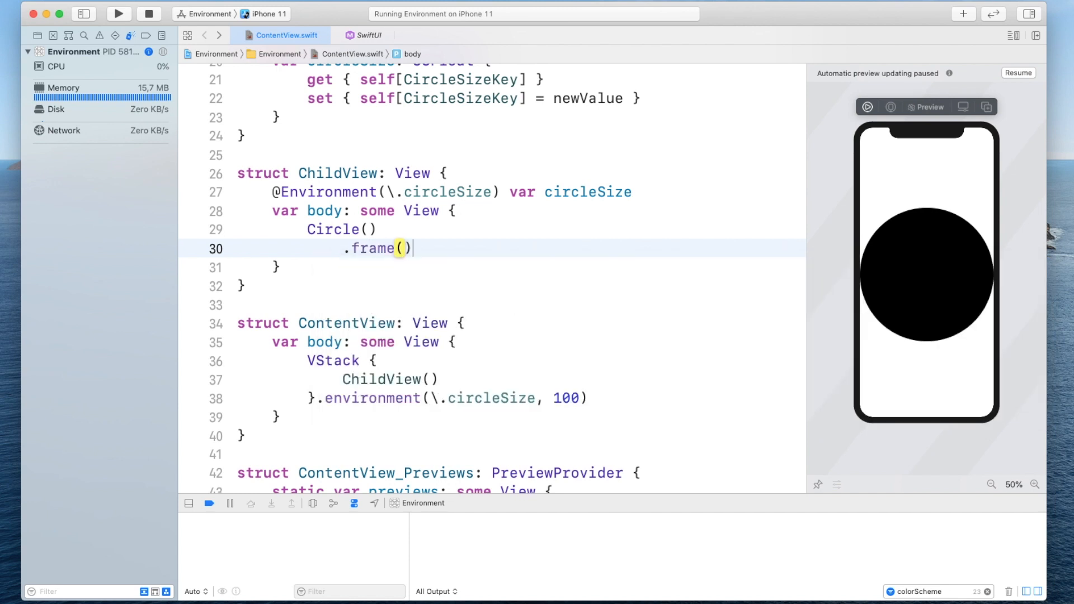
text(width: c)
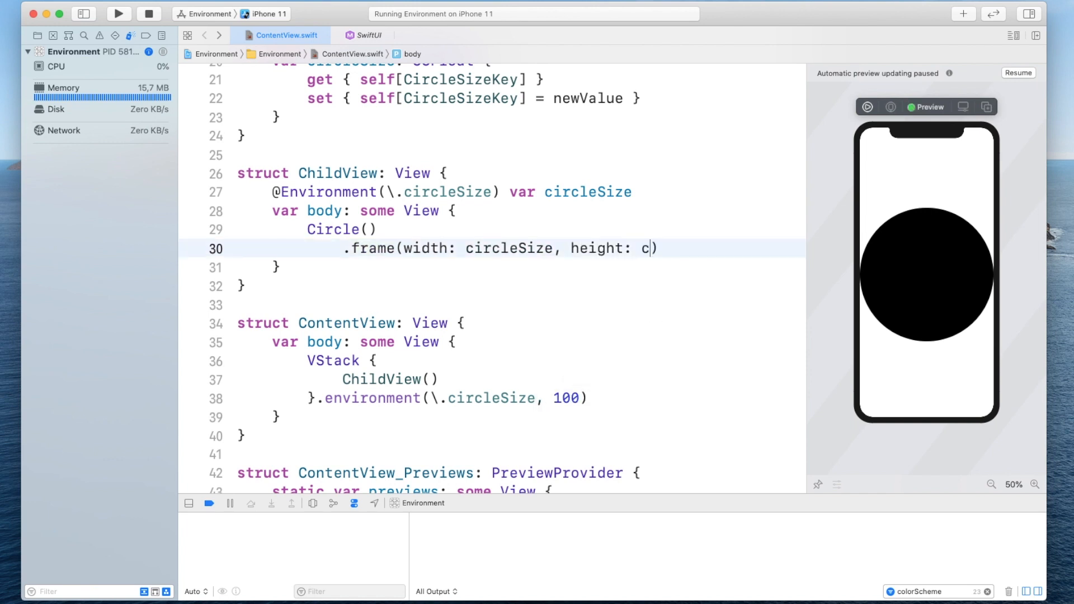
text(ircleSize)
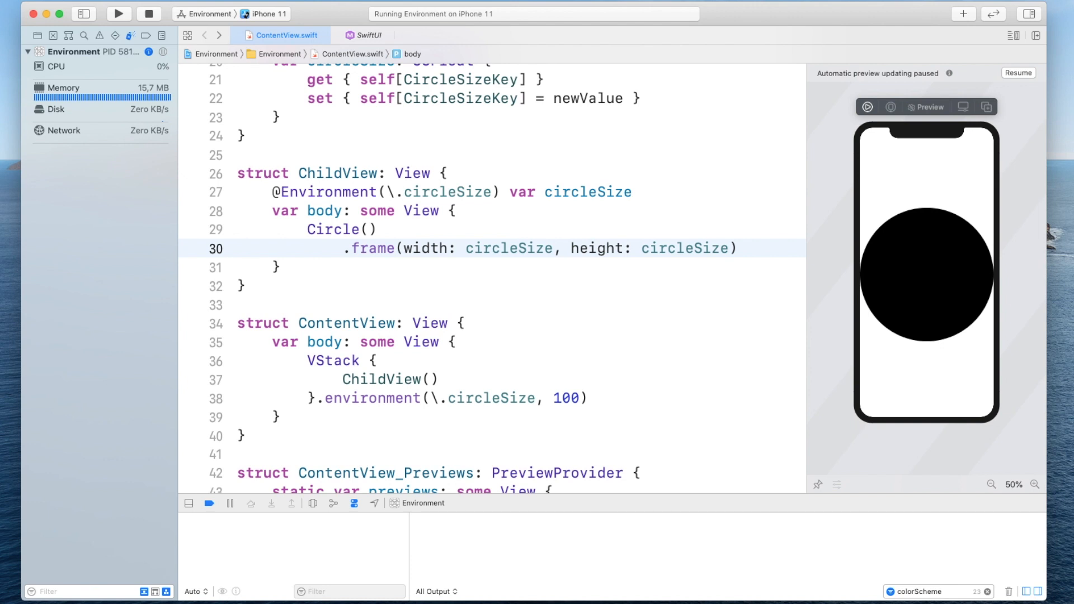
click(1018, 73)
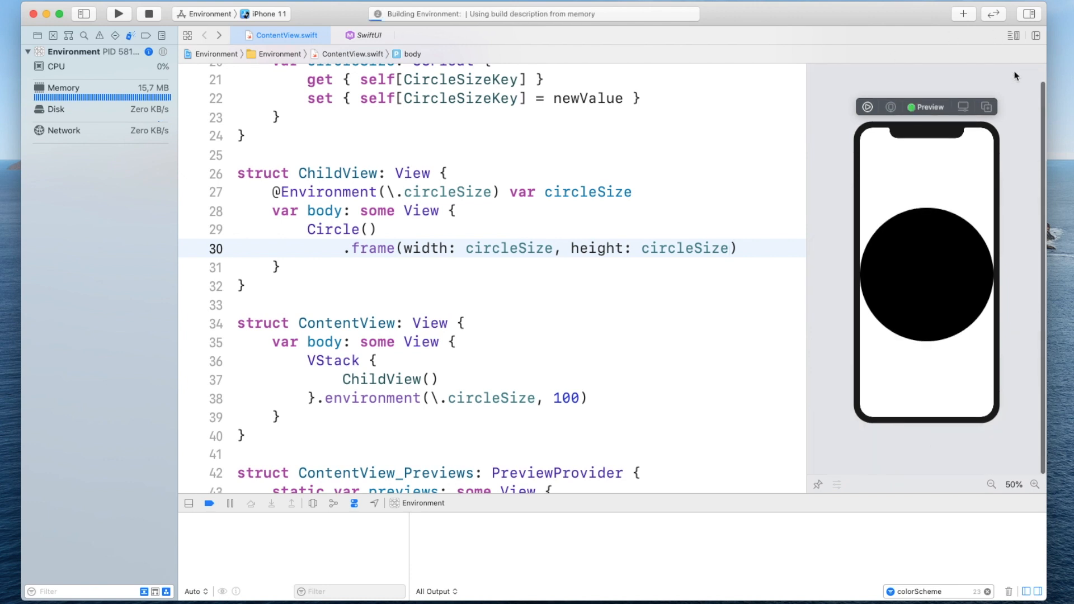
- Change the VStack's environment circleSize value from 100 to 500 to enlarge the circle
click(118, 13)
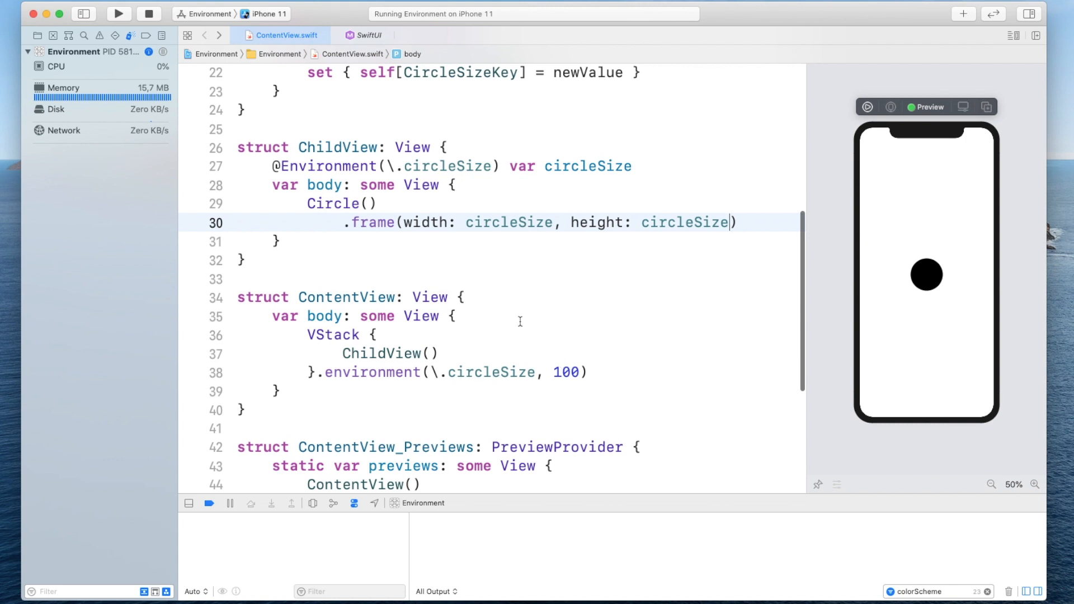
double_click(587, 166)
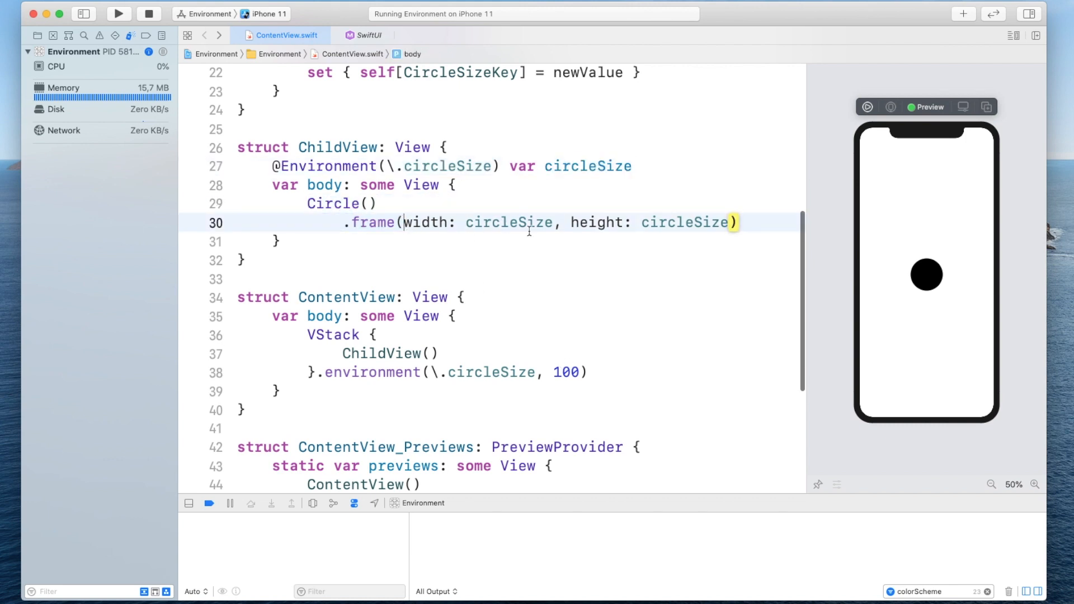
double_click(333, 335)
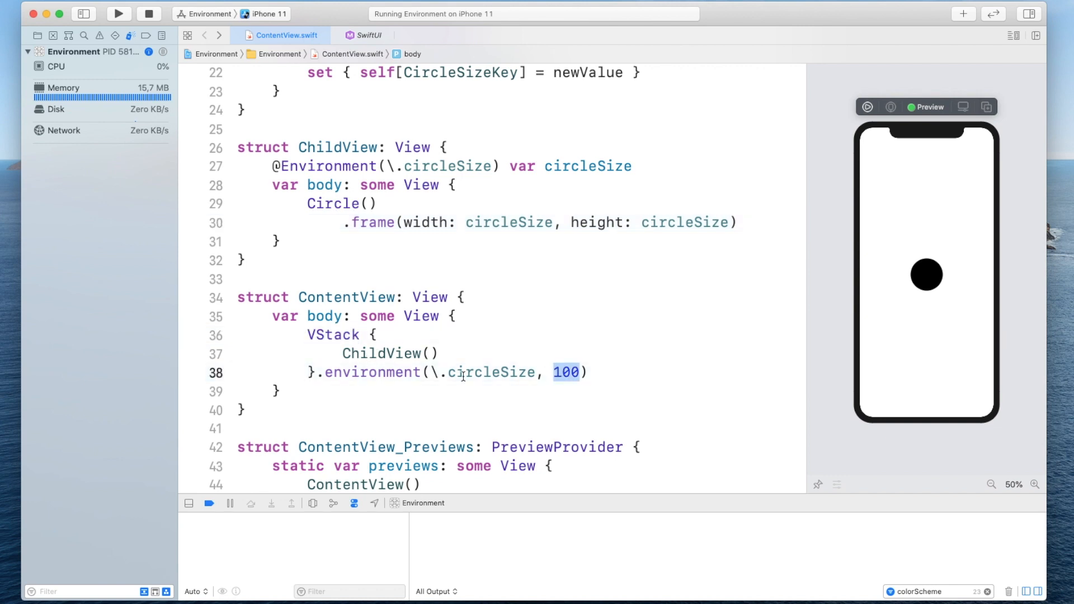
mouse_move(548, 385)
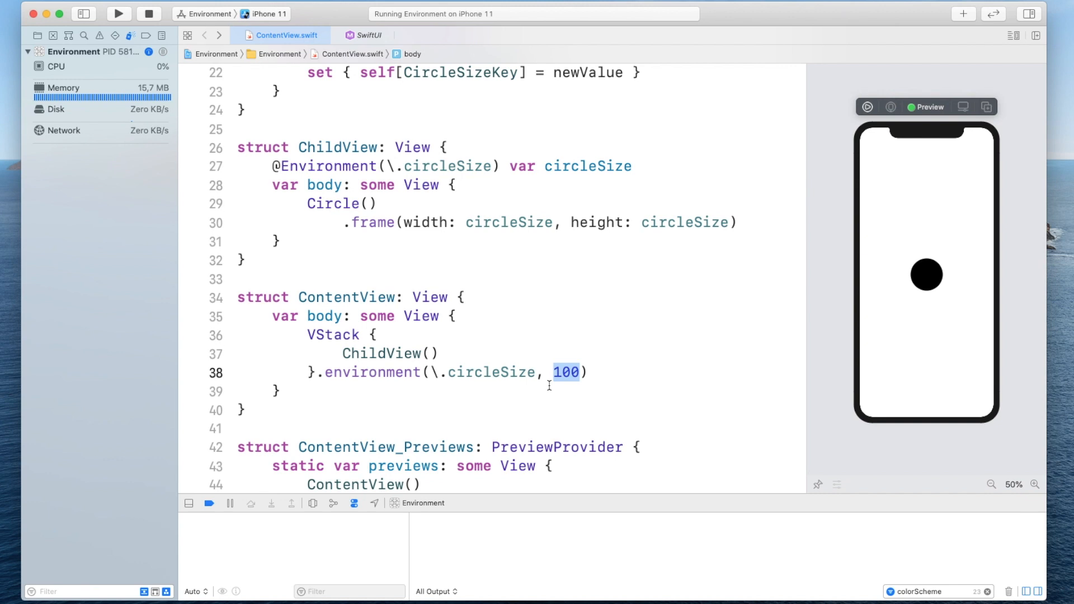
text(50)
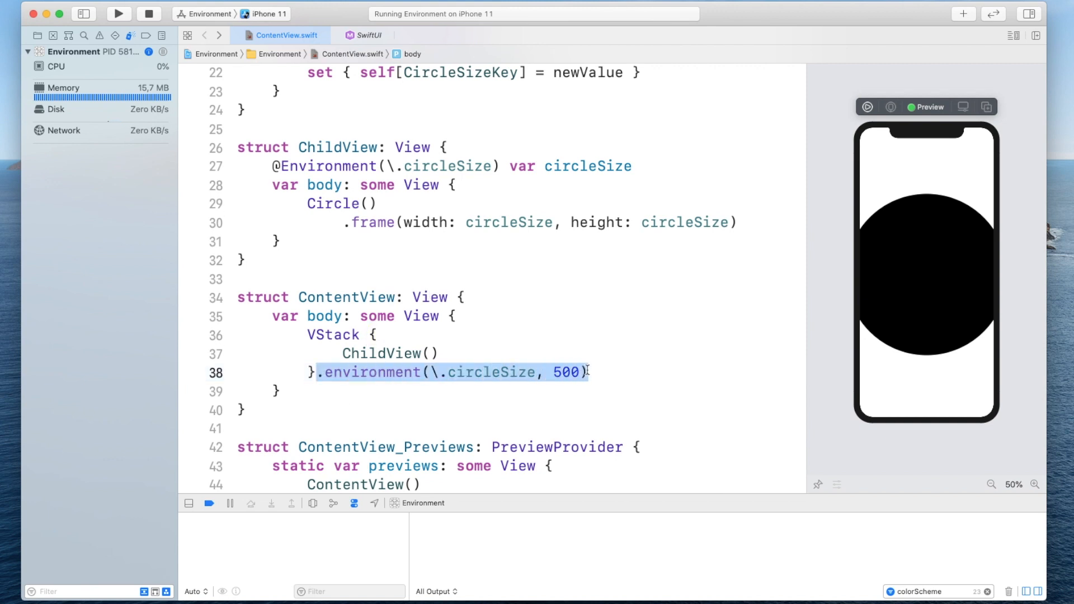
click(315, 372)
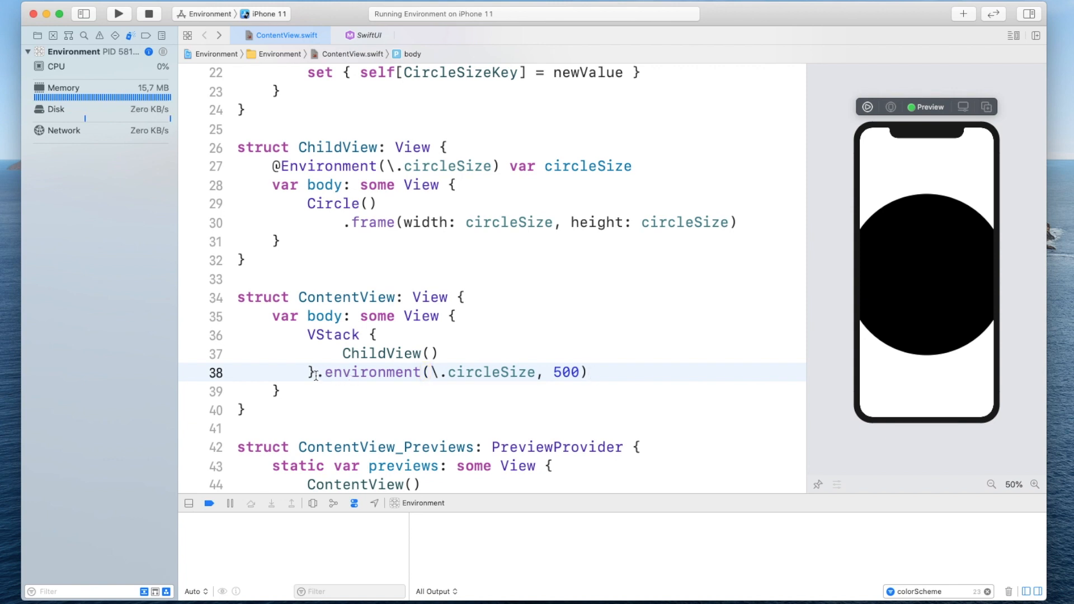
double_click(373, 372)
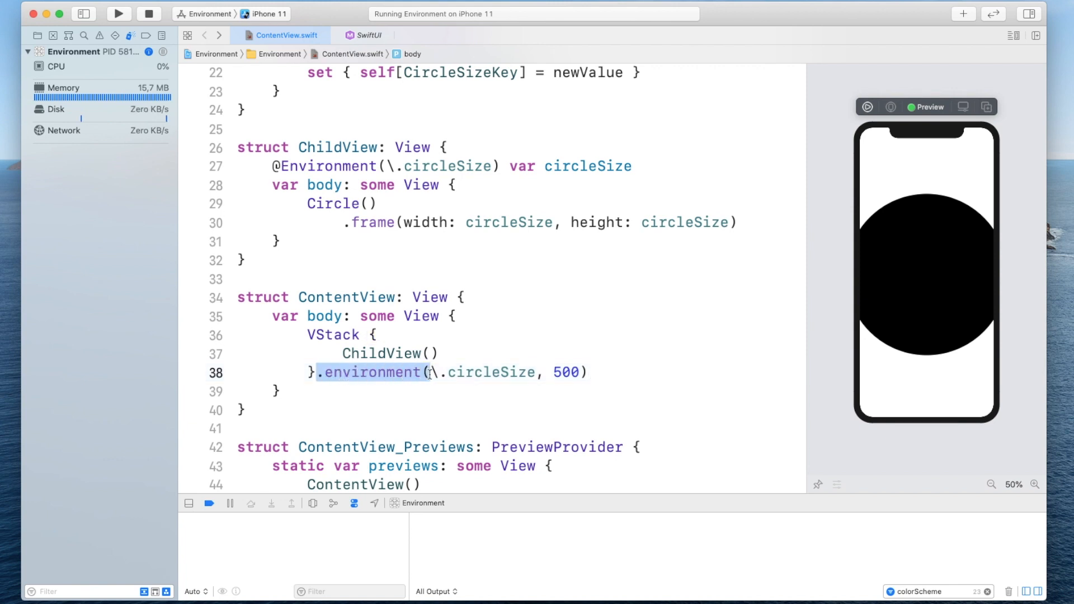
click(574, 372)
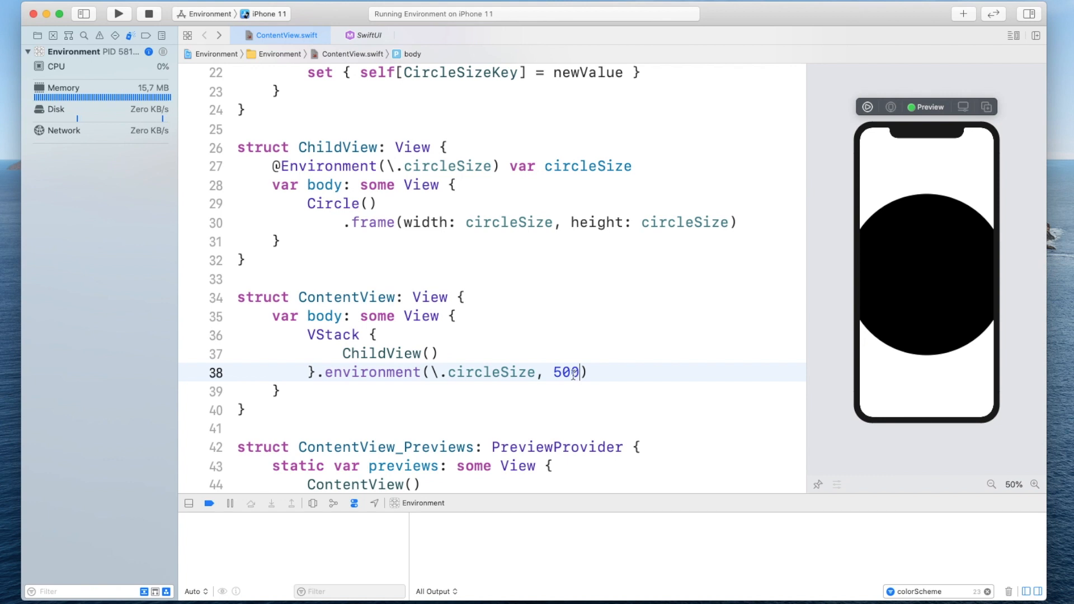
double_click(565, 372)
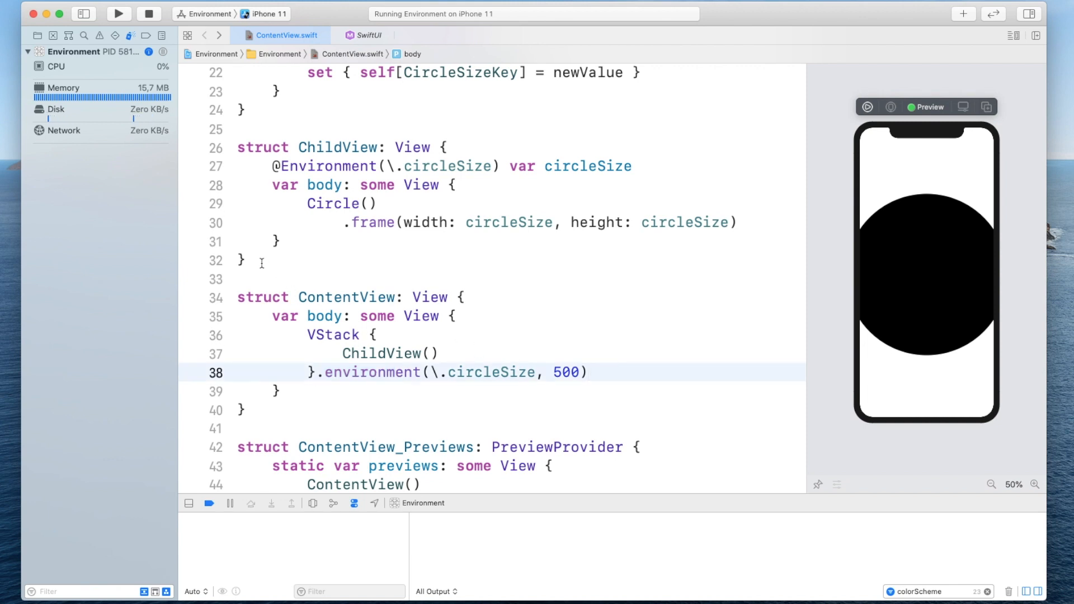
scroll(up, 3)
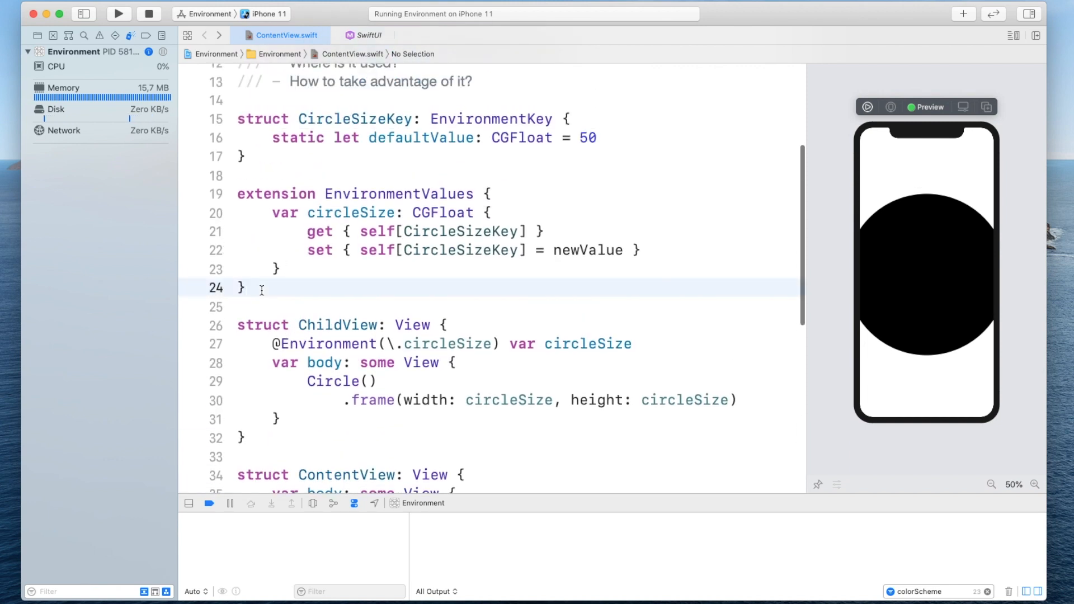
- Add extension View containing func circleSize(_ size: CGFloat) with an empty body
text(ex)
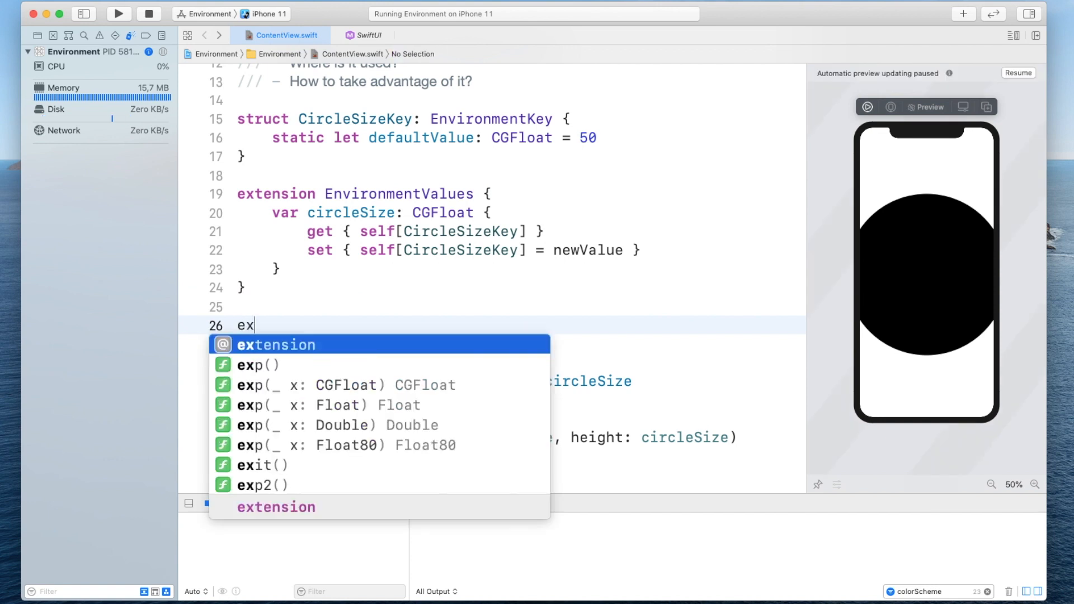
text(tension View {)
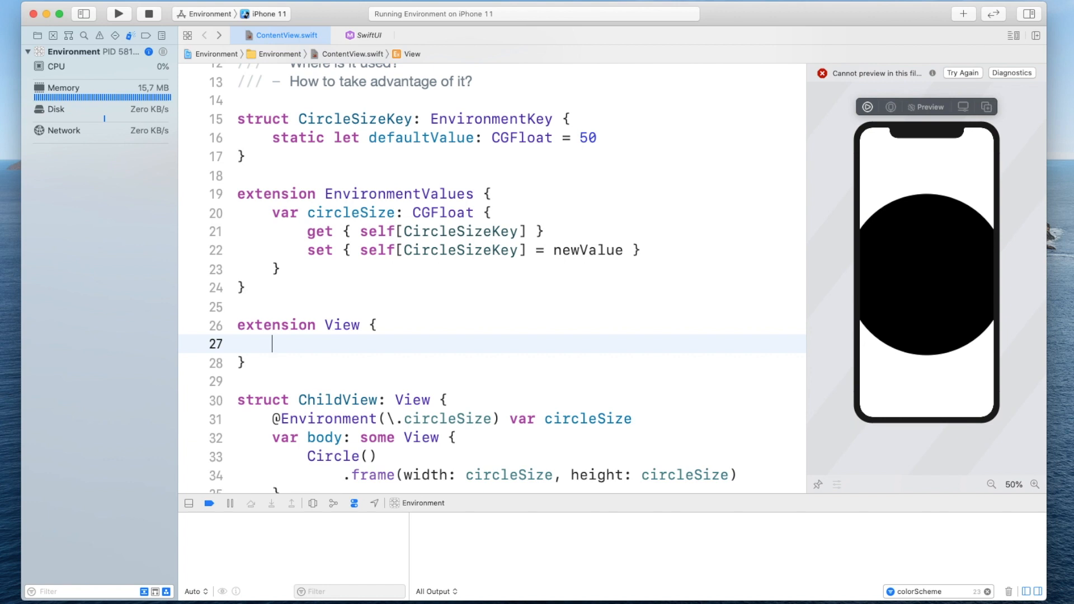
text(func)
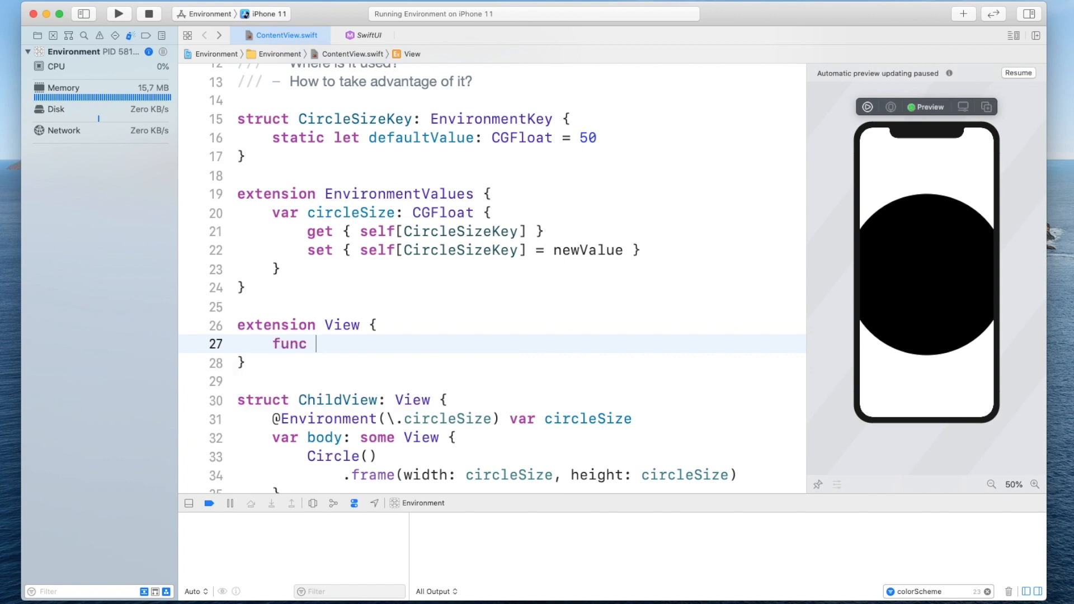
text(c)
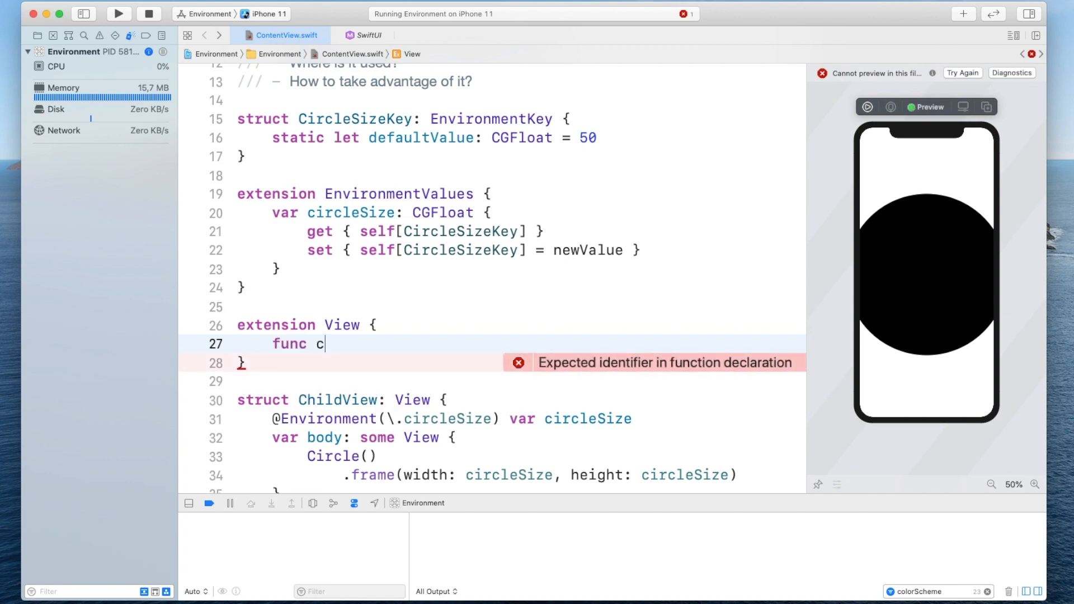
text(ircleS)
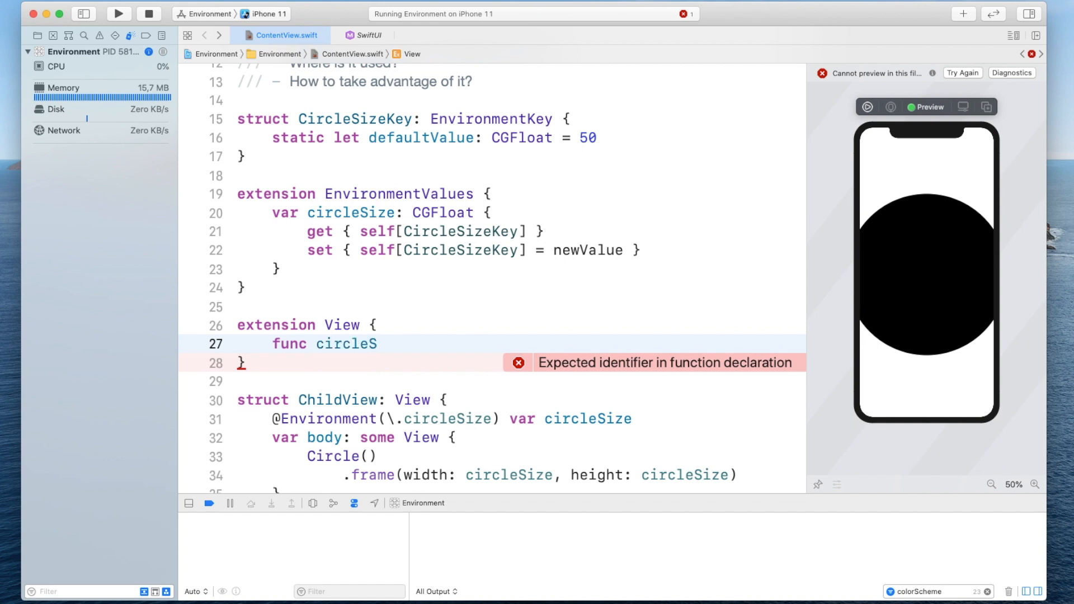
text(ize())
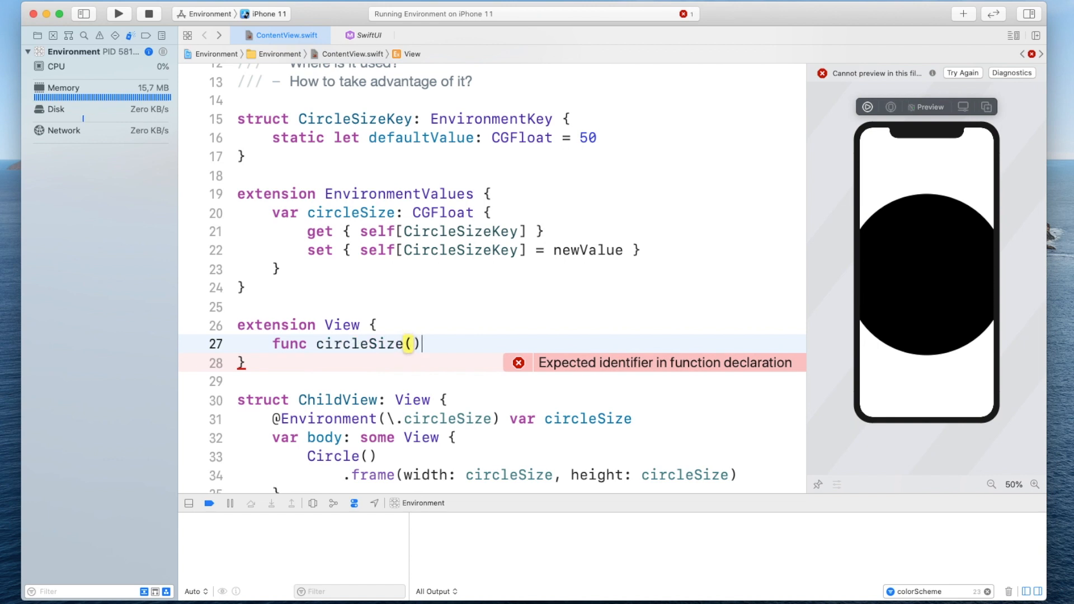
text(_)
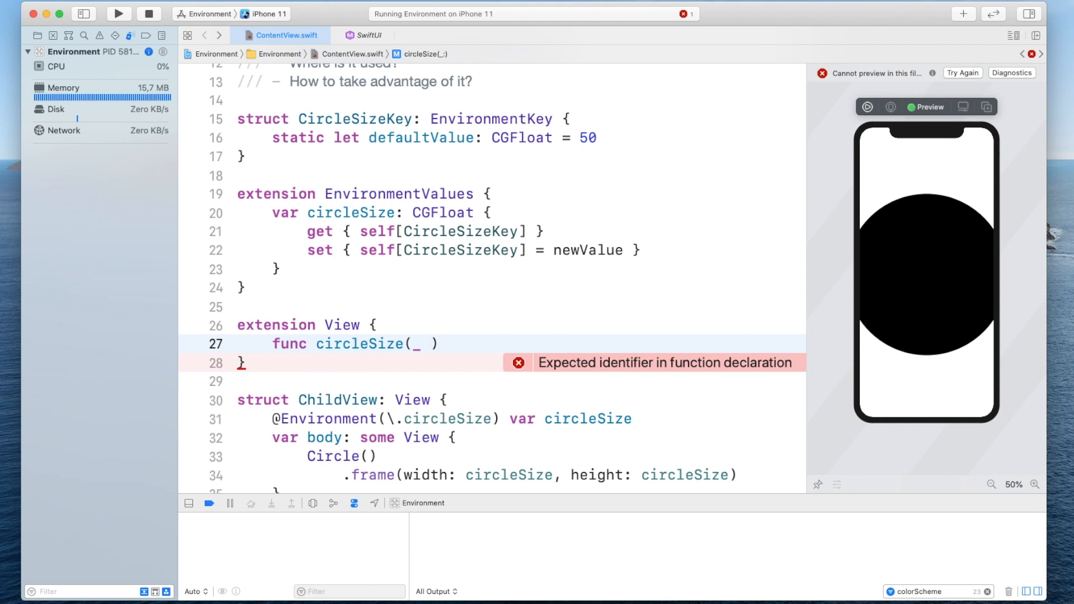
text(size:)
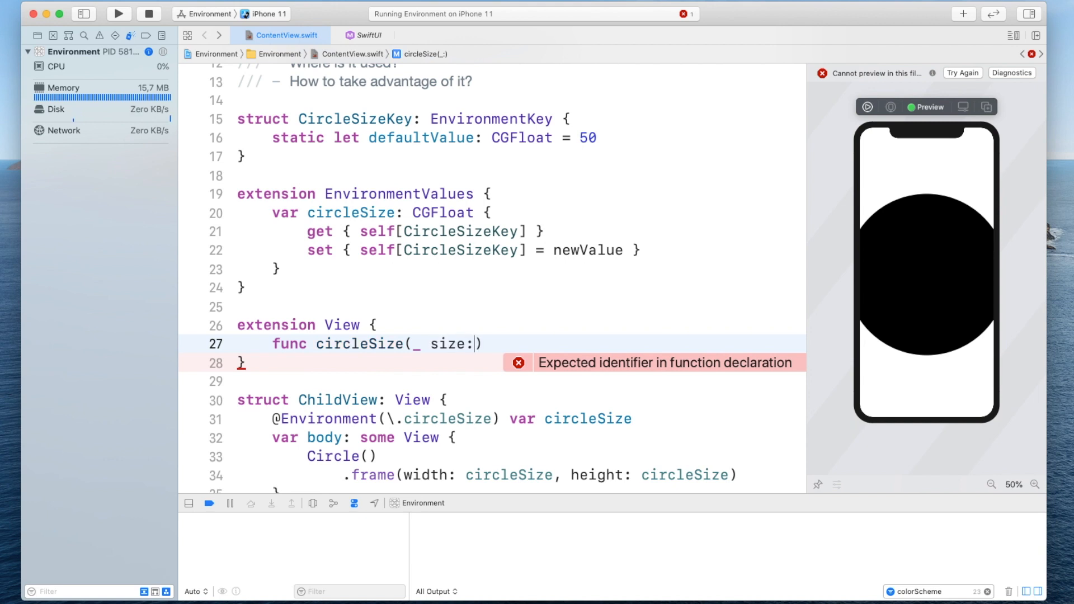
text(CGFloat)
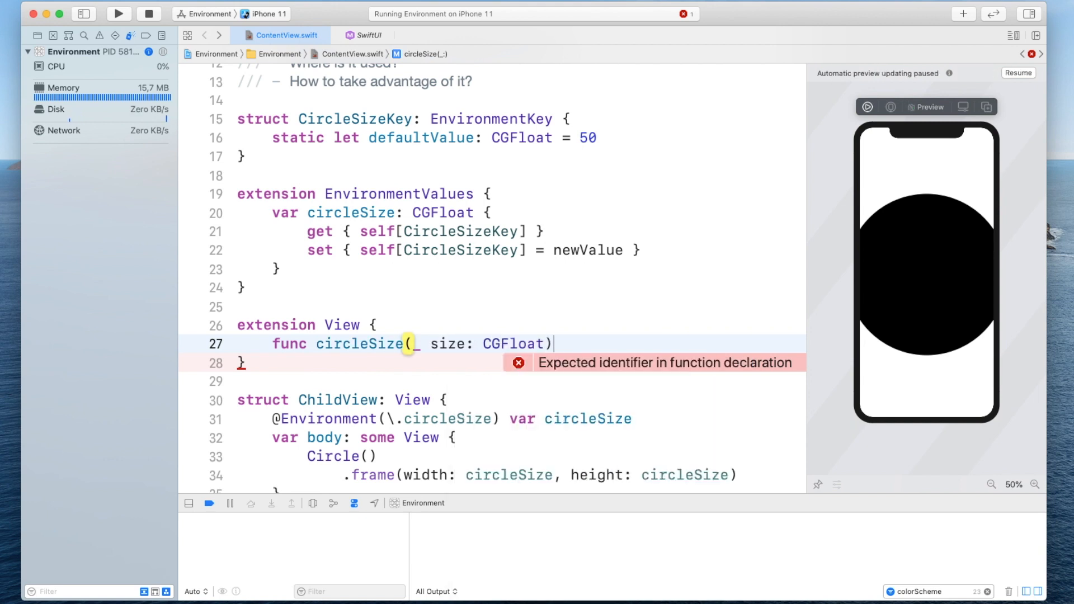
text({)
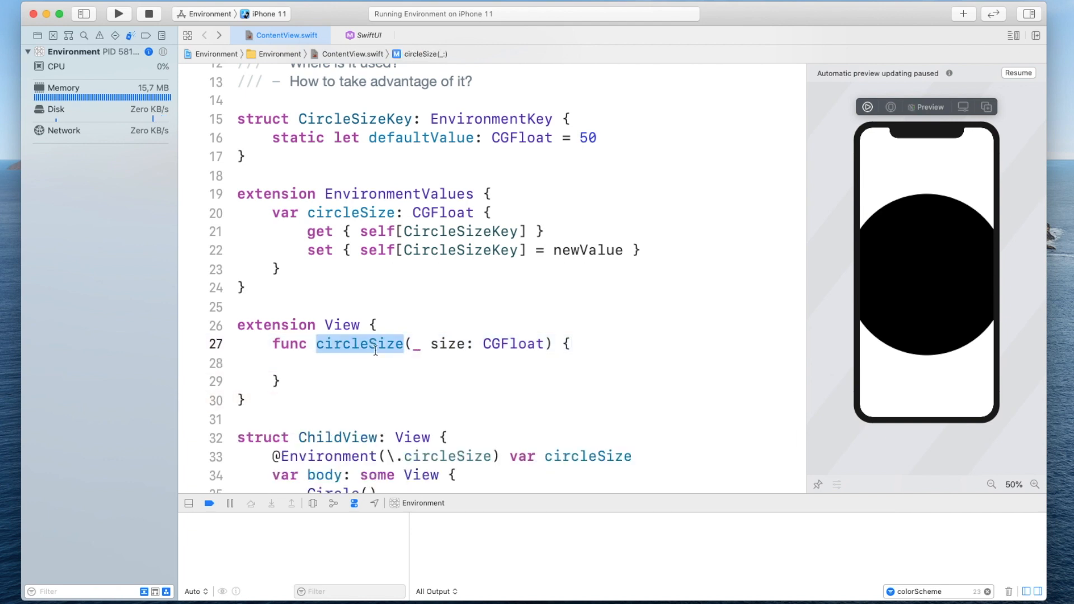
- Begin a return type arrow after the circleSize function's parameters
scroll(down, 3)
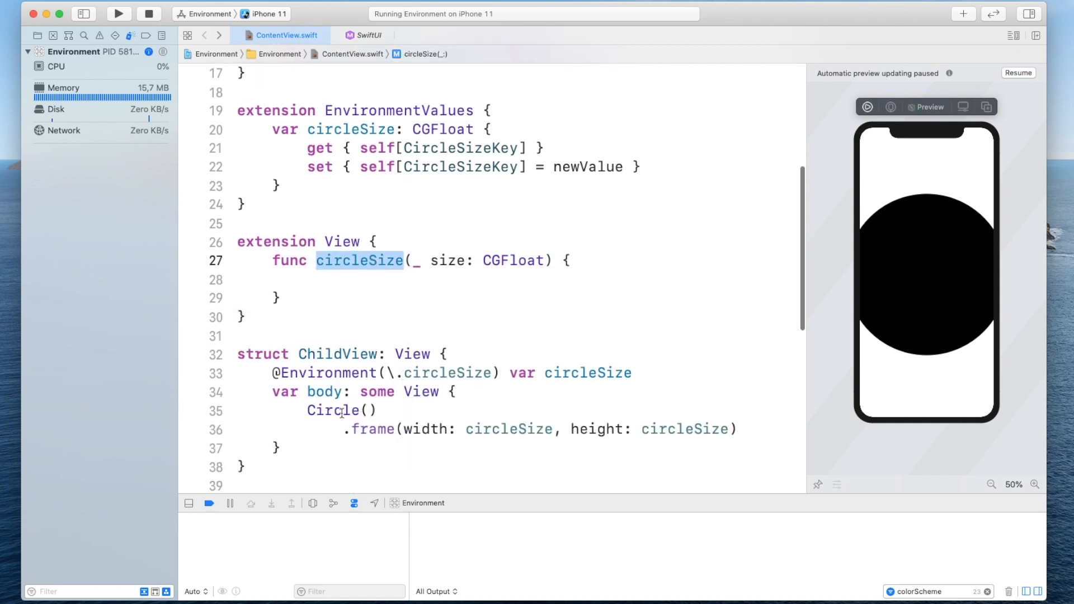
click(362, 410)
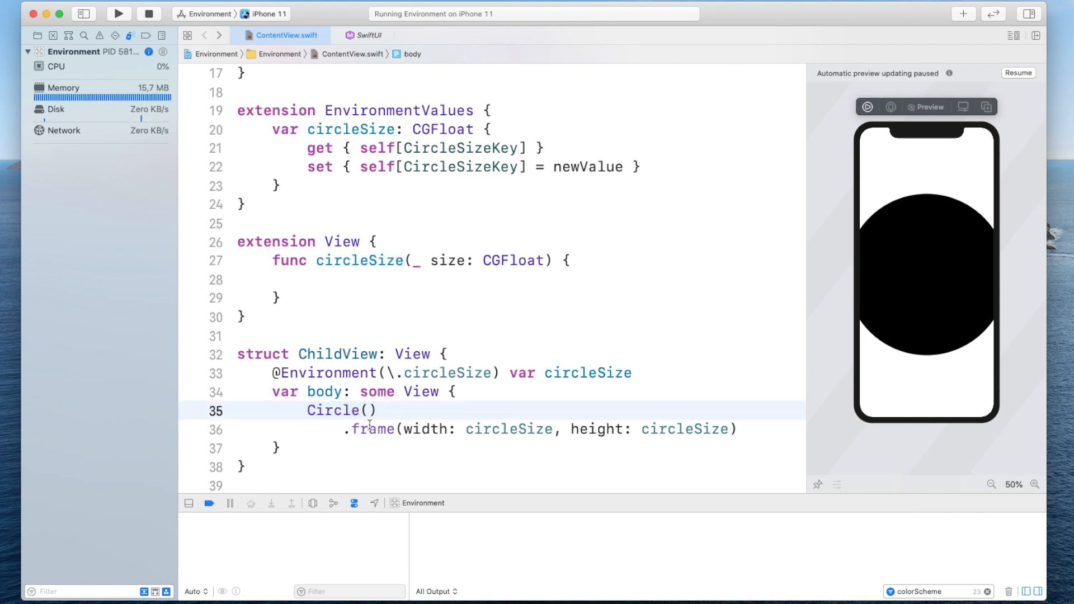
double_click(402, 391)
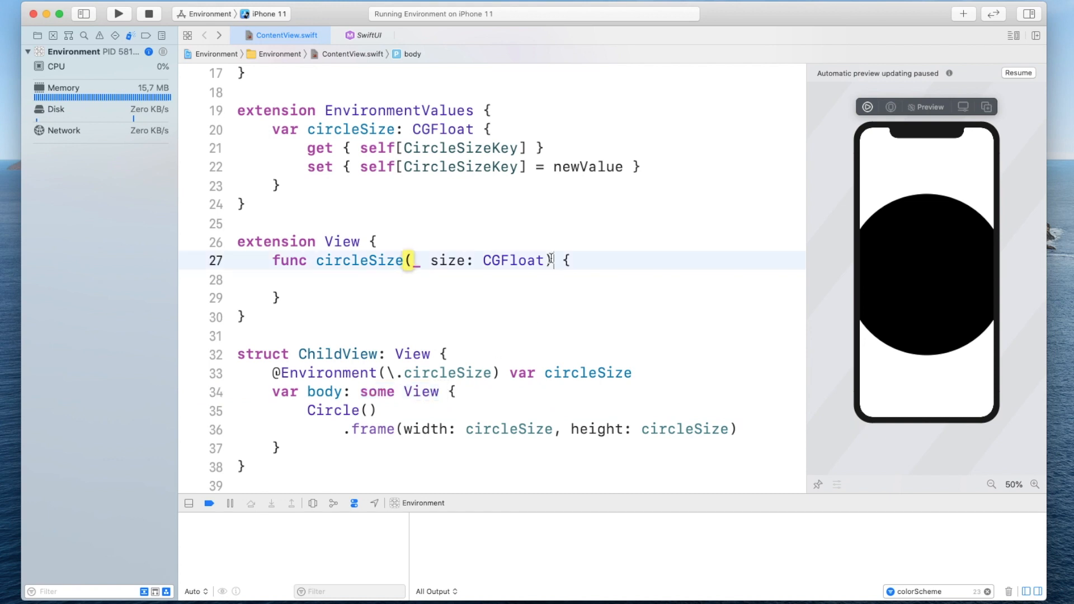
text(->)
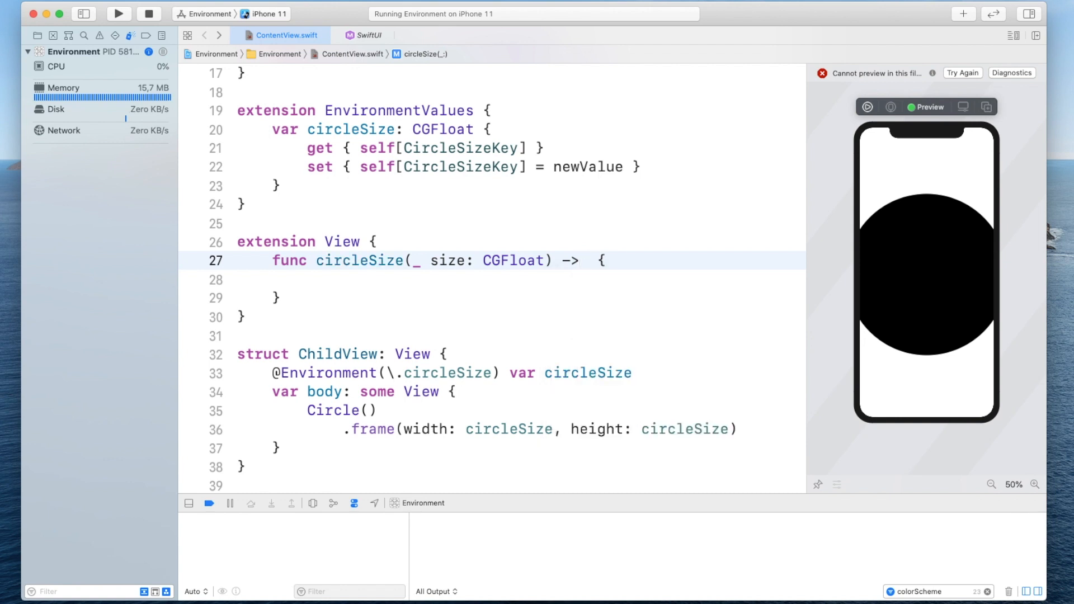
- Make circleSize return some View with body .environment(\.circleSize, size)
text(some View)
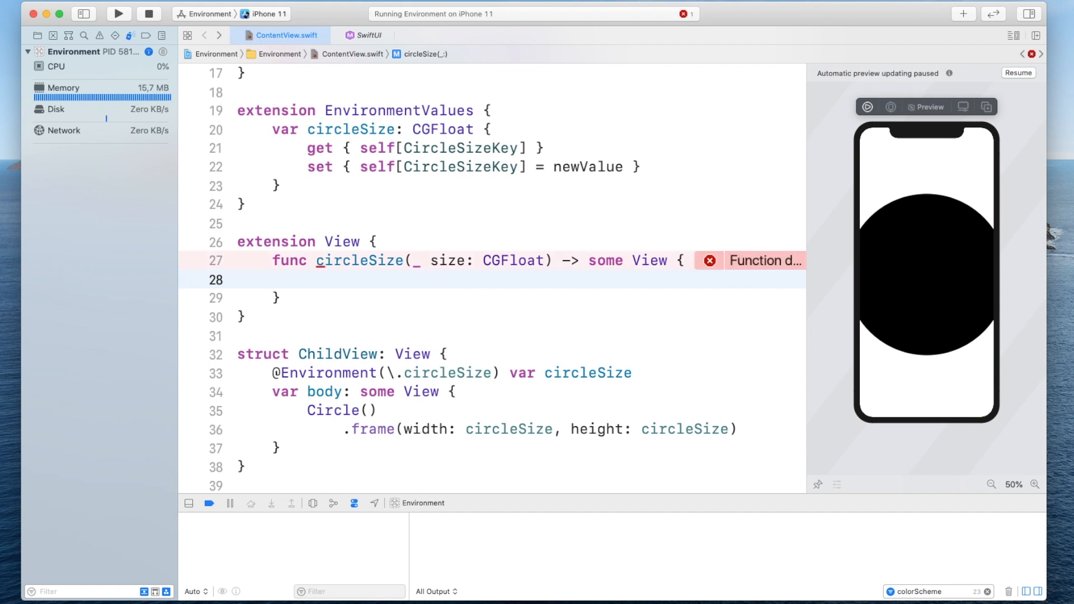
scroll(down, 3)
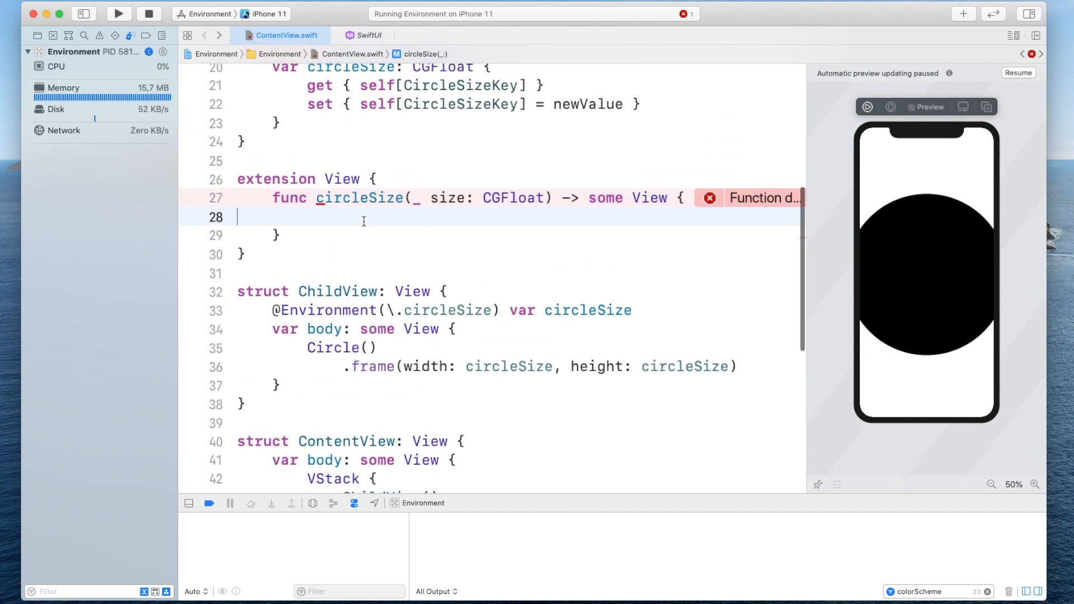
text(.environment(\.circleSize, 500))
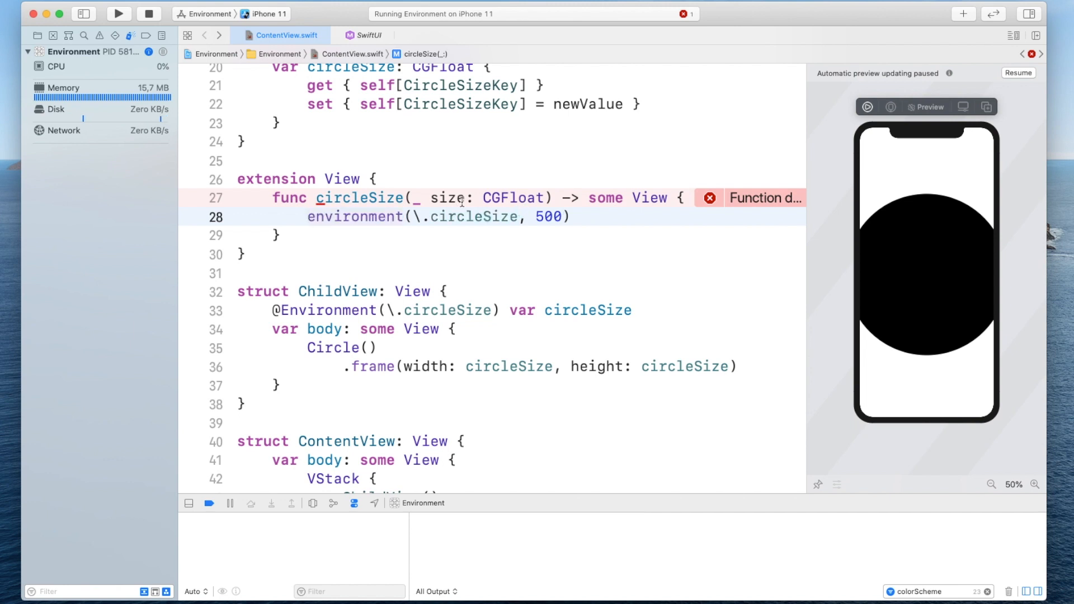
double_click(448, 198)
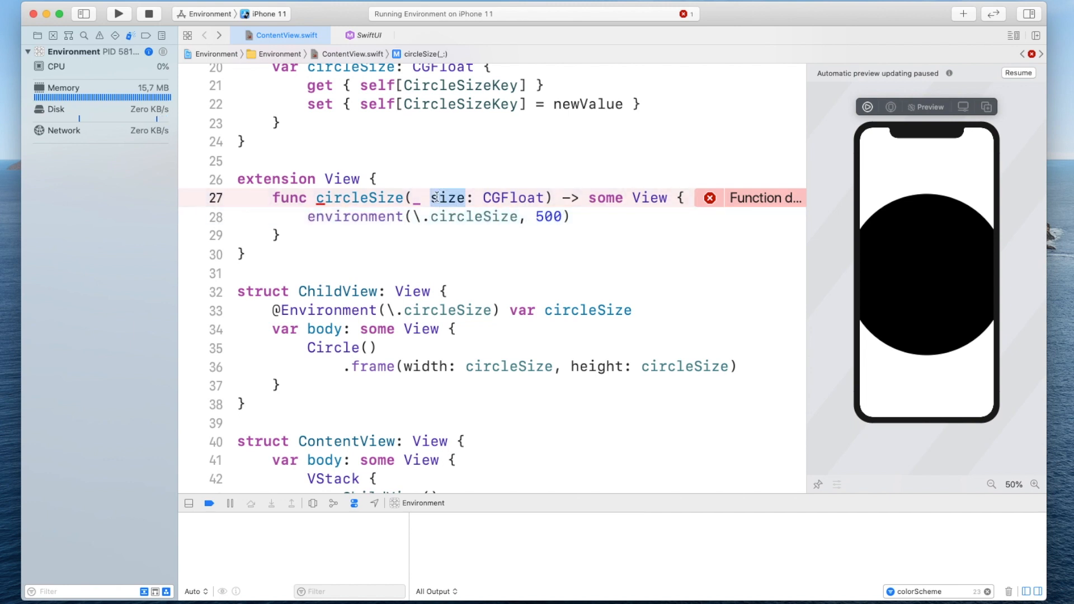
text(size)
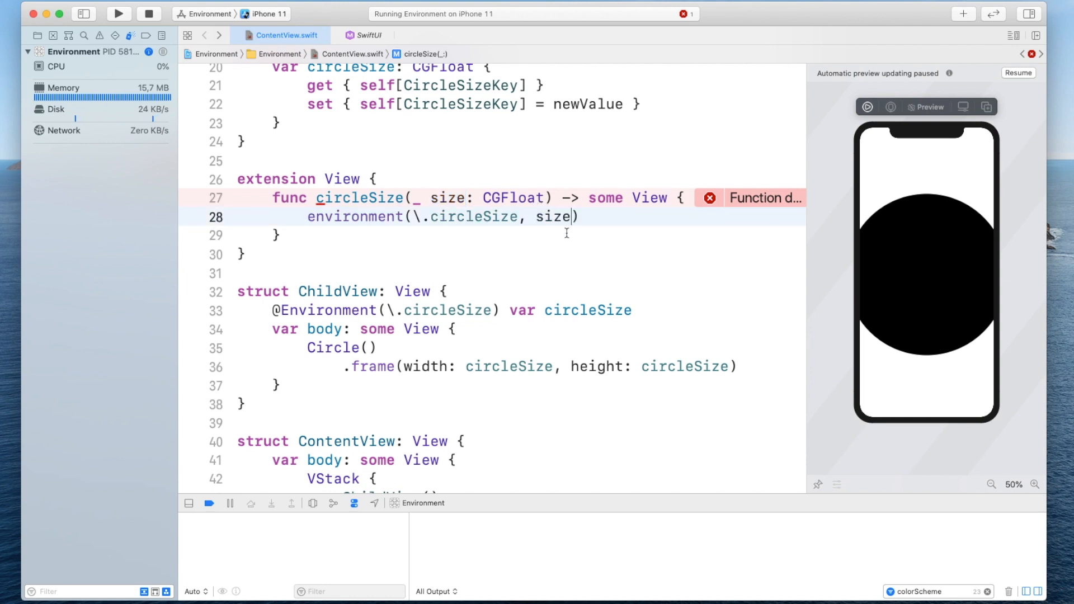
scroll(down, 3)
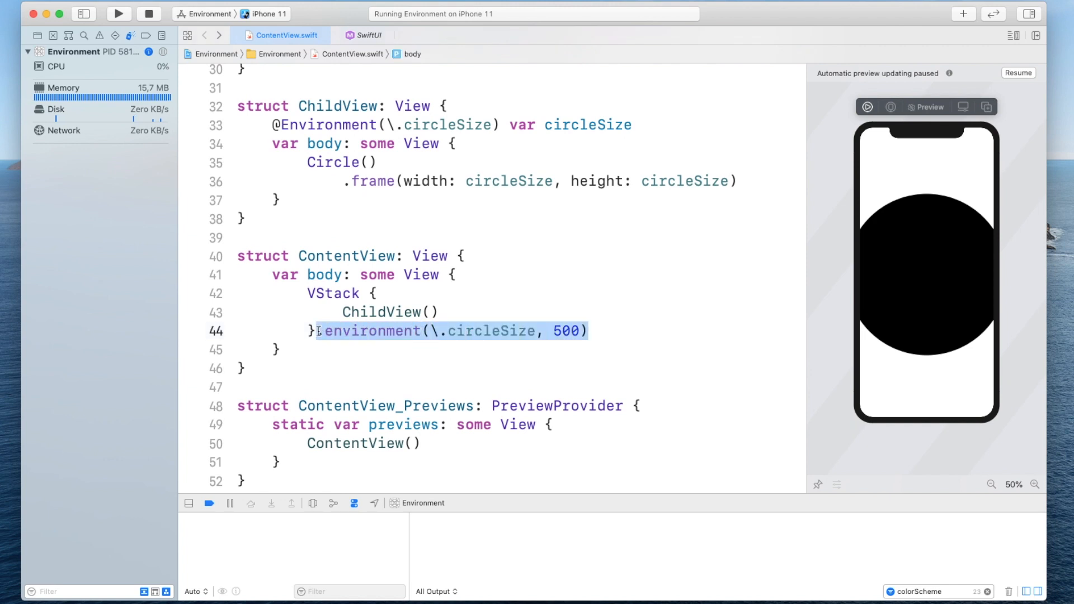
- Replace the VStack's environment call with .circleSize(350) so the circle fits the screen
text(.circleSize(size: CGFloat)
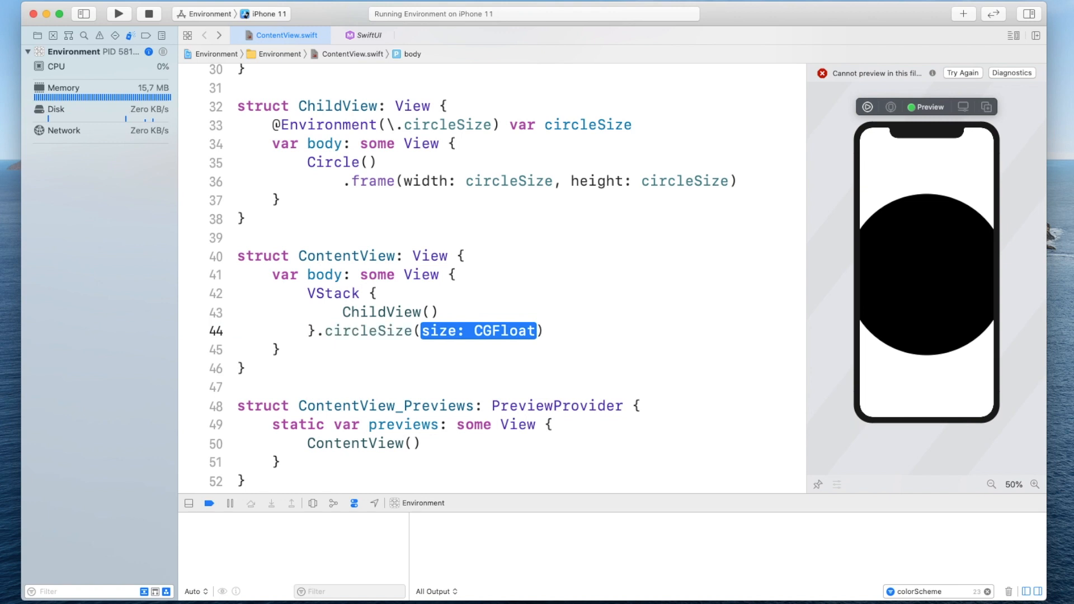
text(50)
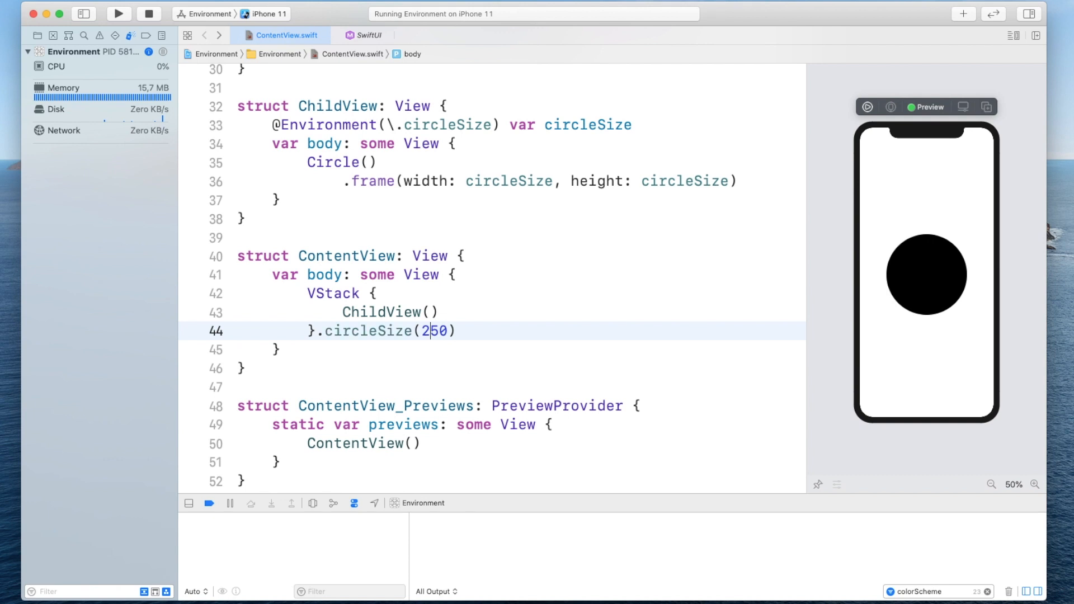
text(350)
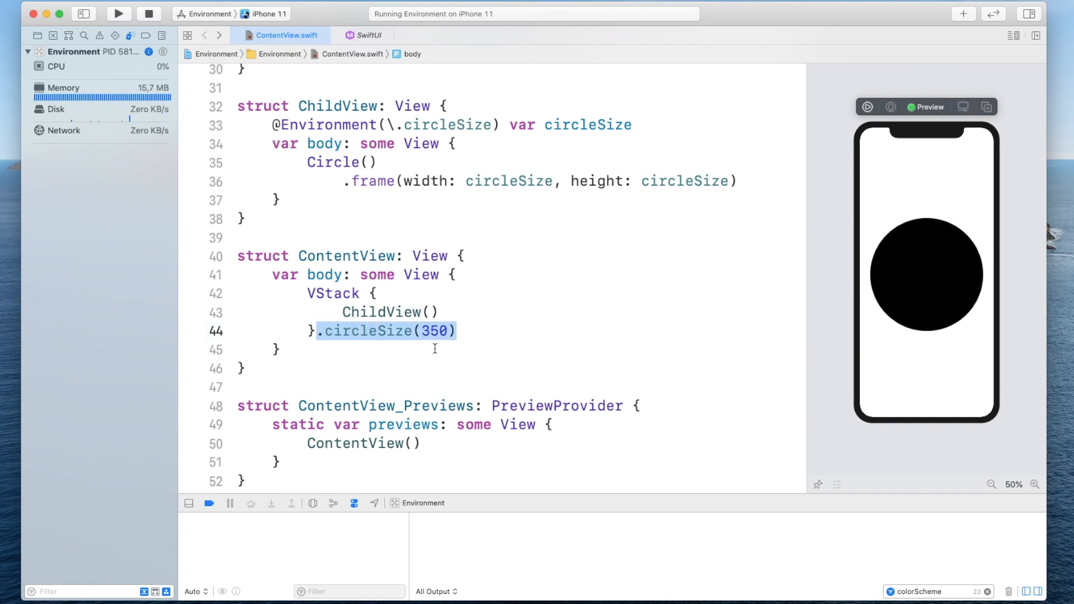
mouse_move(465, 298)
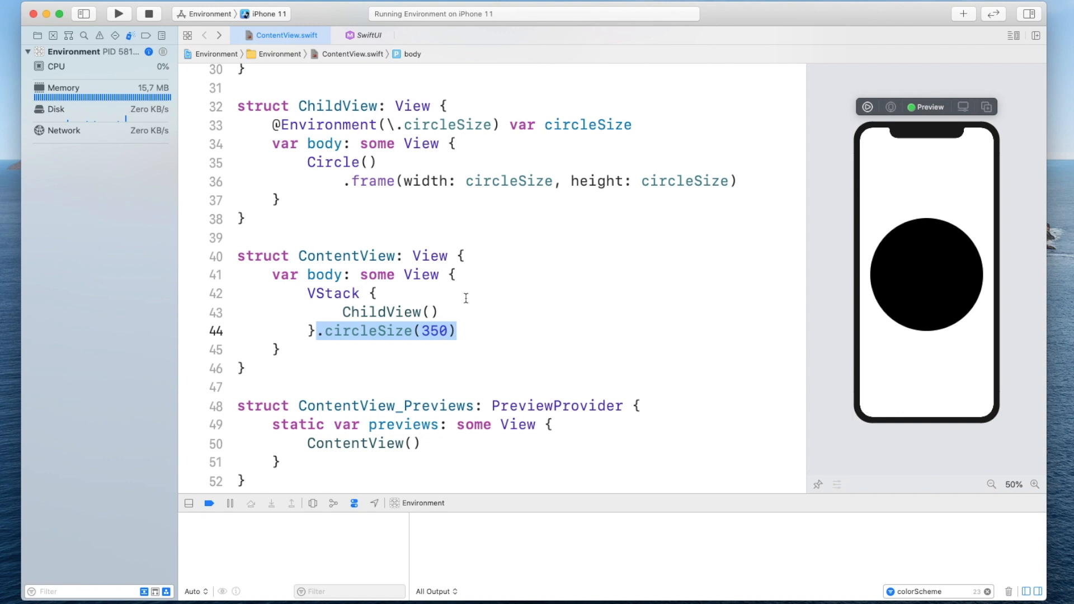
mouse_move(496, 323)
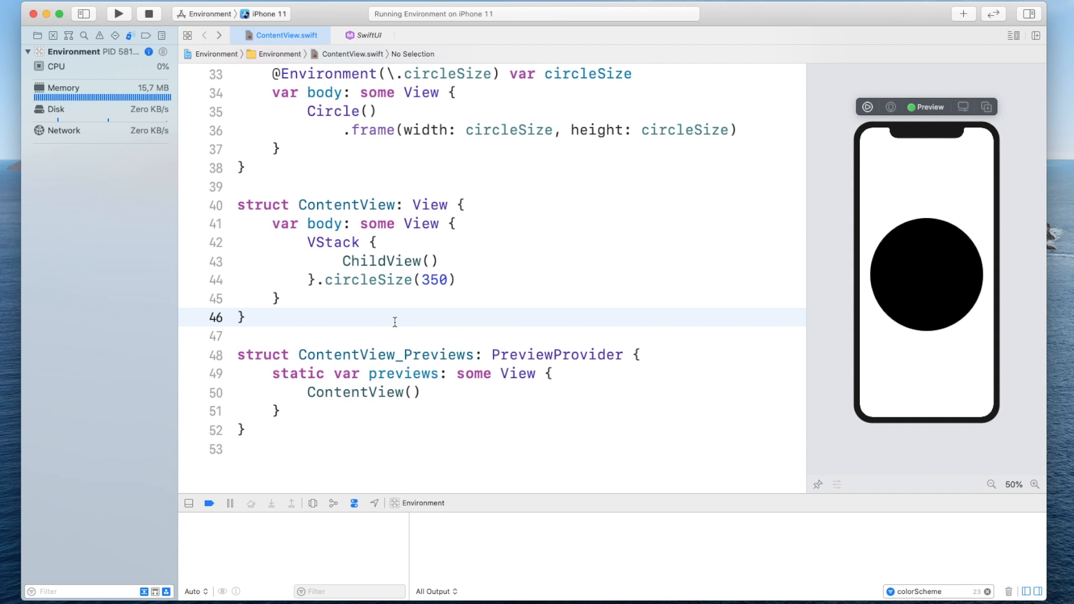
click(247, 317)
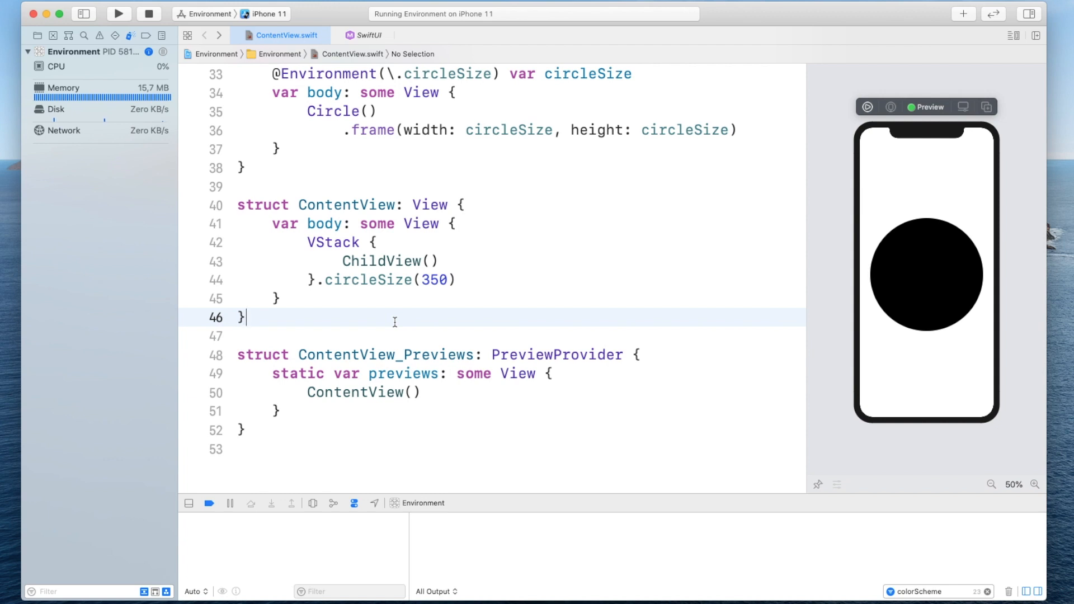